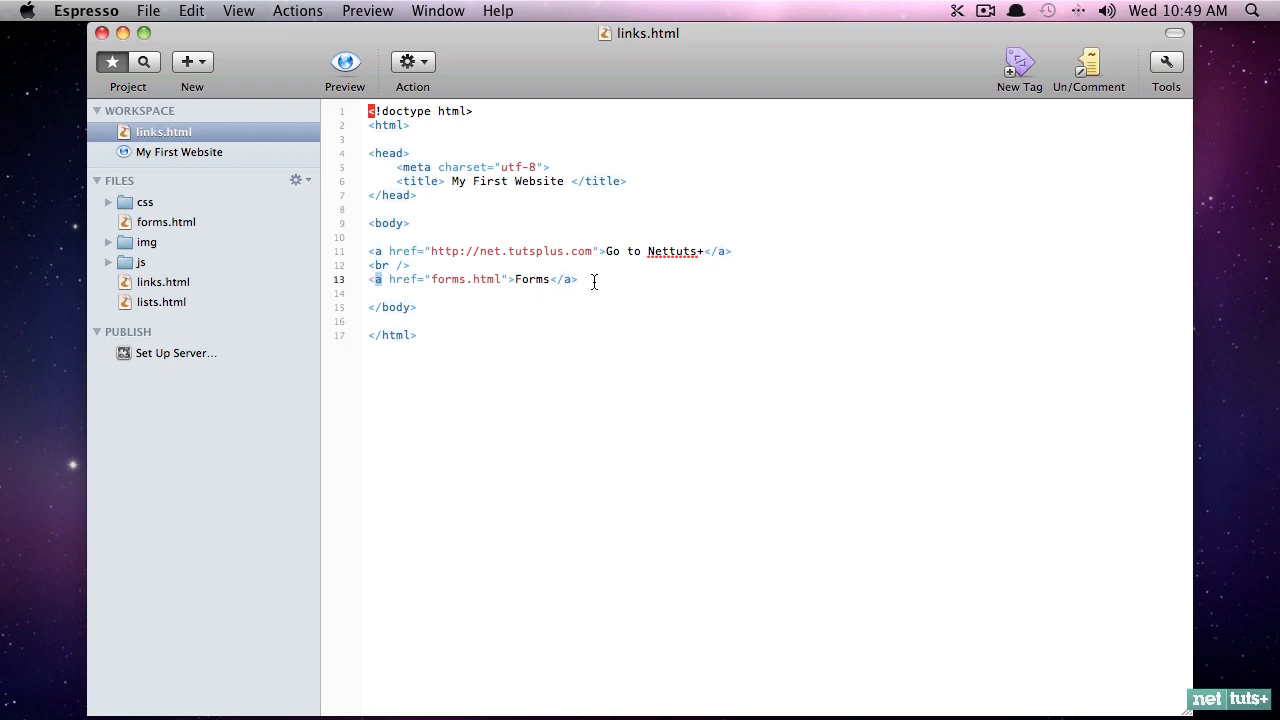
Step: Replace the two old links with <a href="lists.html">Lists</a>
{"action": "left_click_drag", "start_coordinate": [578, 279], "coordinate": [368, 251]}
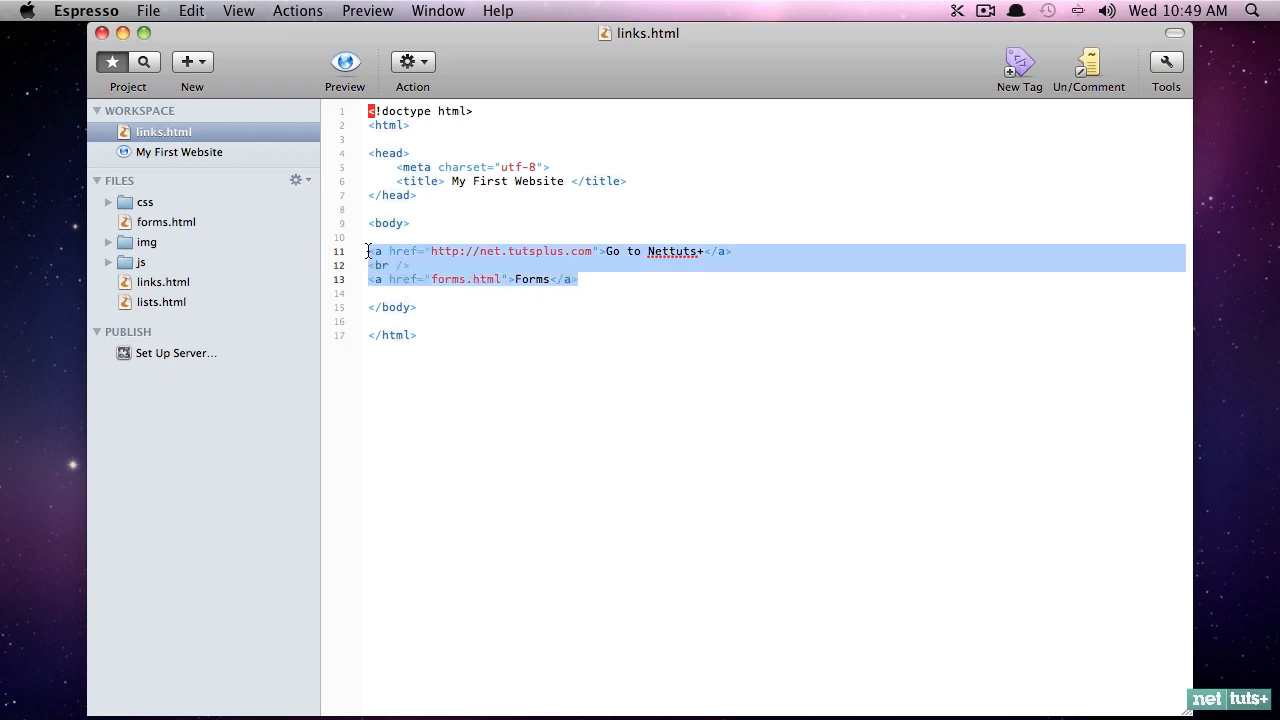
{"action": "key", "text": "Delete"}
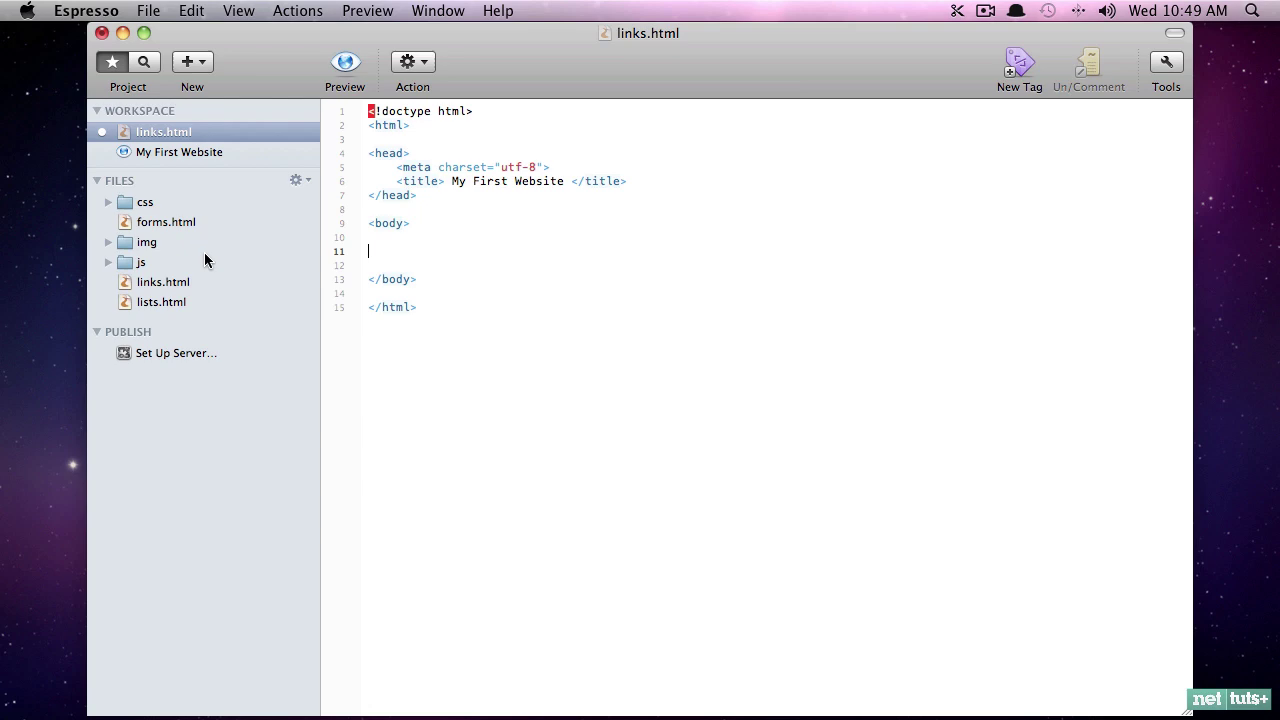
{"action": "mouse_move", "coordinate": [188, 308]}
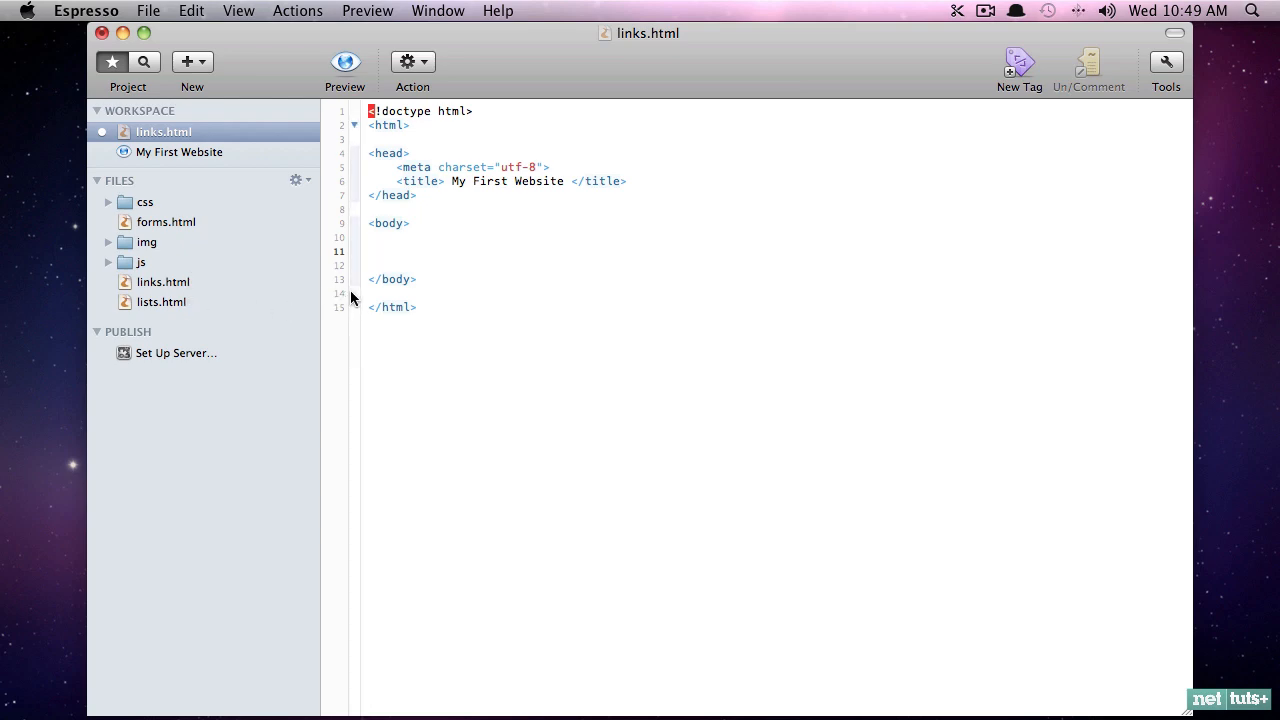
{"action": "type", "text": "<a href=\""}
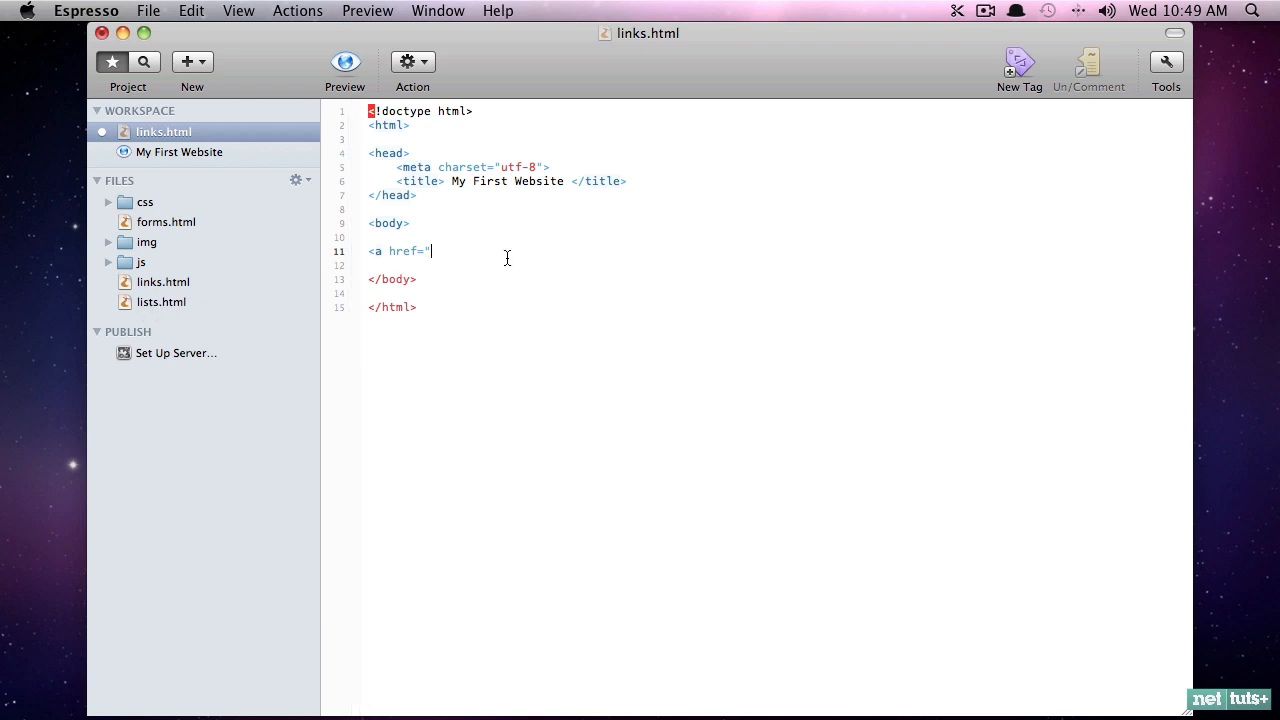
{"action": "type", "text": "lists.html\""}
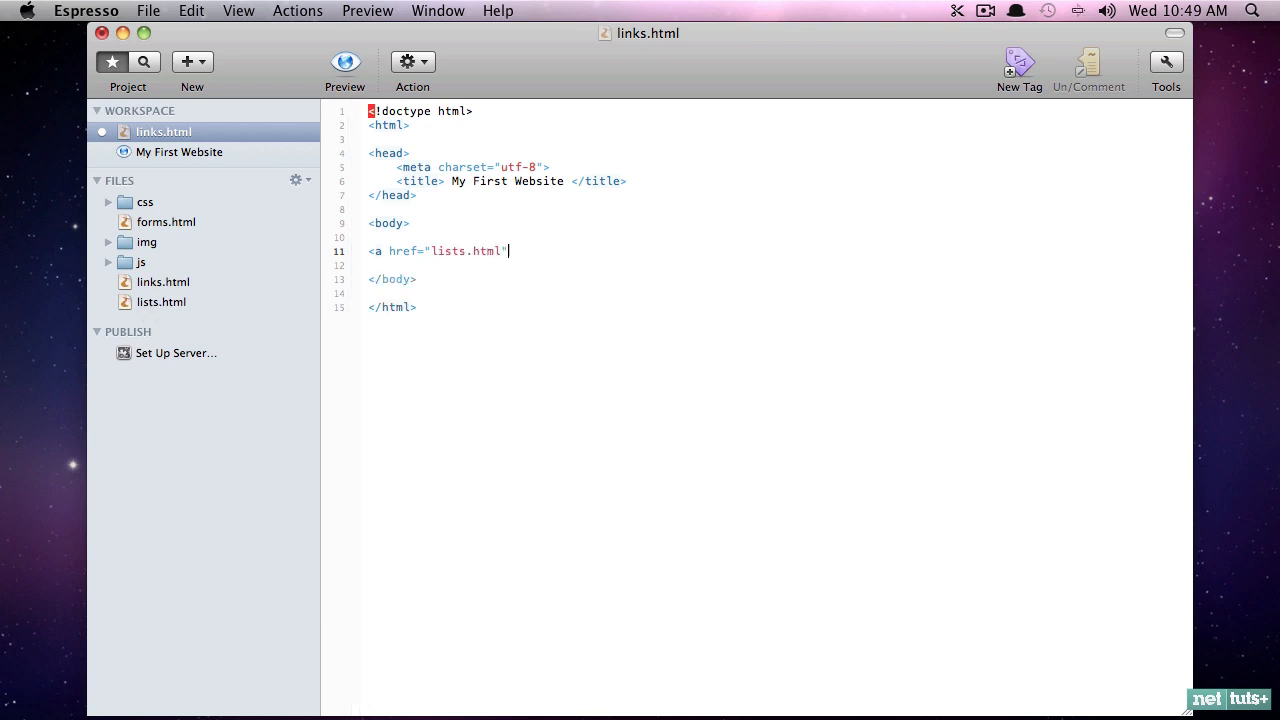
{"action": "type", "text": ">Lists</a>"}
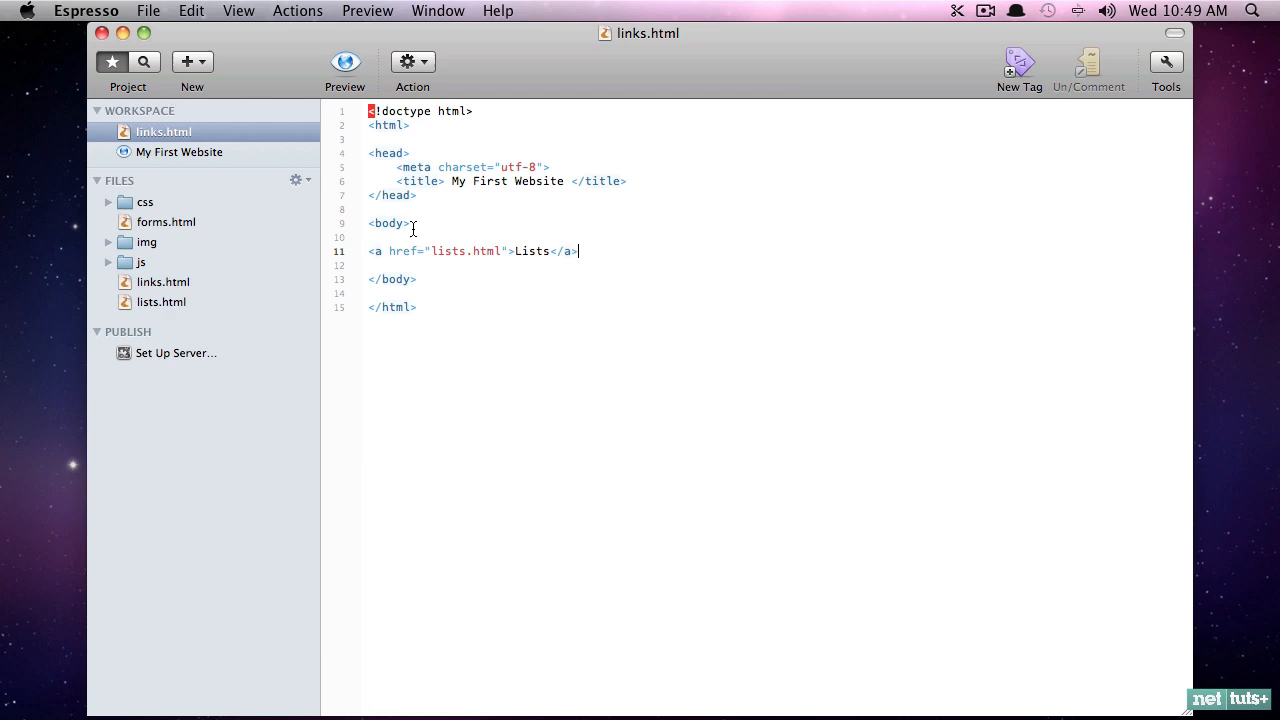
{"action": "left_click", "coordinate": [299, 180]}
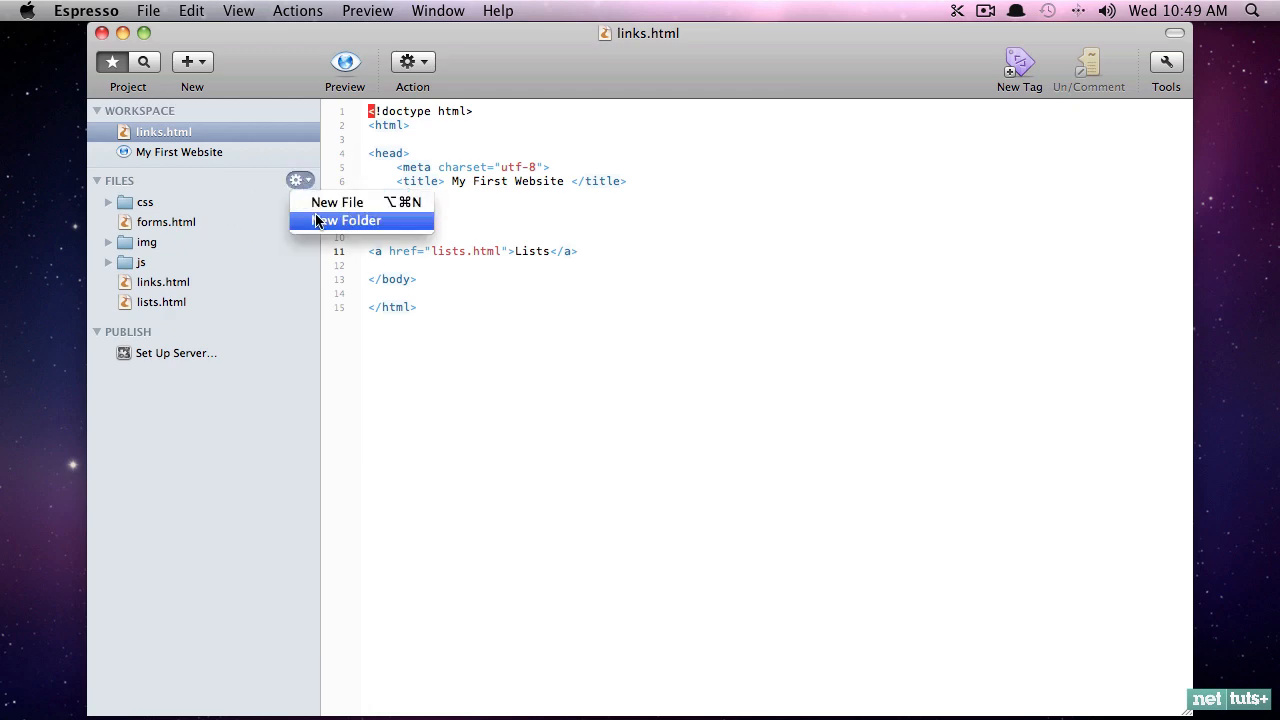
Step: Create an about folder in the project containing index.html
{"action": "left_click", "coordinate": [349, 220]}
{"action": "type", "text": "about"}
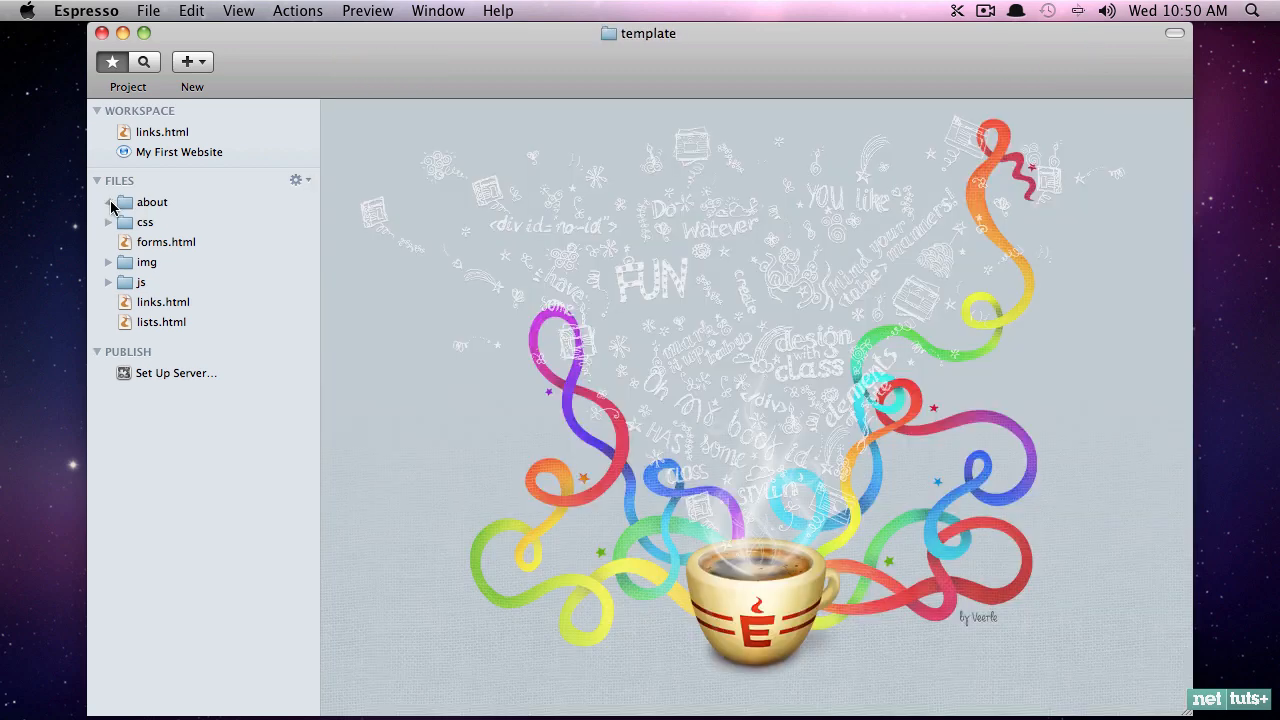
{"action": "left_click", "coordinate": [108, 201]}
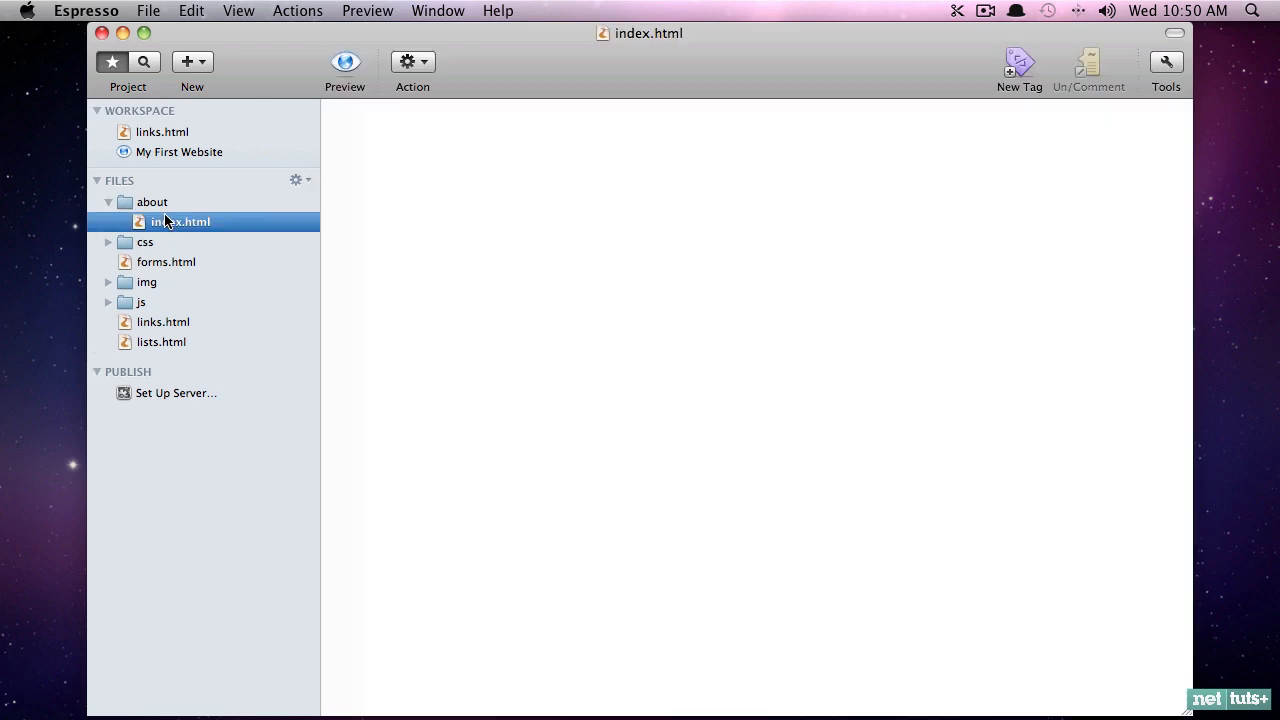
{"action": "left_click", "coordinate": [163, 321]}
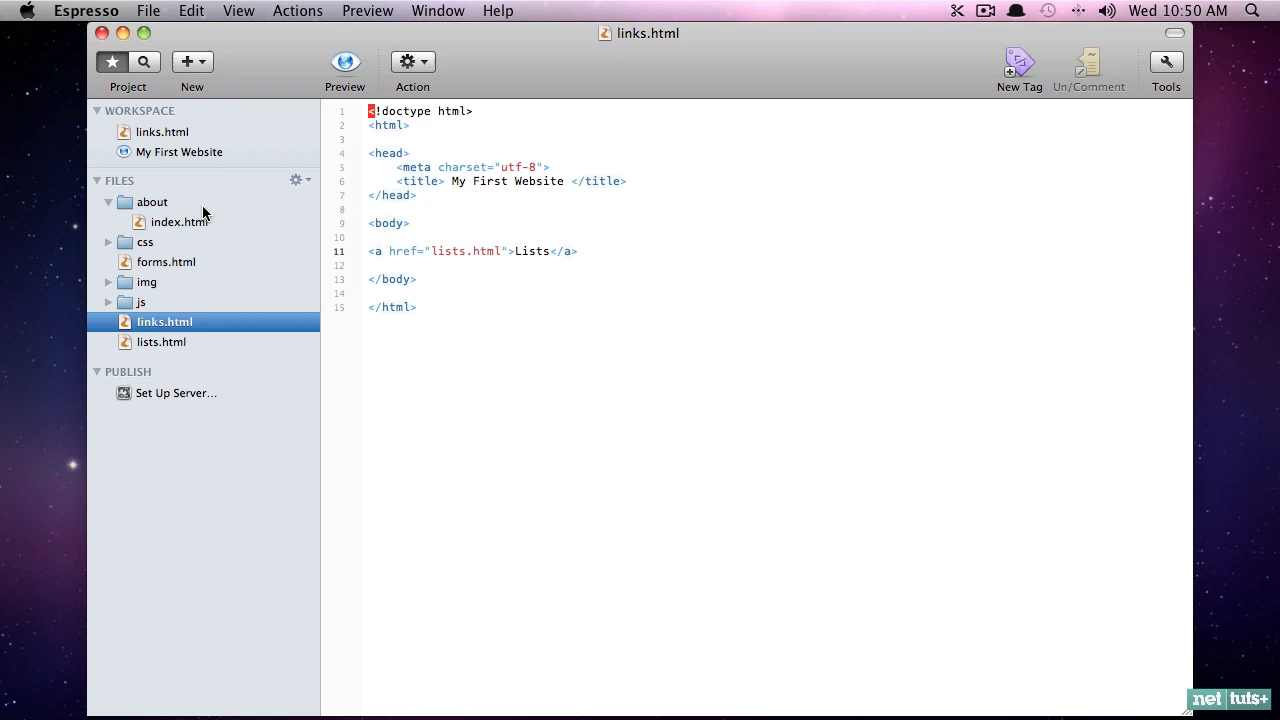
Step: Change the Lists link target to about/index.html and preview the about page
{"action": "double_click", "coordinate": [467, 251]}
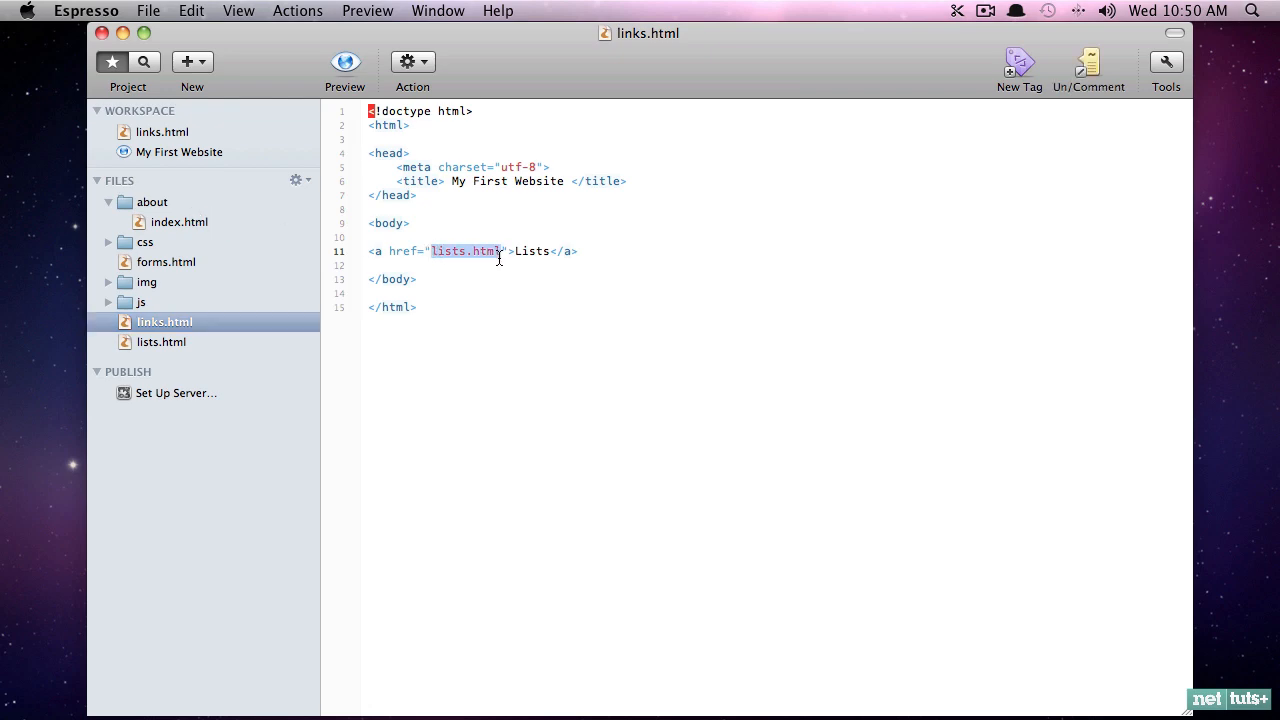
{"action": "type", "text": "about/"}
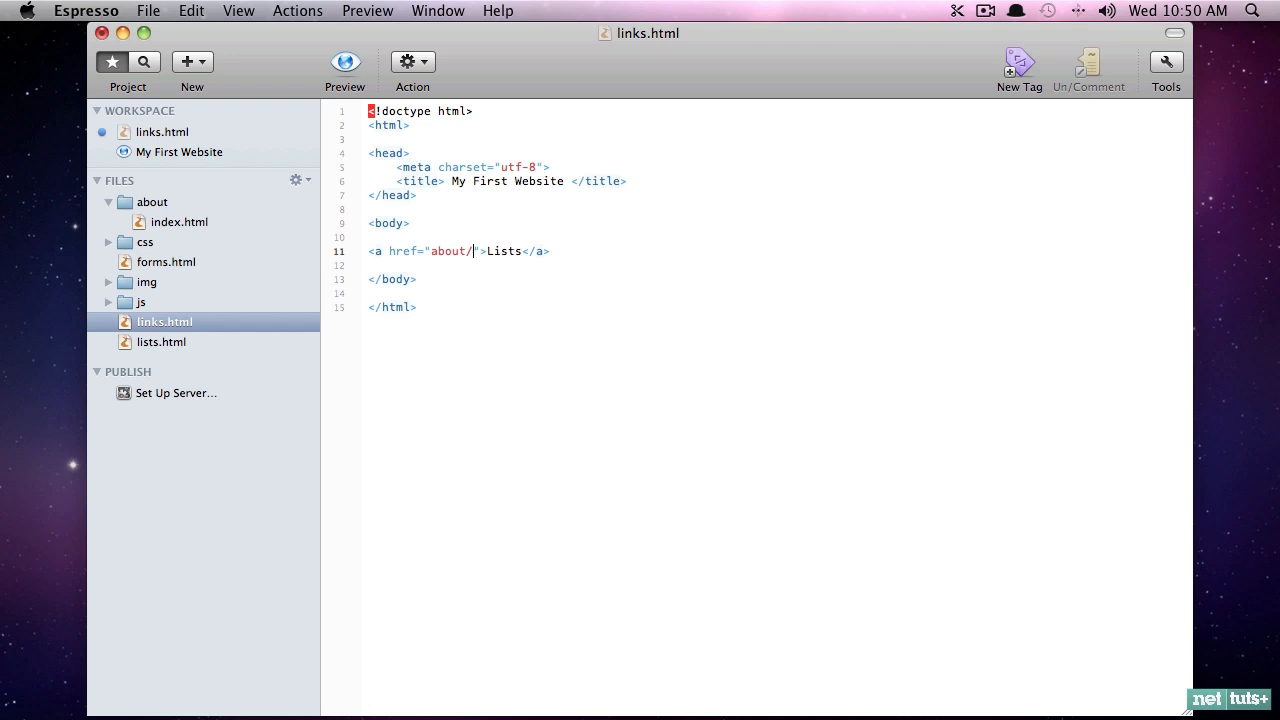
{"action": "type", "text": "index.html"}
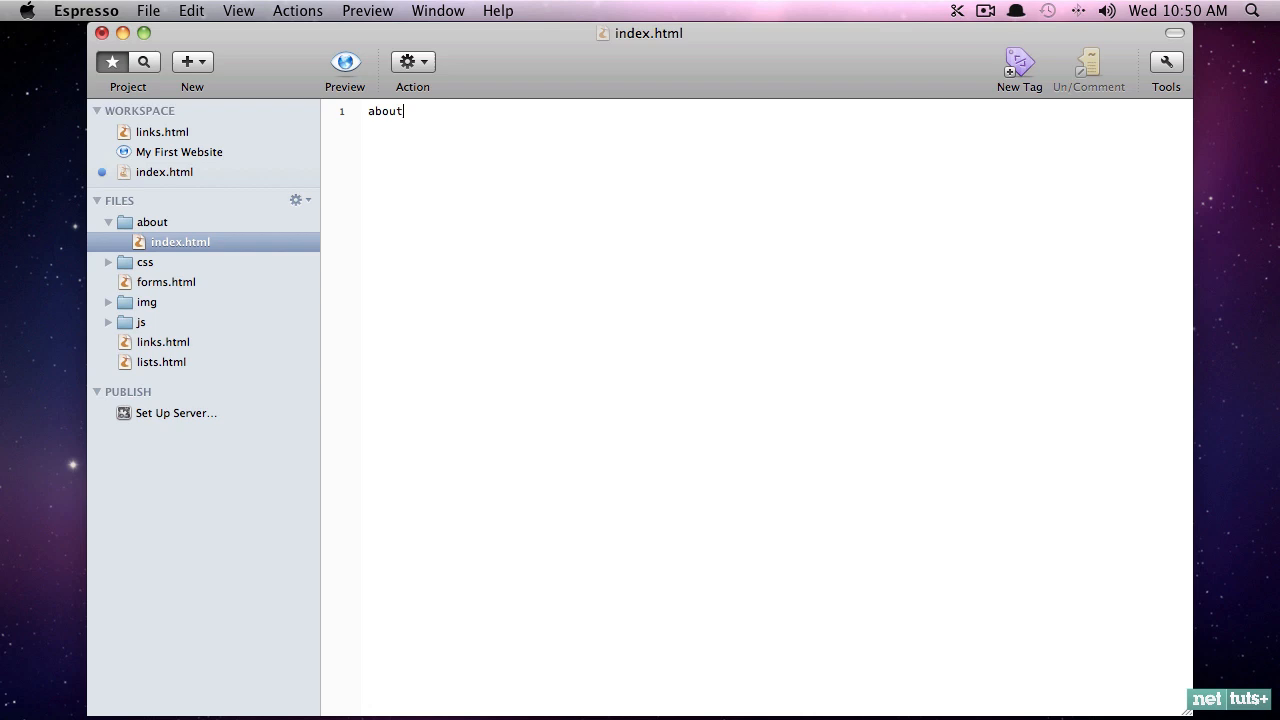
{"action": "left_click", "coordinate": [163, 341]}
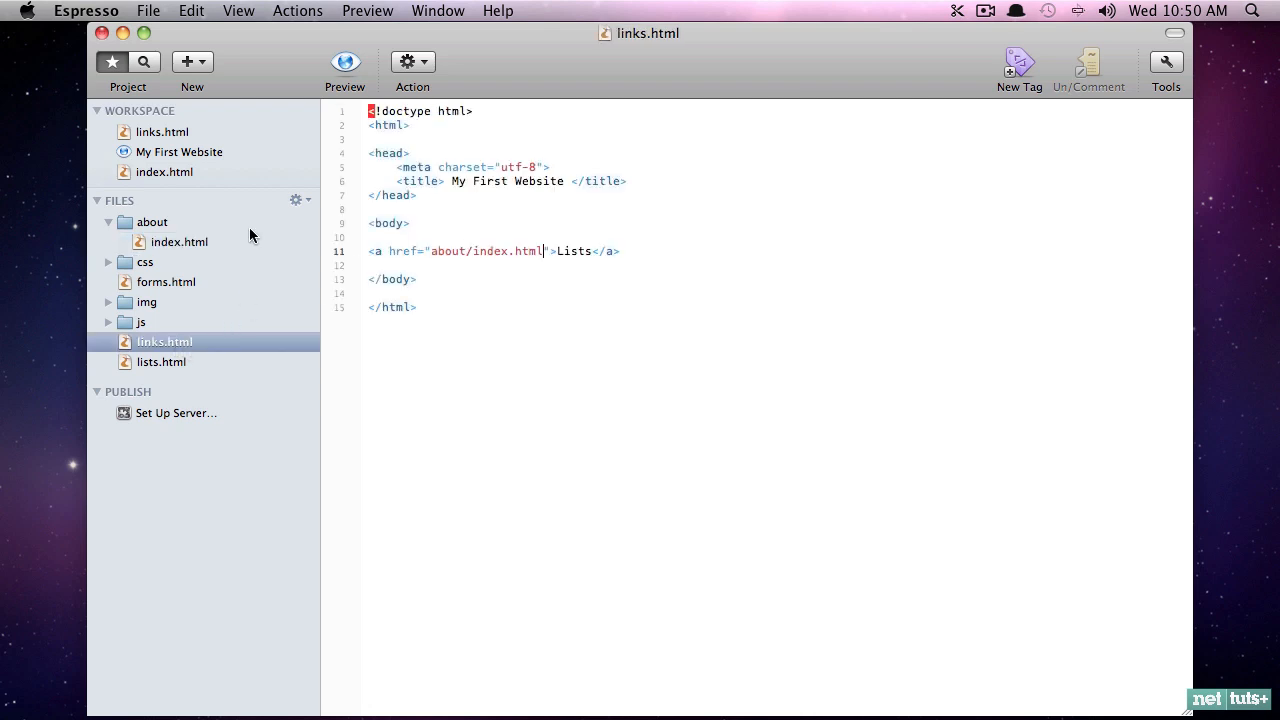
{"action": "left_click", "coordinate": [344, 61]}
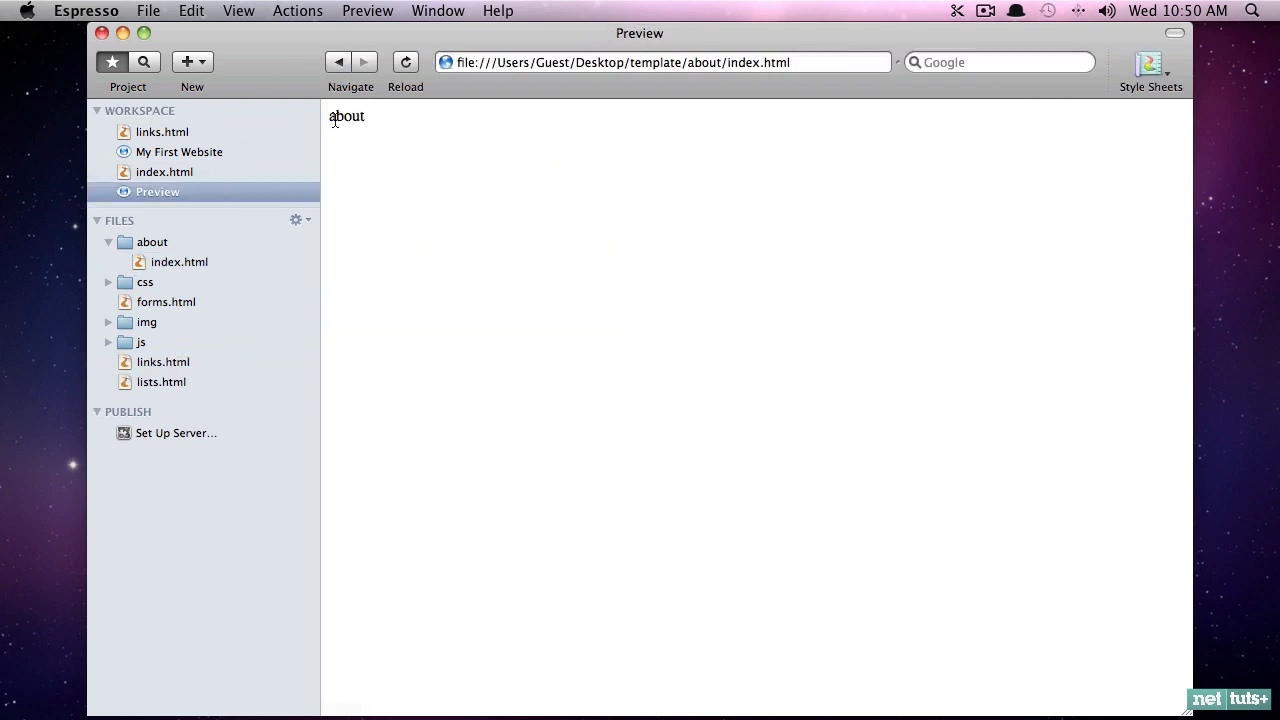
{"action": "mouse_move", "coordinate": [152, 242]}
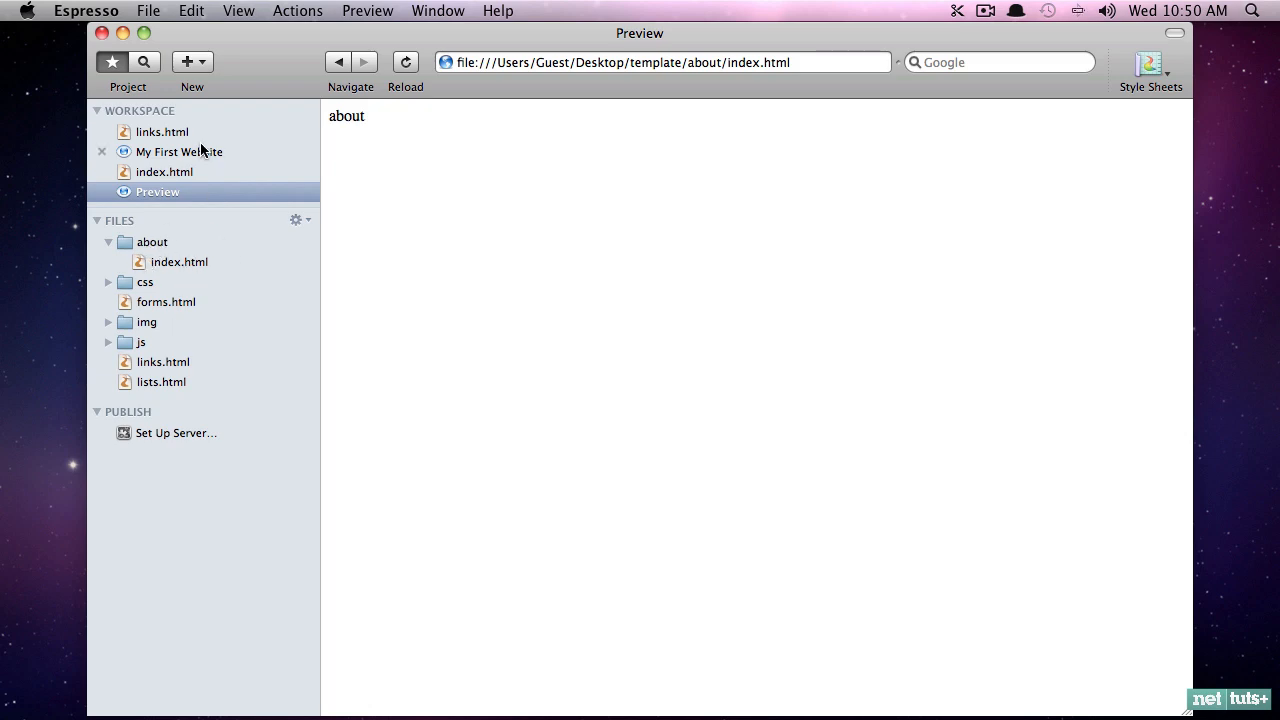
{"action": "left_click", "coordinate": [162, 131]}
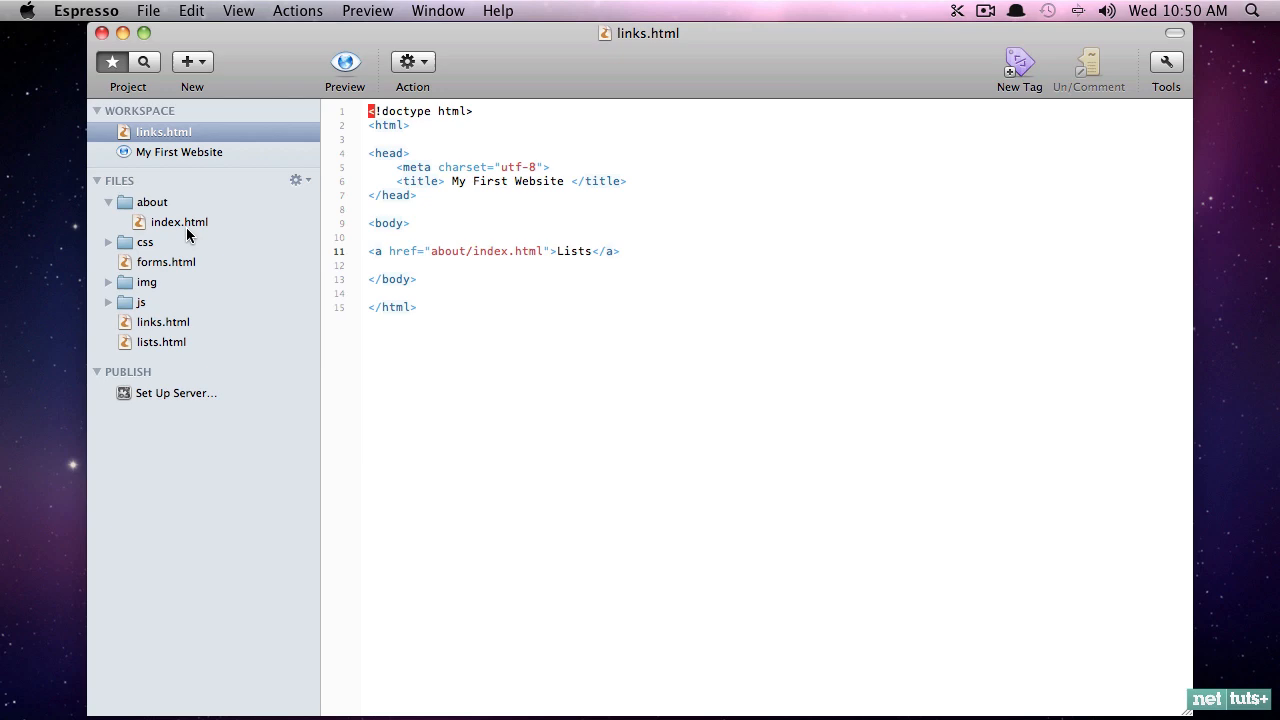
{"action": "mouse_move", "coordinate": [150, 222]}
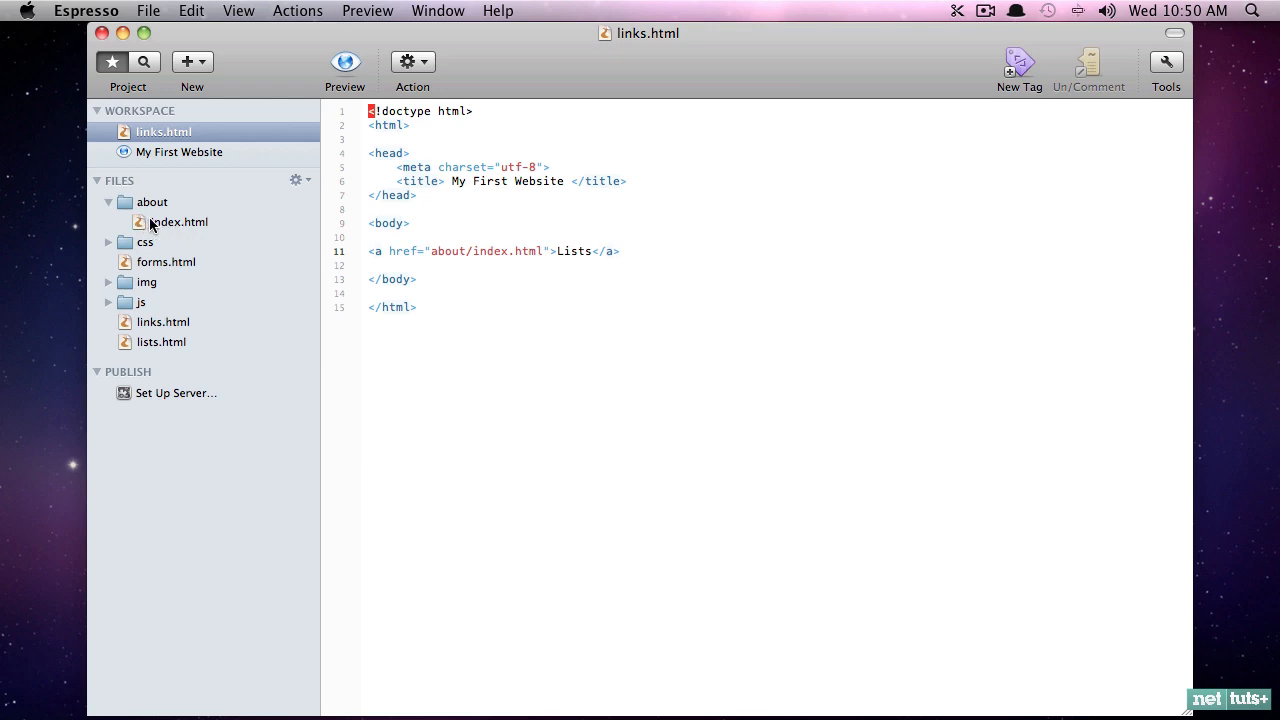
{"action": "mouse_move", "coordinate": [332, 189]}
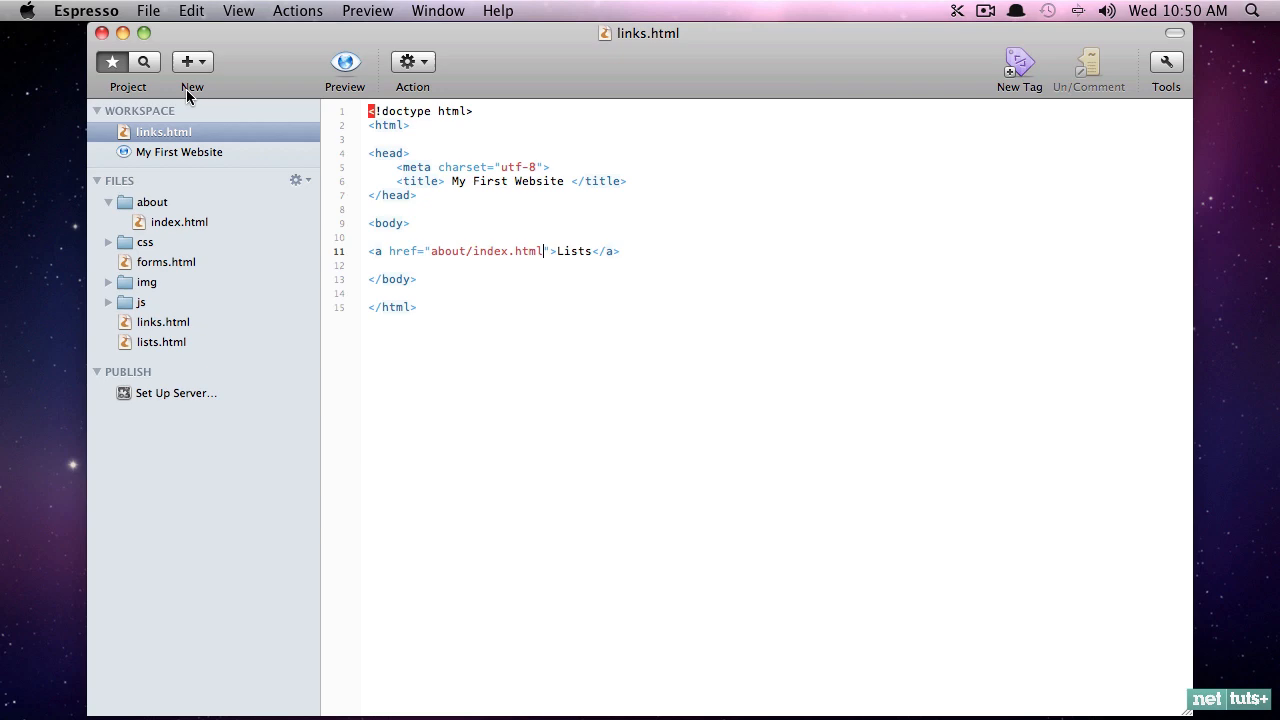
Step: Paste the page code into about/index.html, preview it, and select 'lists' in the href
{"action": "left_click", "coordinate": [180, 221]}
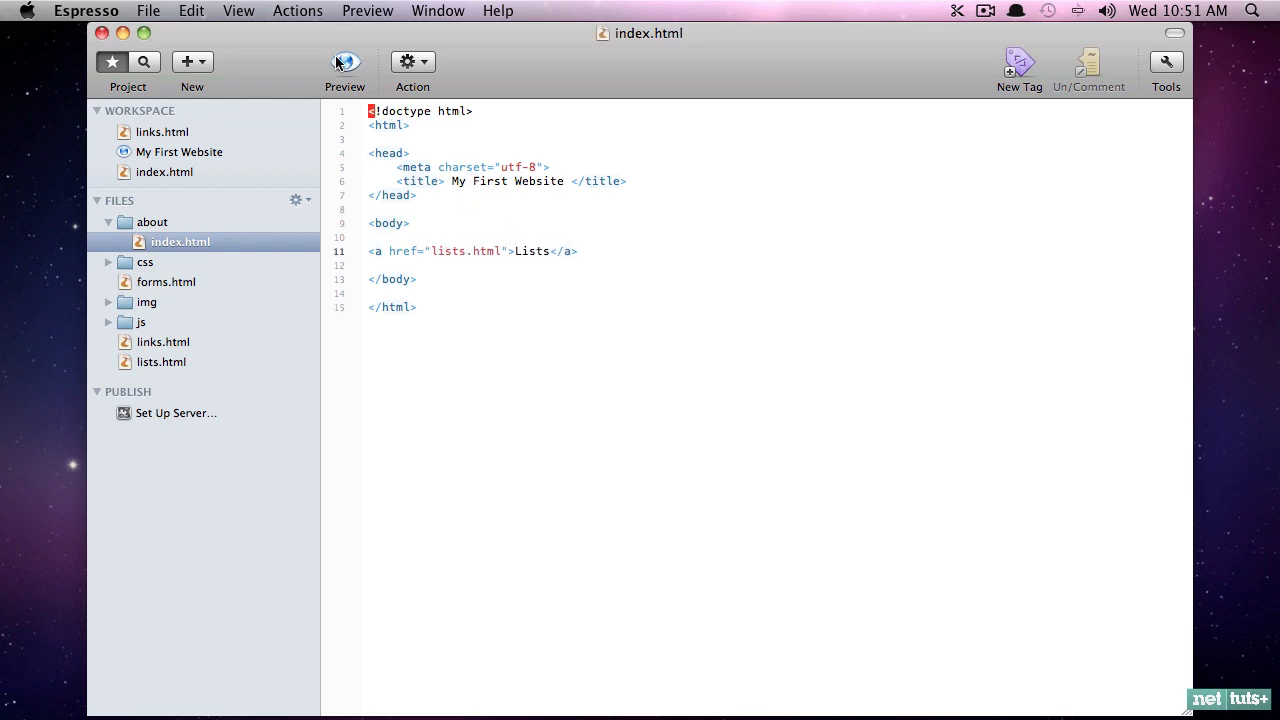
{"action": "left_click", "coordinate": [344, 61]}
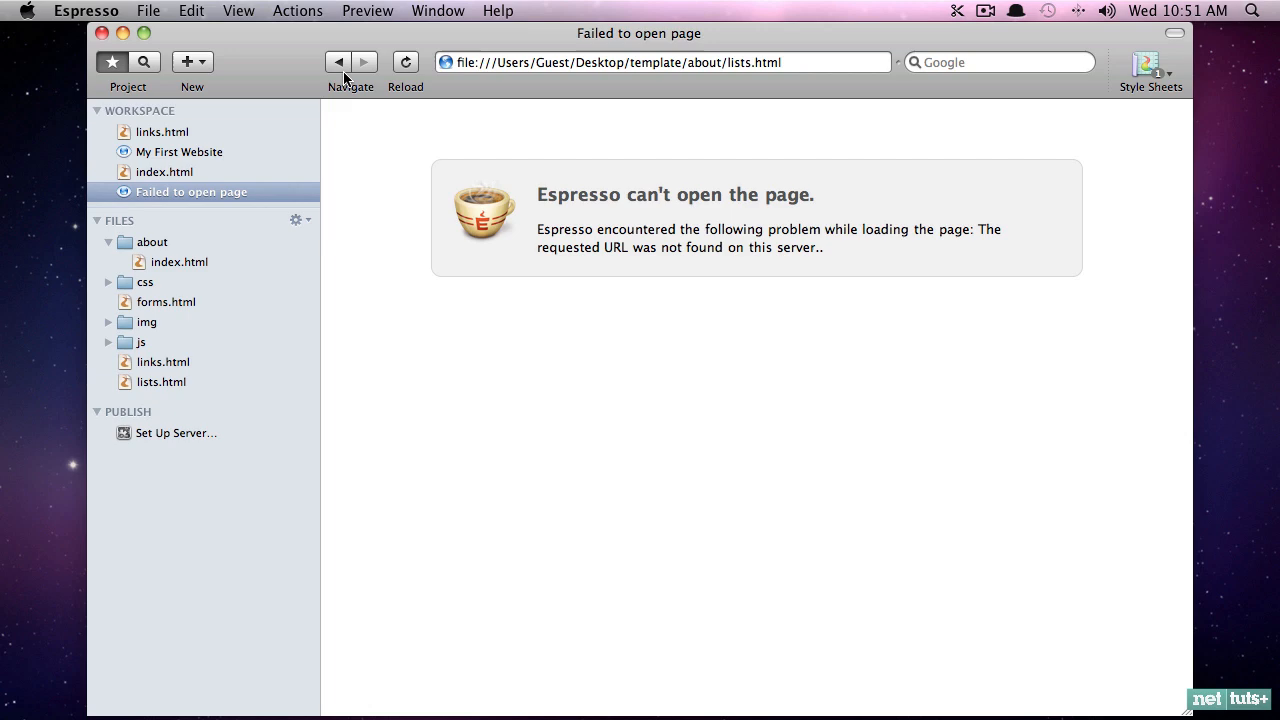
{"action": "left_click", "coordinate": [165, 171]}
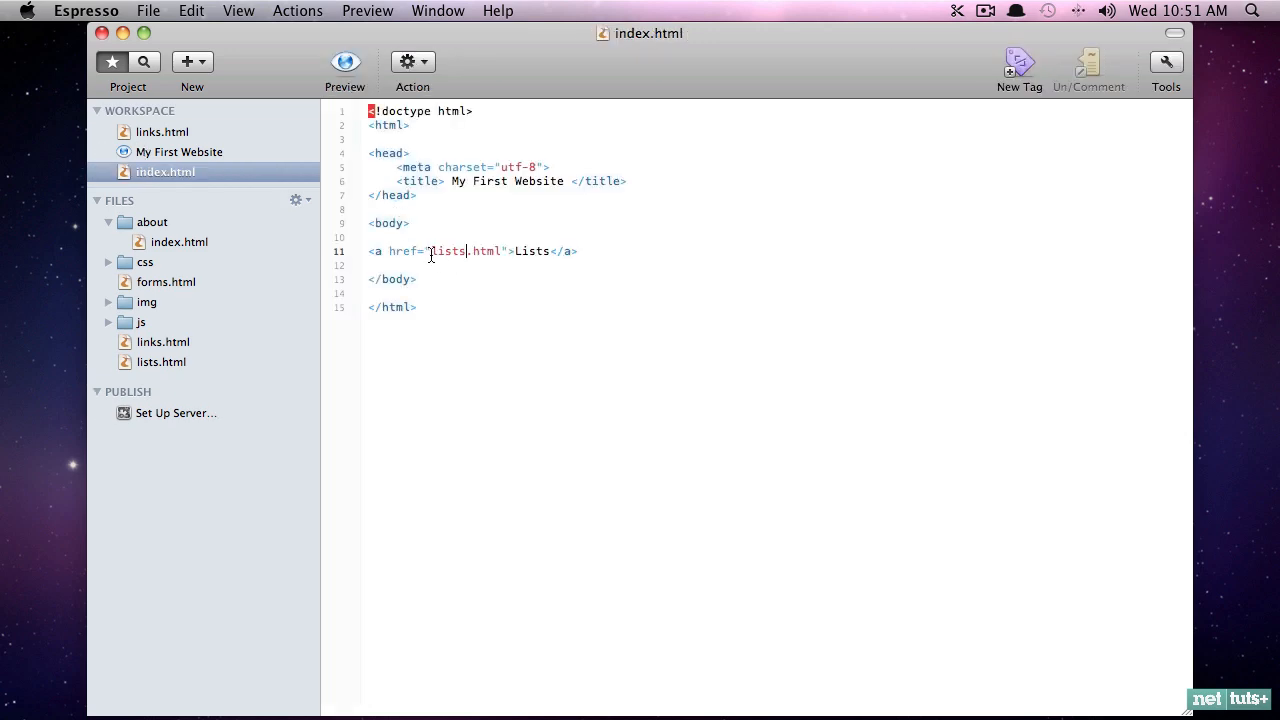
{"action": "double_click", "coordinate": [446, 251]}
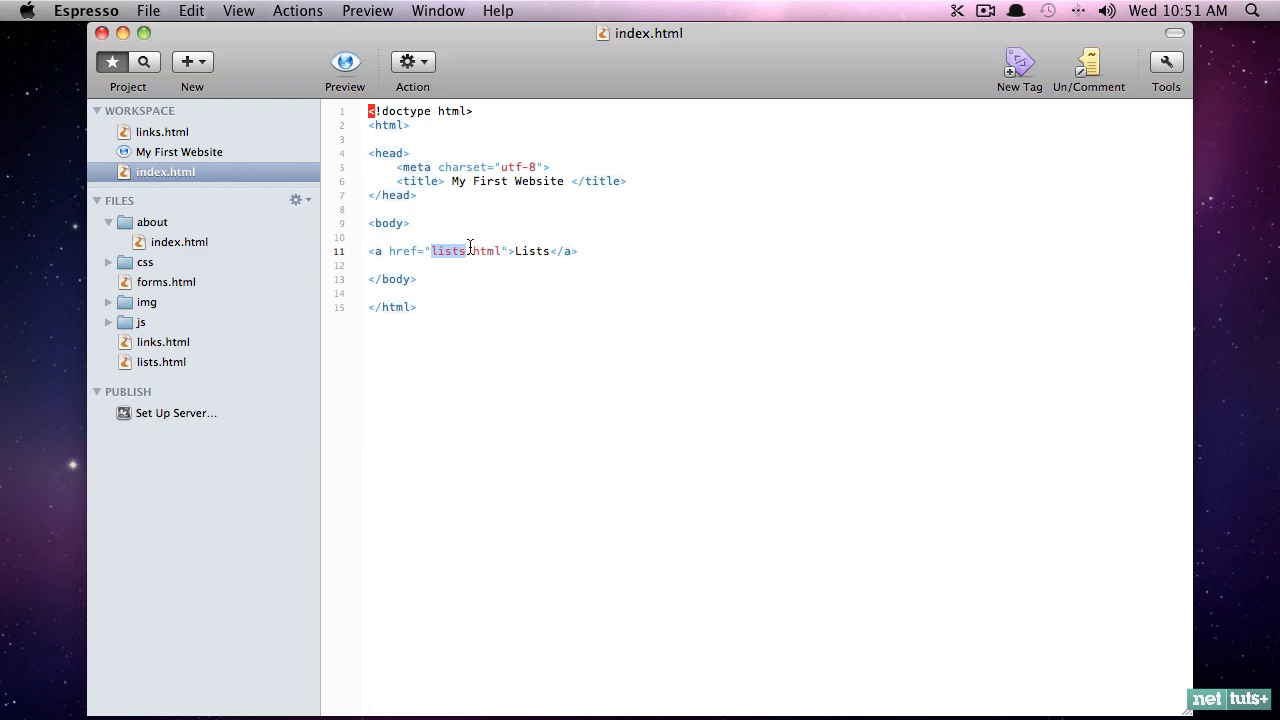
{"action": "left_click", "coordinate": [152, 221]}
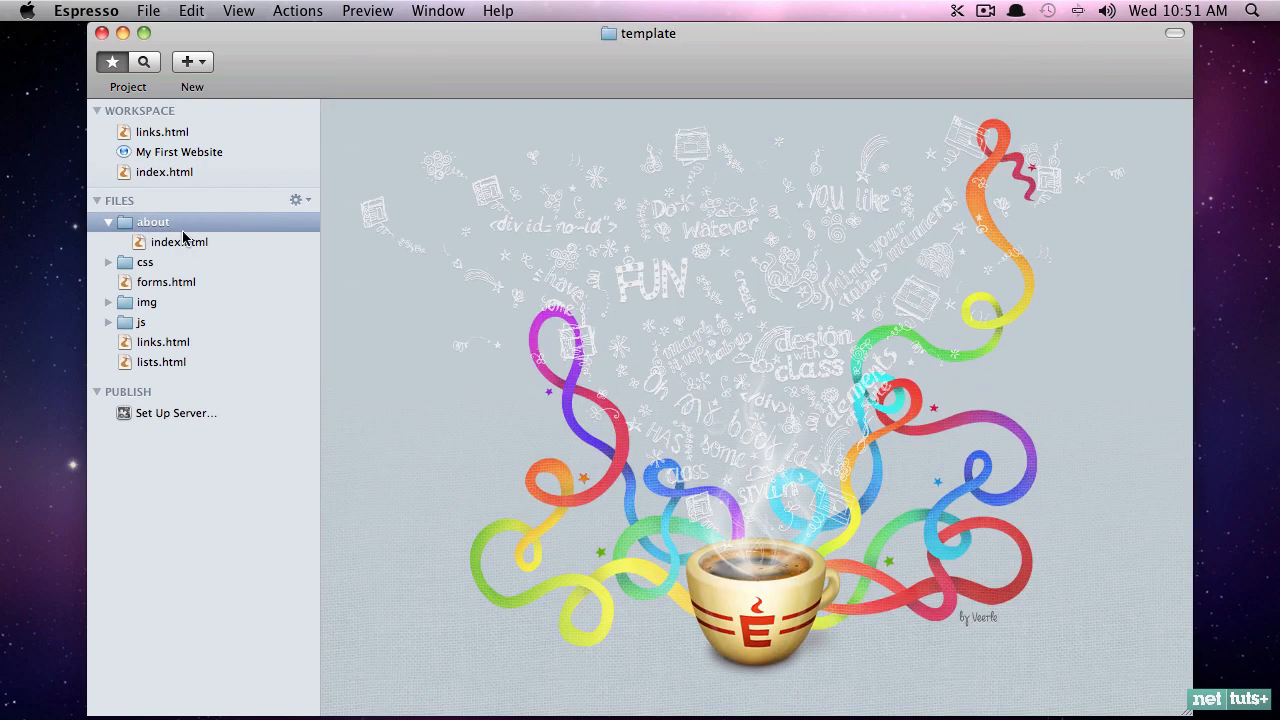
{"action": "mouse_move", "coordinate": [135, 227]}
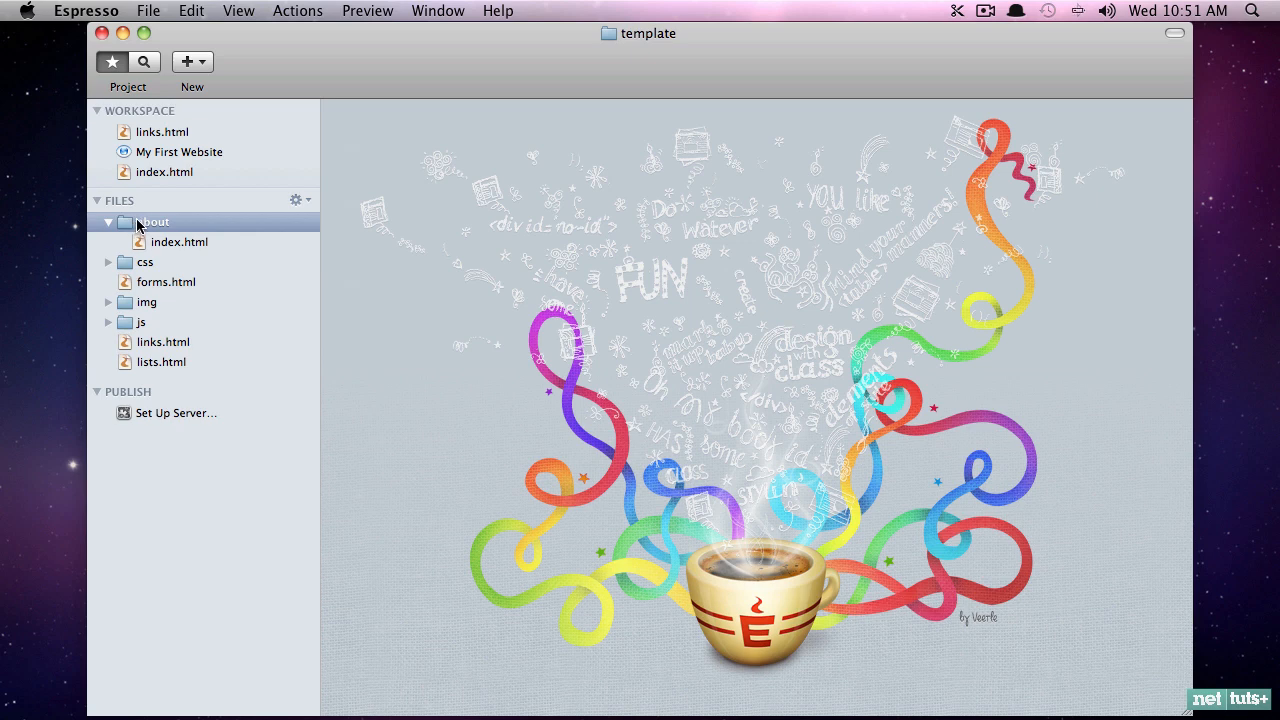
{"action": "mouse_move", "coordinate": [158, 199]}
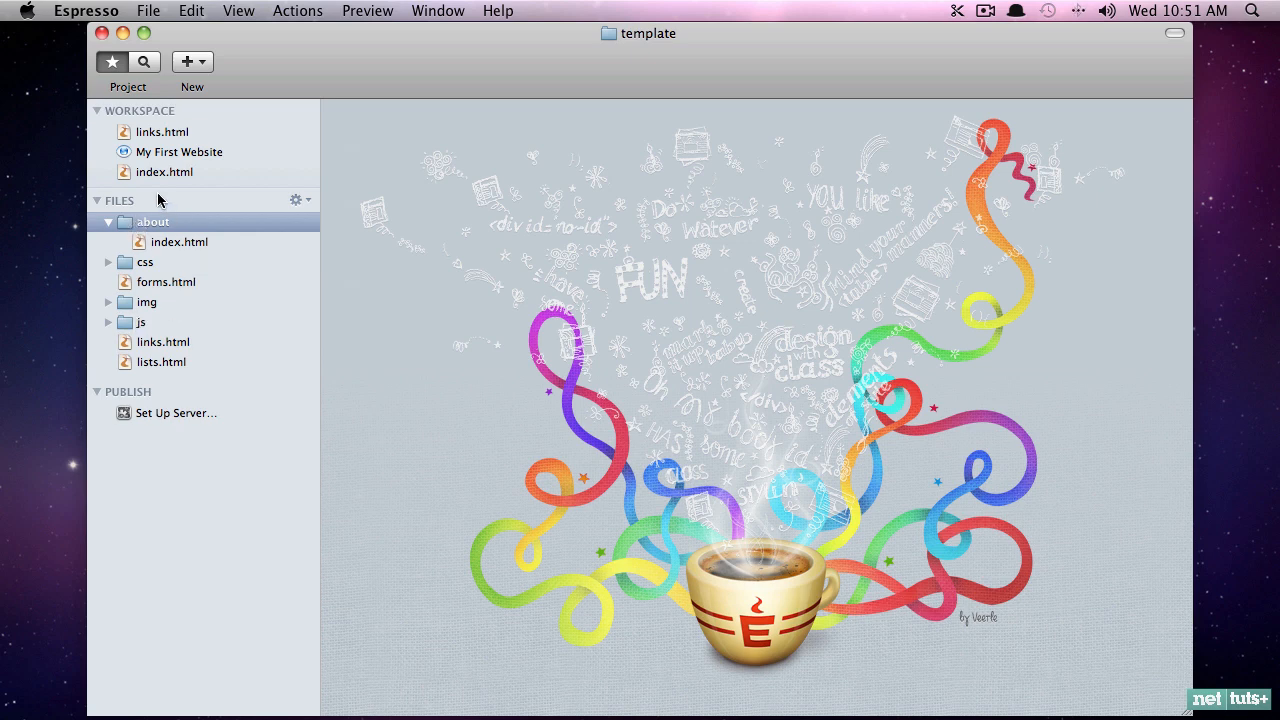
{"action": "mouse_move", "coordinate": [525, 360]}
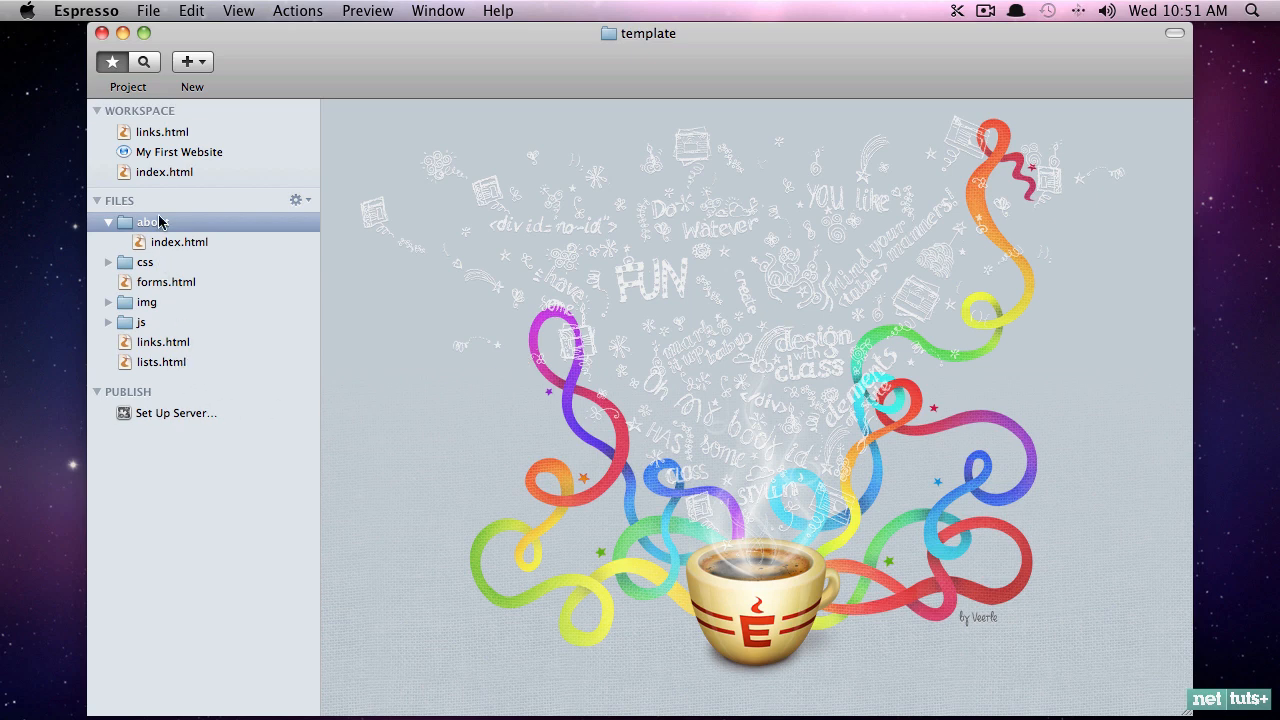
Step: Retarget the about page's Lists link to ../lists.html and preview the working link
{"action": "double_click", "coordinate": [179, 241]}
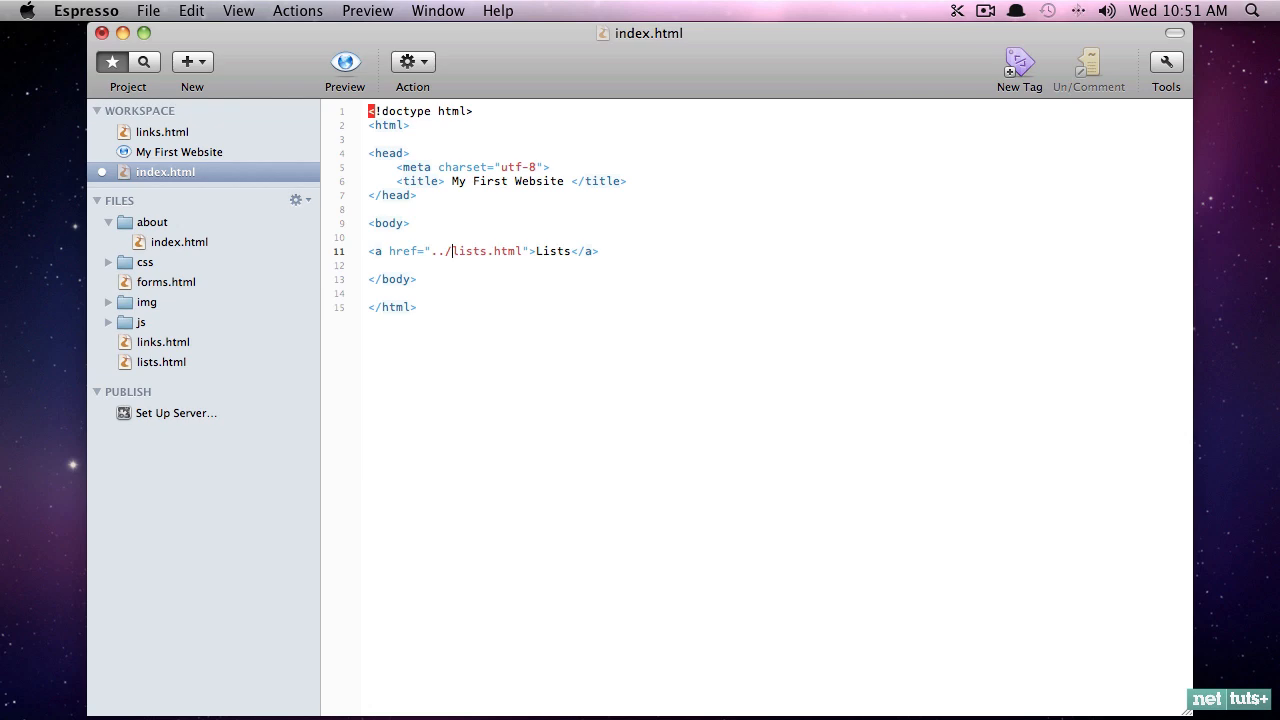
{"action": "left_click", "coordinate": [344, 61]}
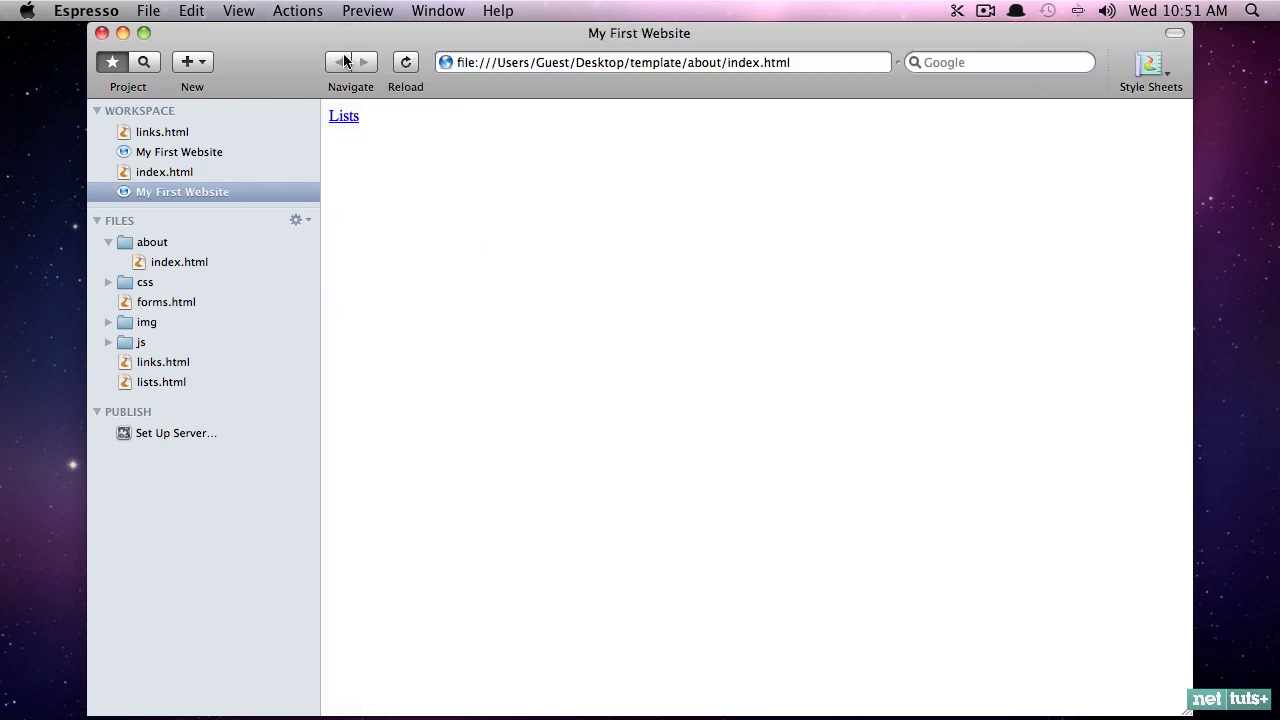
{"action": "left_click", "coordinate": [343, 115]}
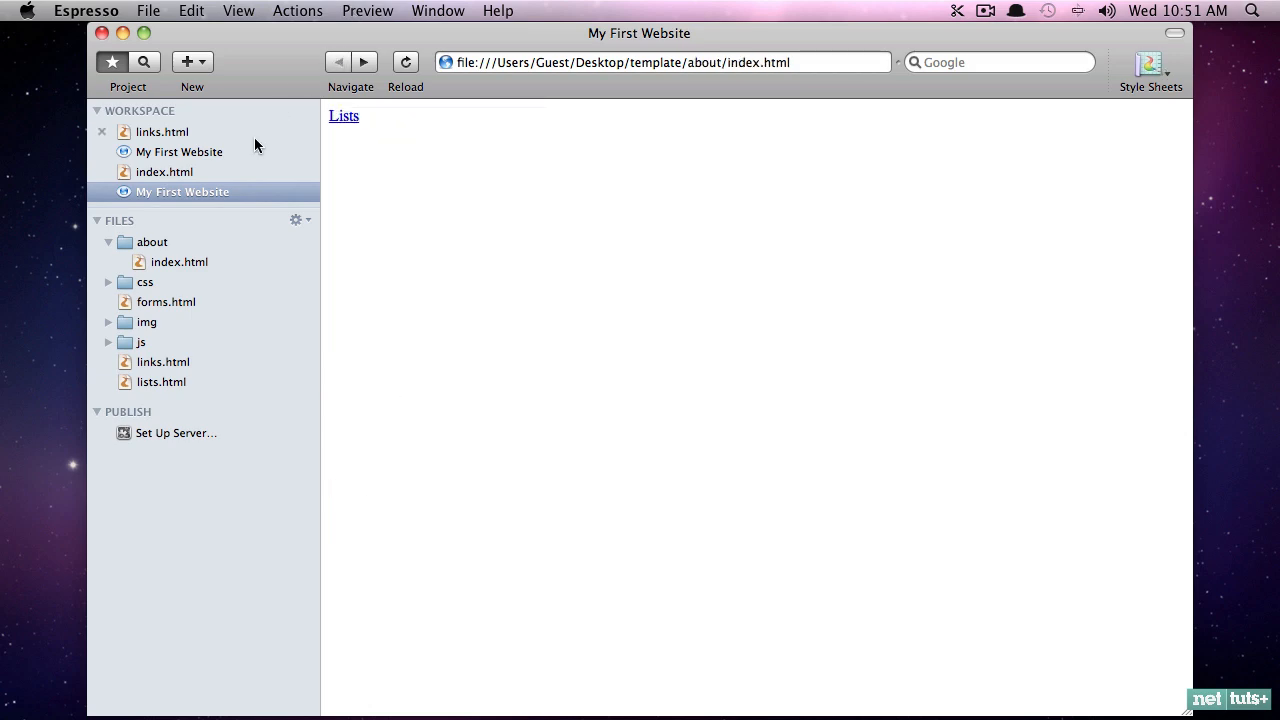
{"action": "left_click", "coordinate": [153, 242]}
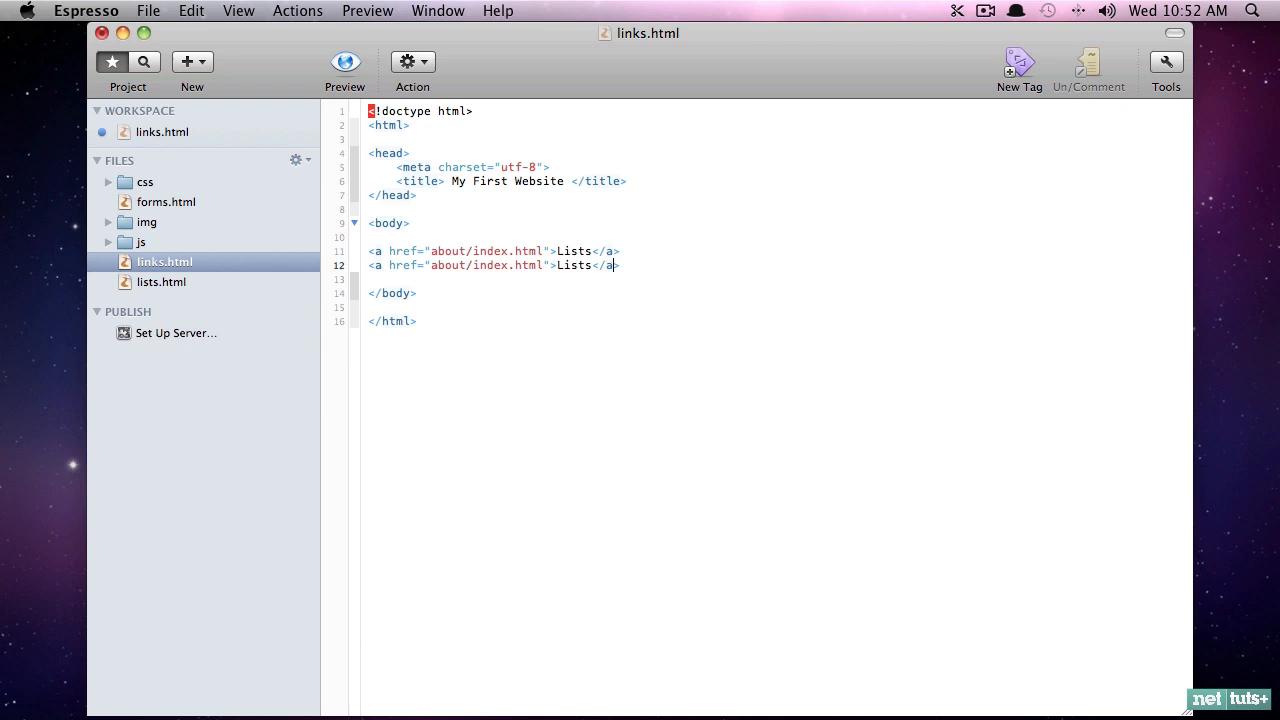
Step: Label the second link Forms and select its placeholder address
{"action": "type", "text": "Forms"}
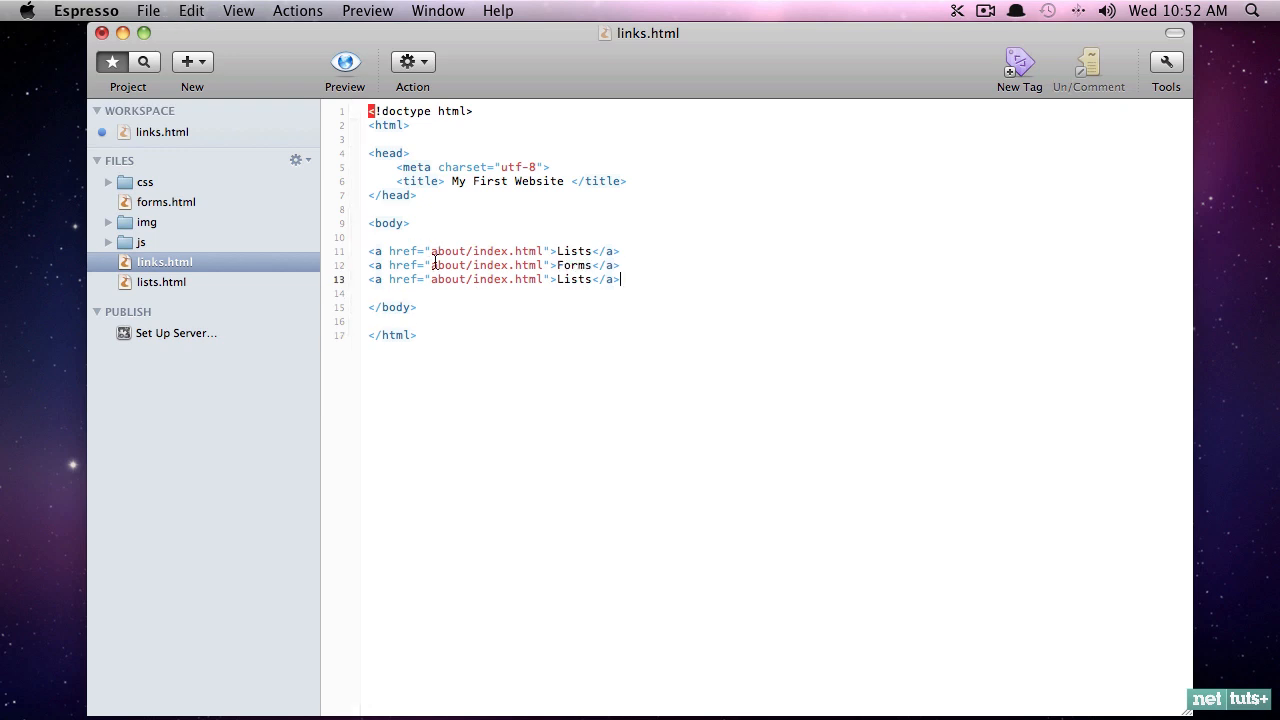
{"action": "double_click", "coordinate": [573, 279]}
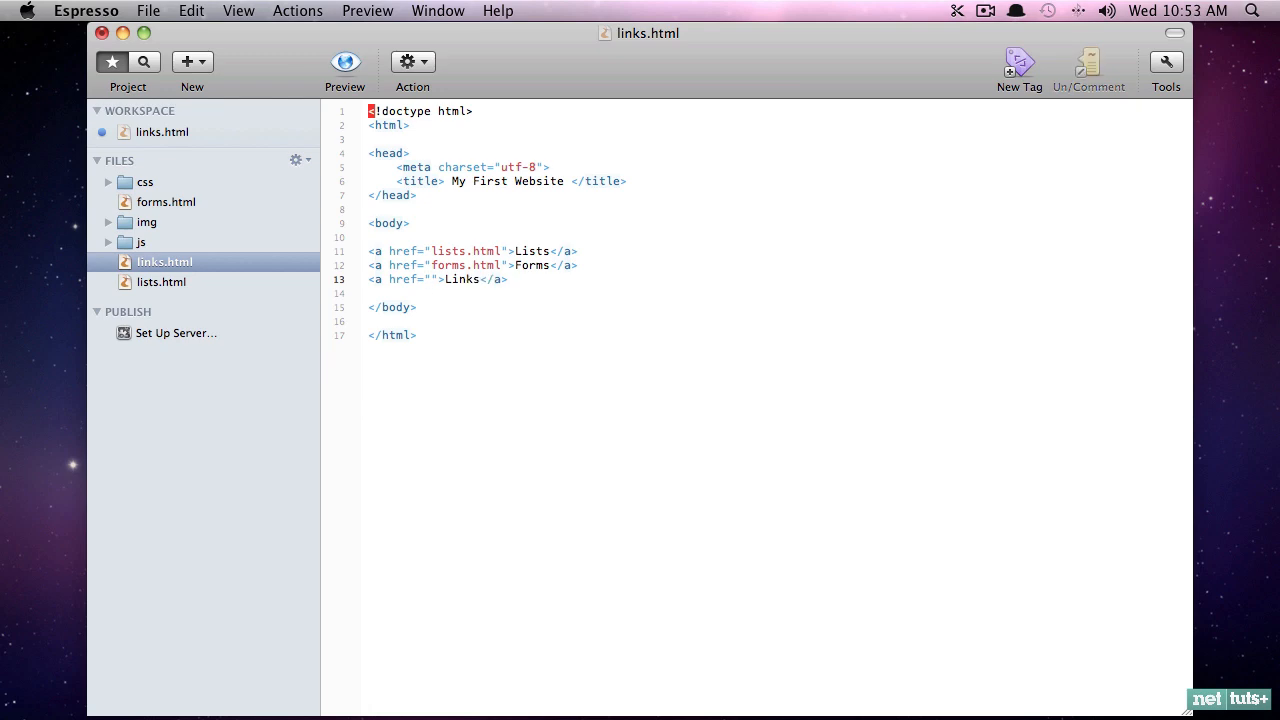
Step: Set the Links href to # and preview Lists, Forms and Links side by side
{"action": "type", "text": "#"}
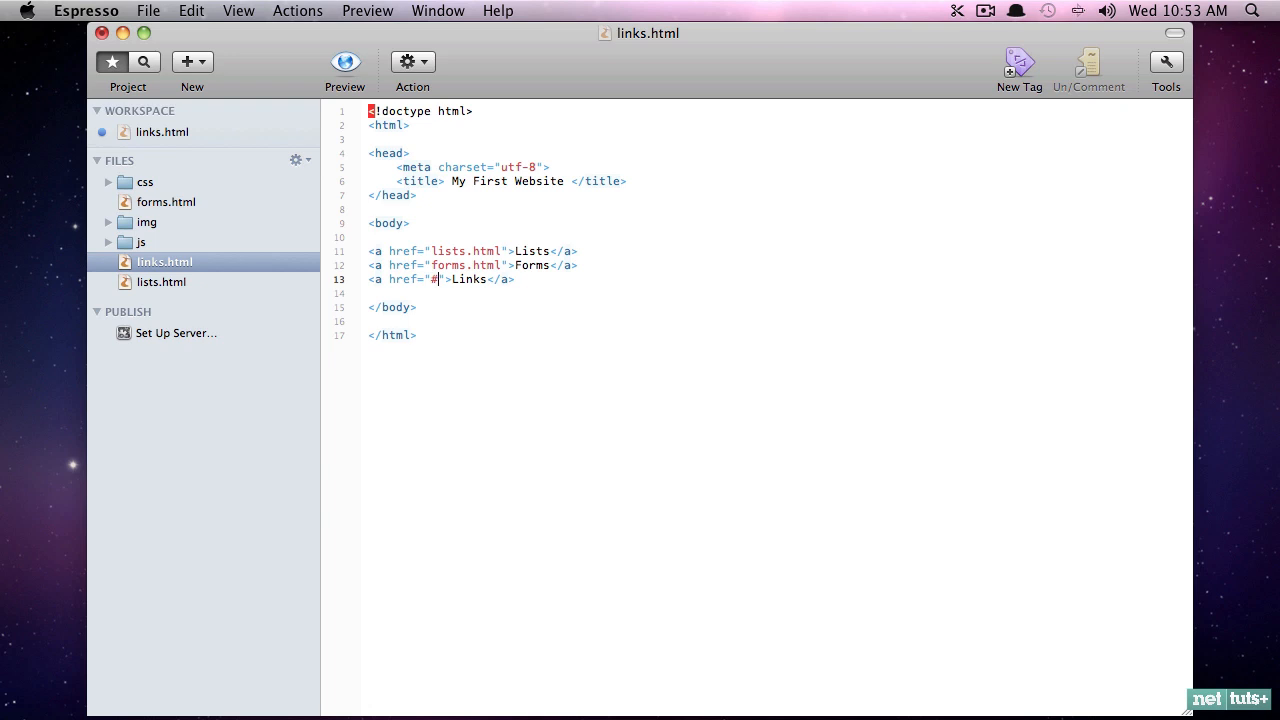
{"action": "mouse_move", "coordinate": [531, 281]}
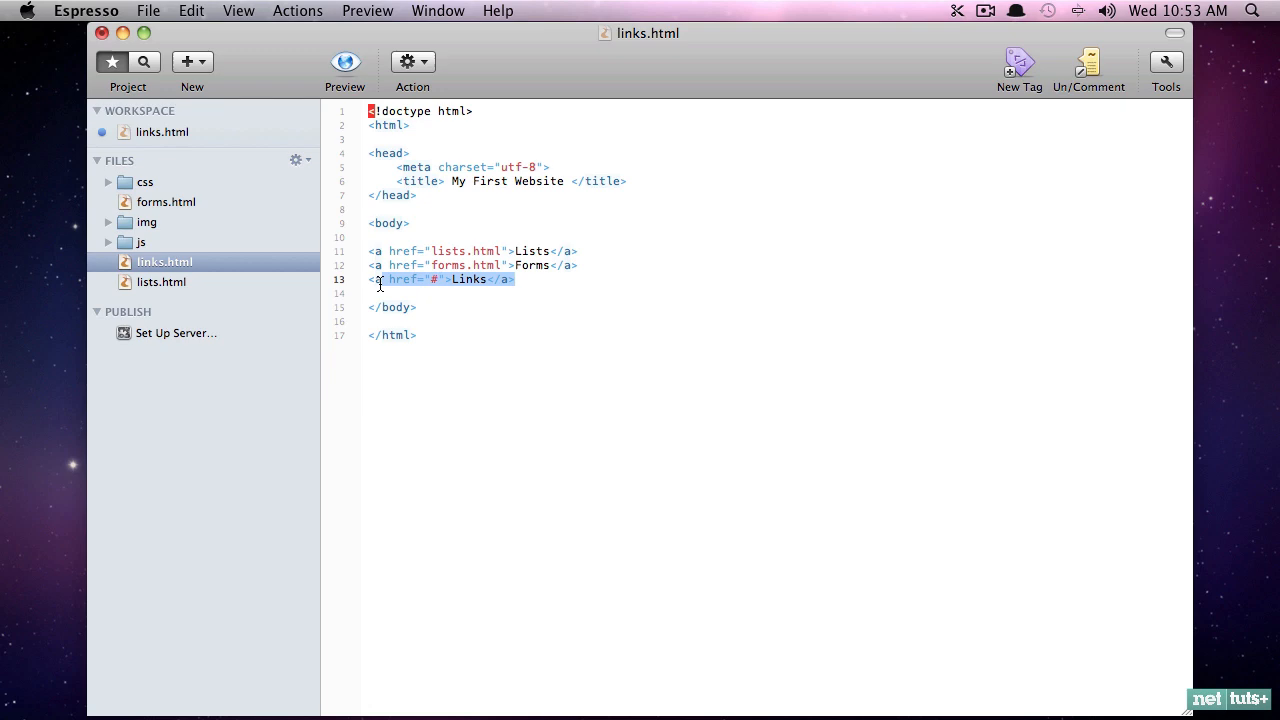
{"action": "left_click", "coordinate": [400, 291]}
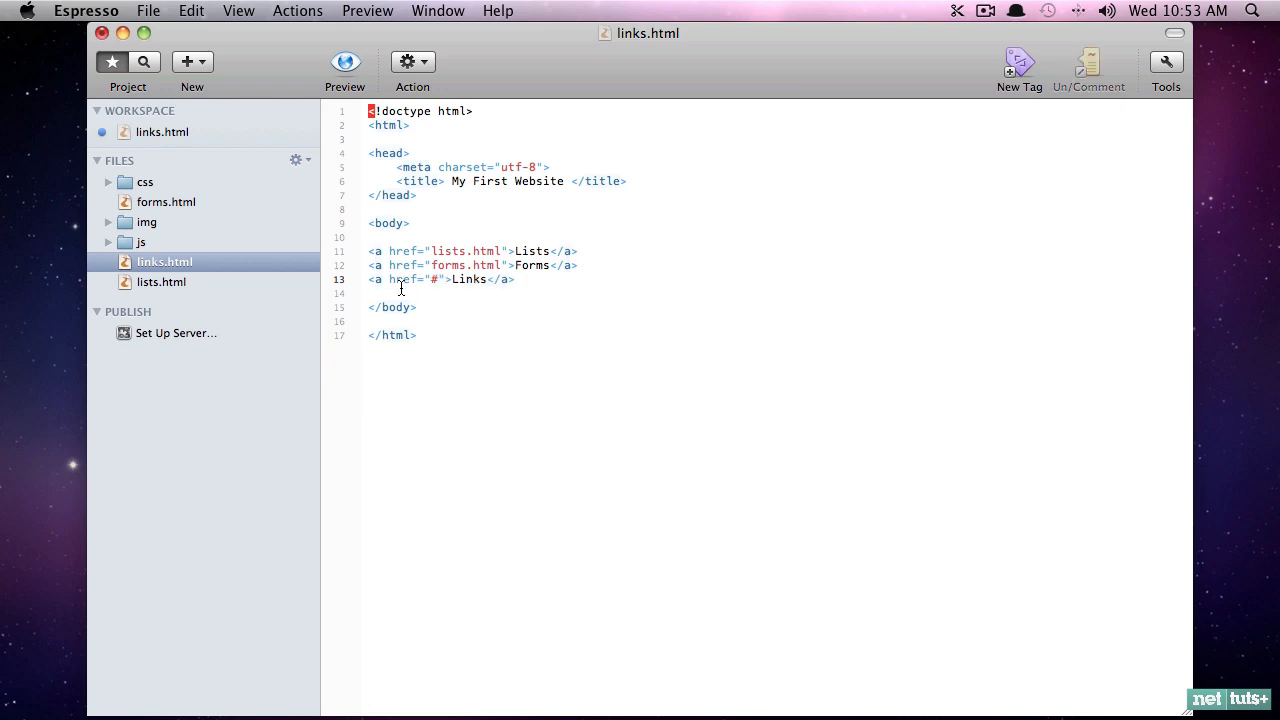
{"action": "left_click", "coordinate": [344, 61]}
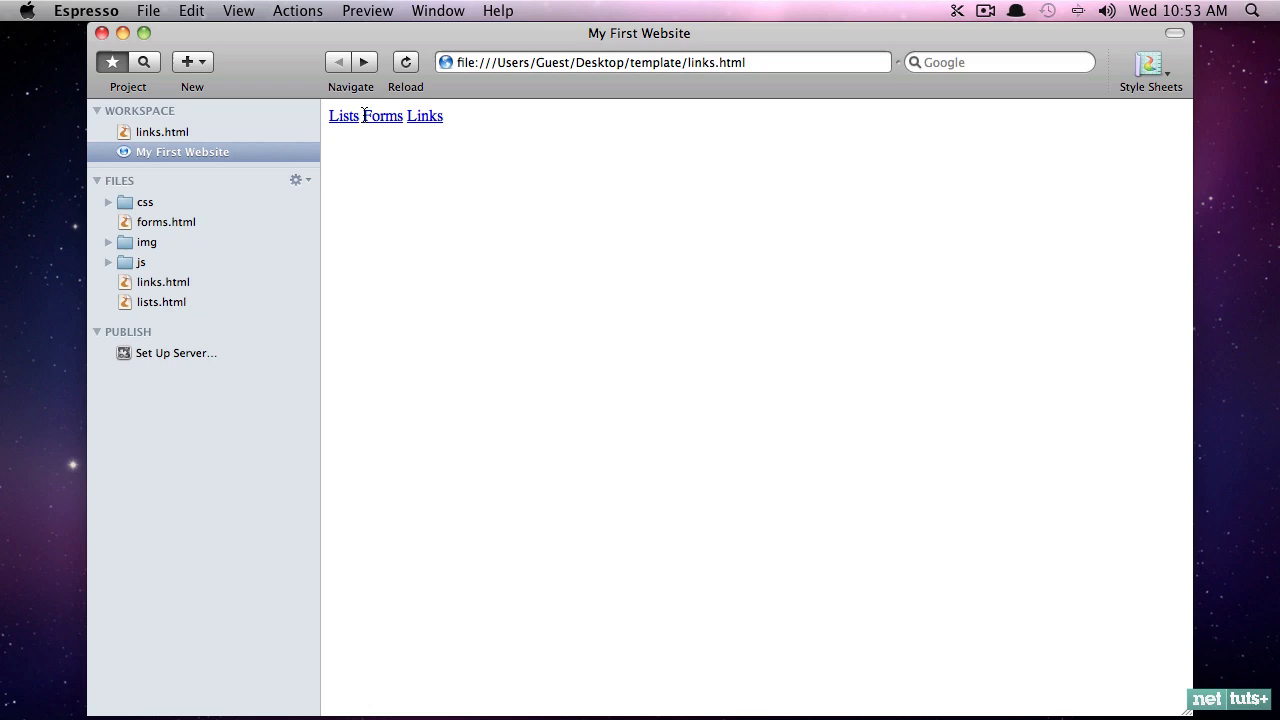
{"action": "mouse_move", "coordinate": [490, 116]}
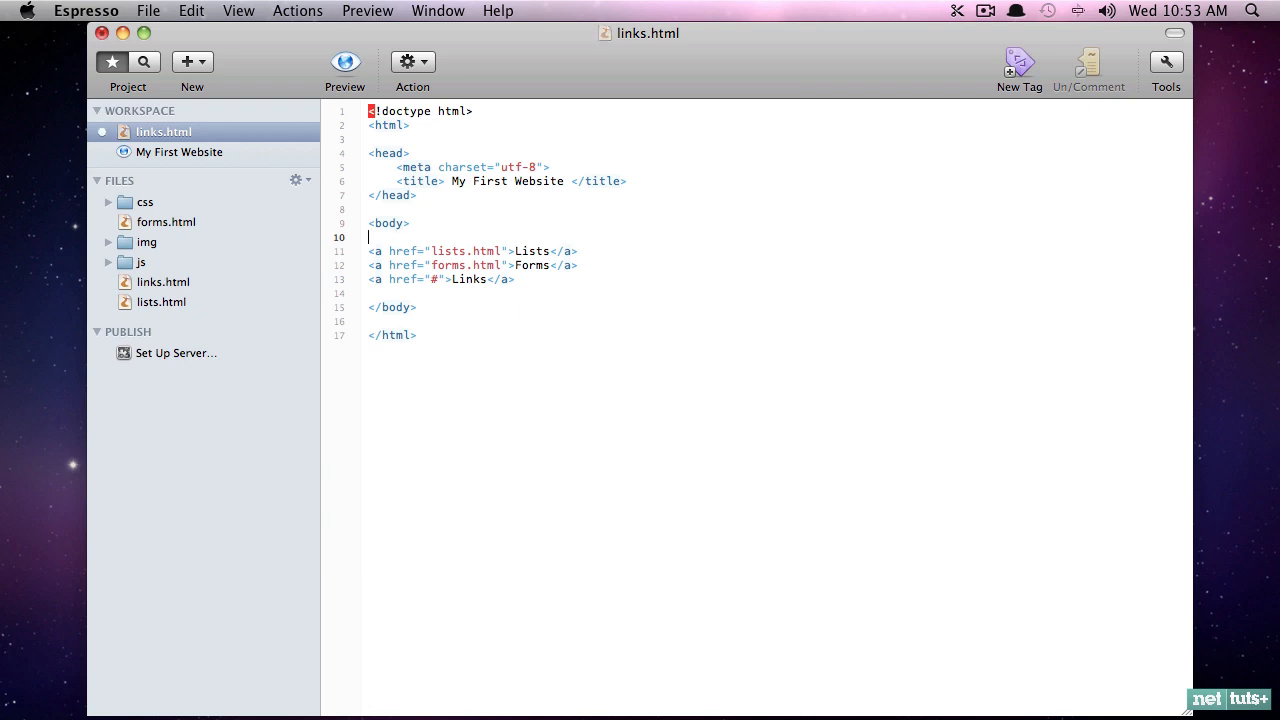
Step: Wrap the Lists, Forms and Links anchors in an indented nav block, removing a stray li
{"action": "key", "text": "Return"}
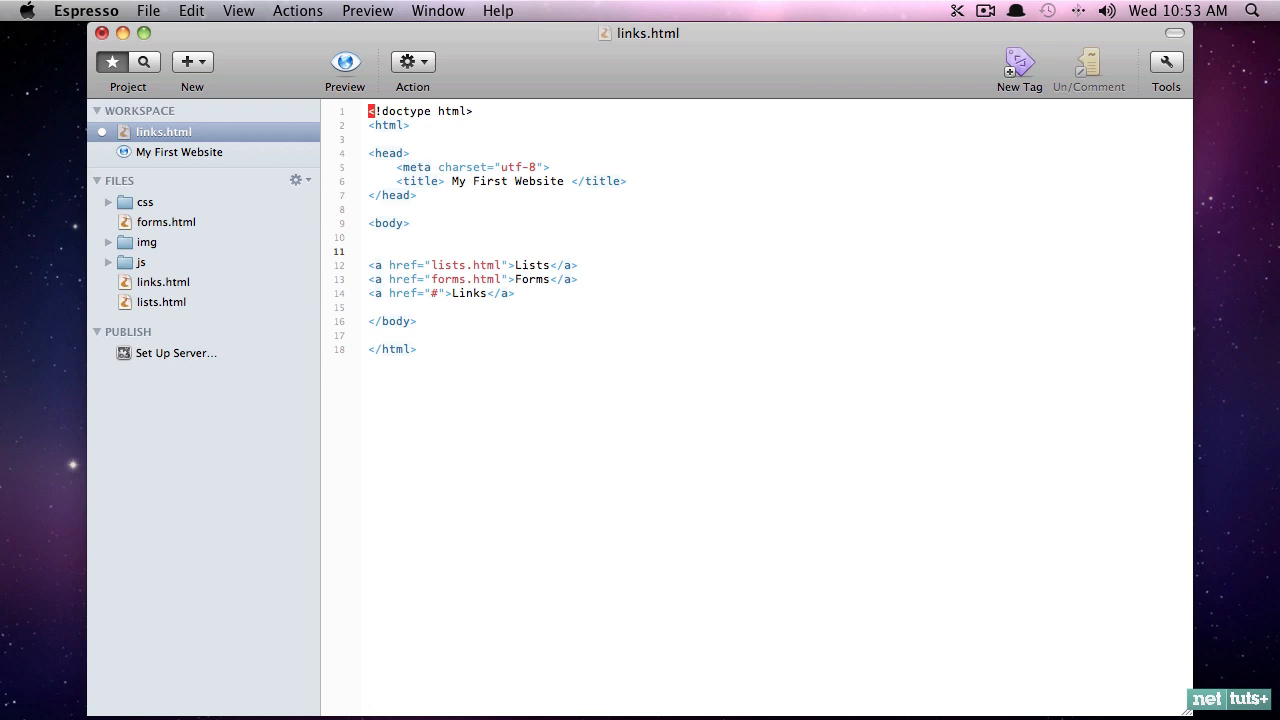
{"action": "left_click", "coordinate": [370, 251]}
{"action": "type", "text": "<nav>"}
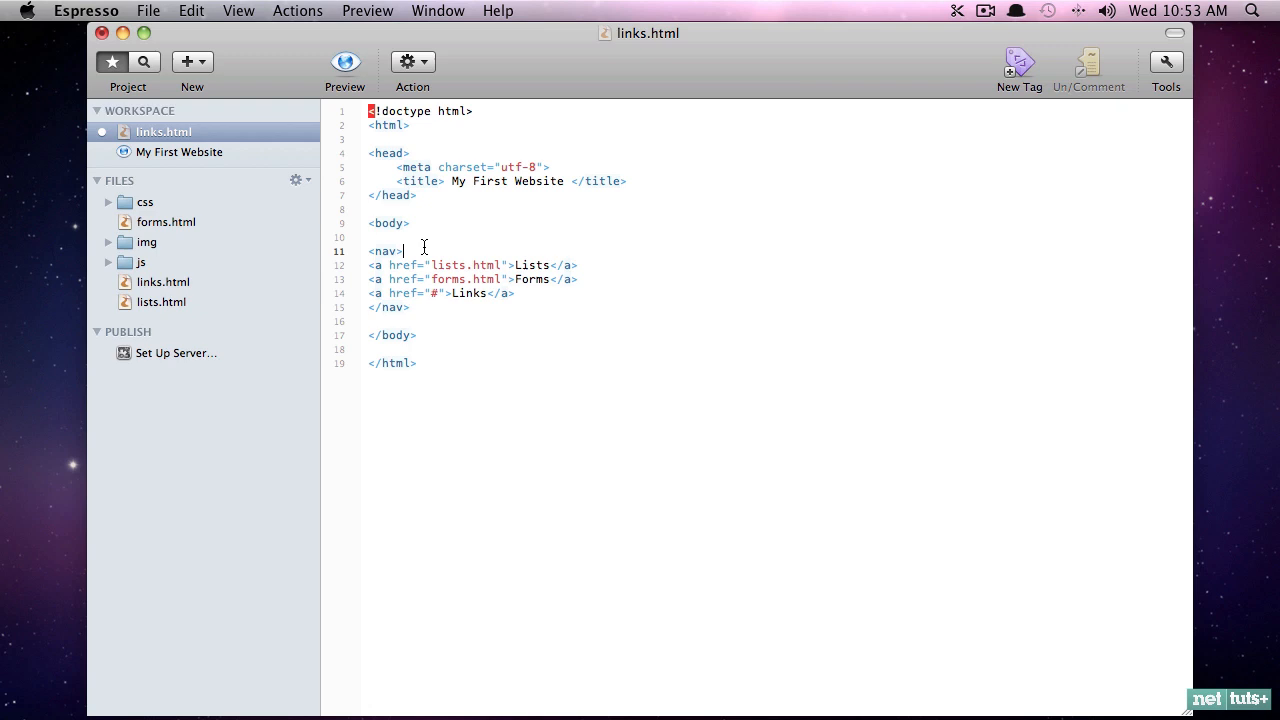
{"action": "type", "text": "li>"}
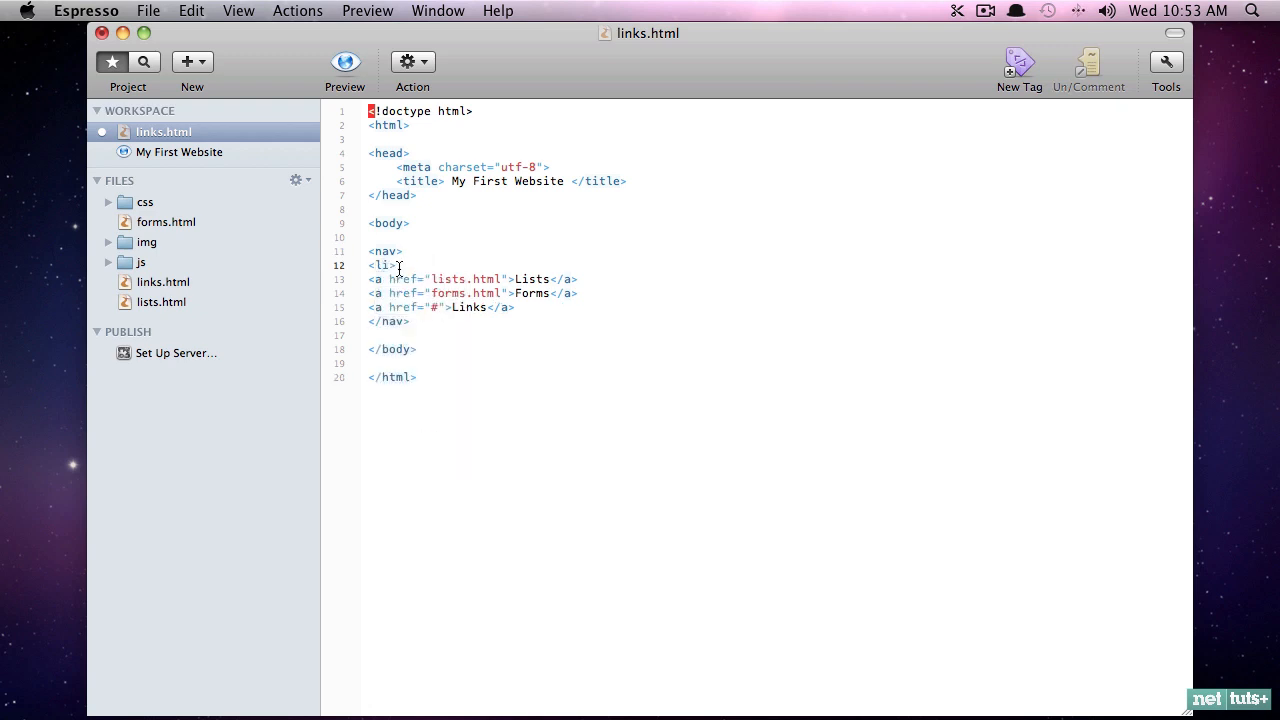
{"action": "double_click", "coordinate": [378, 264]}
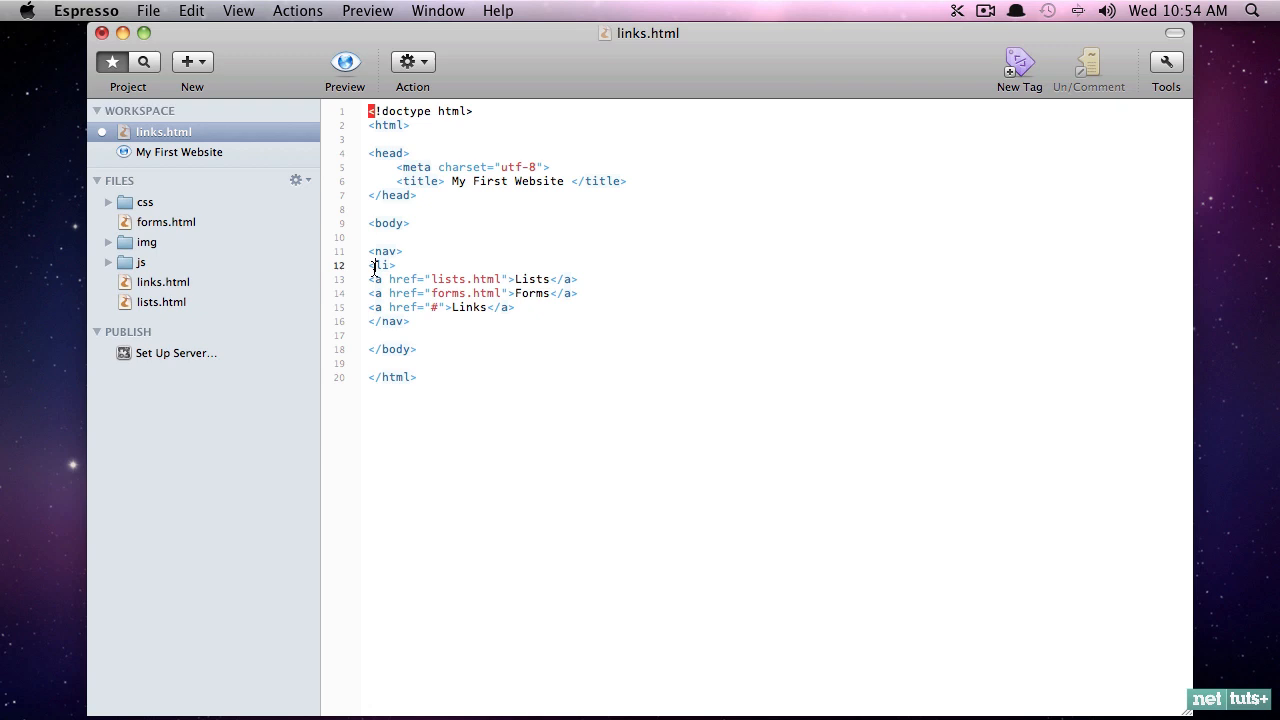
{"action": "double_click", "coordinate": [379, 265]}
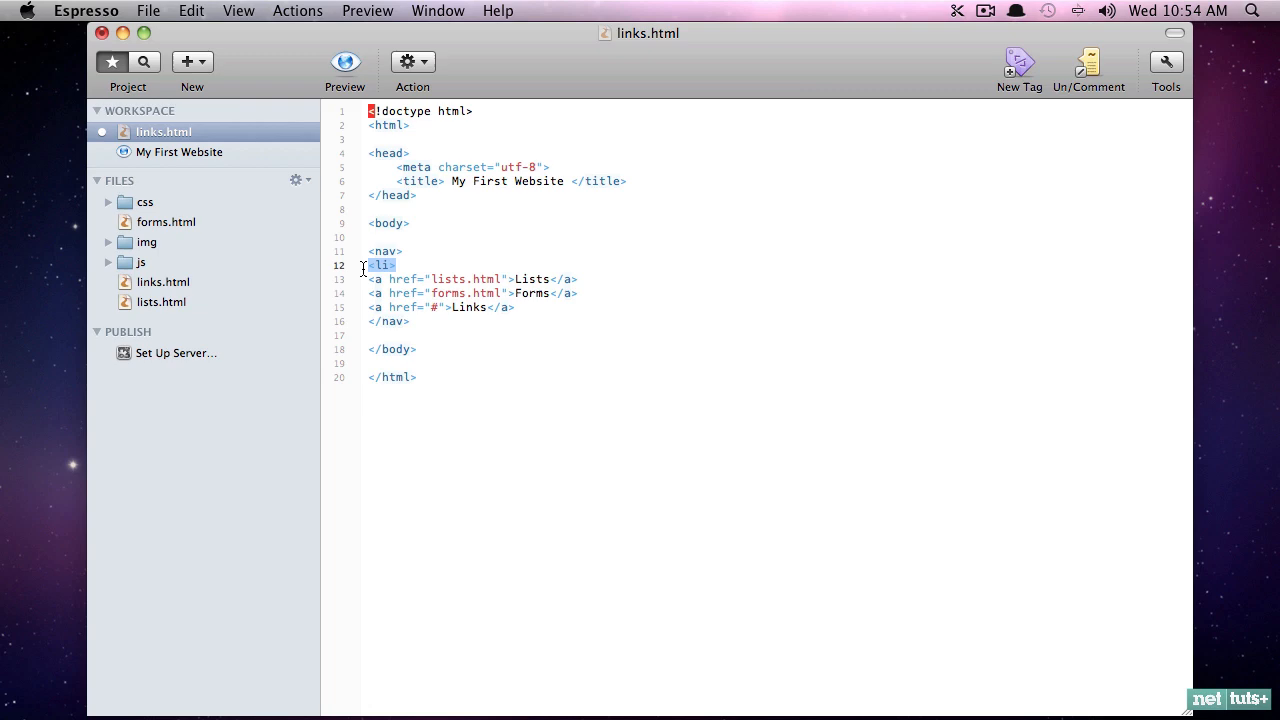
{"action": "mouse_move", "coordinate": [412, 267]}
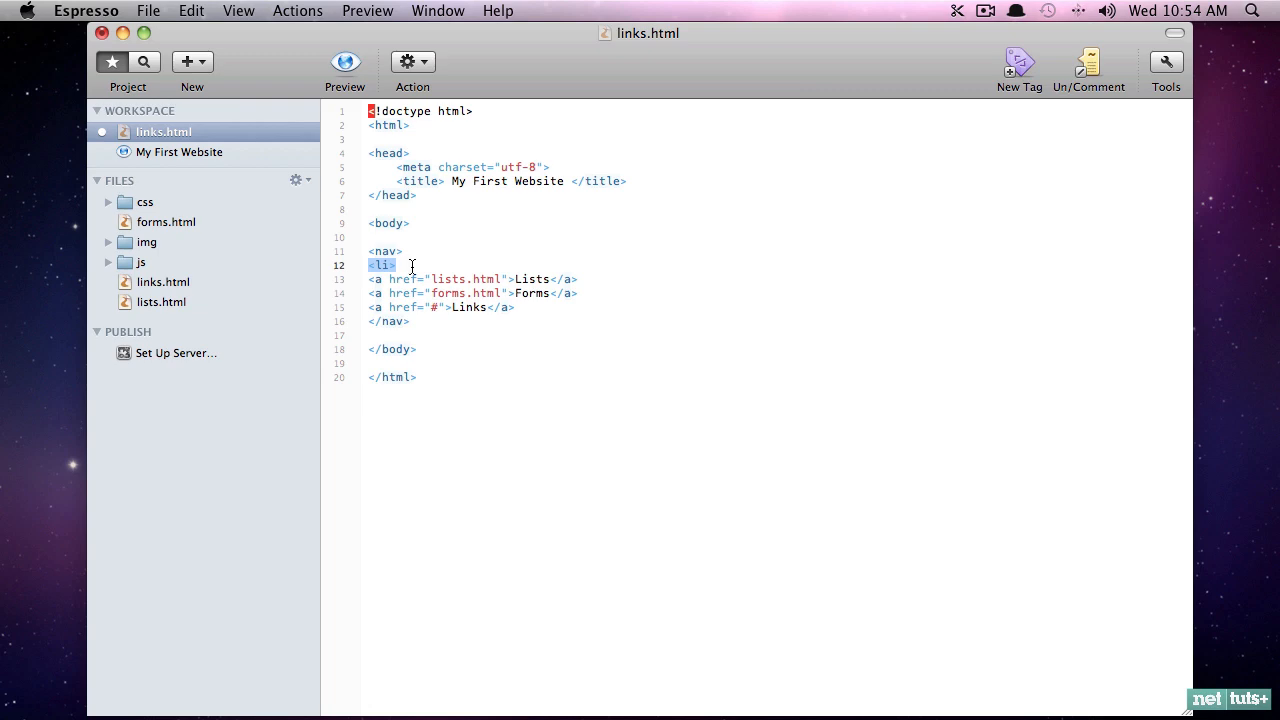
{"action": "key", "text": "Delete"}
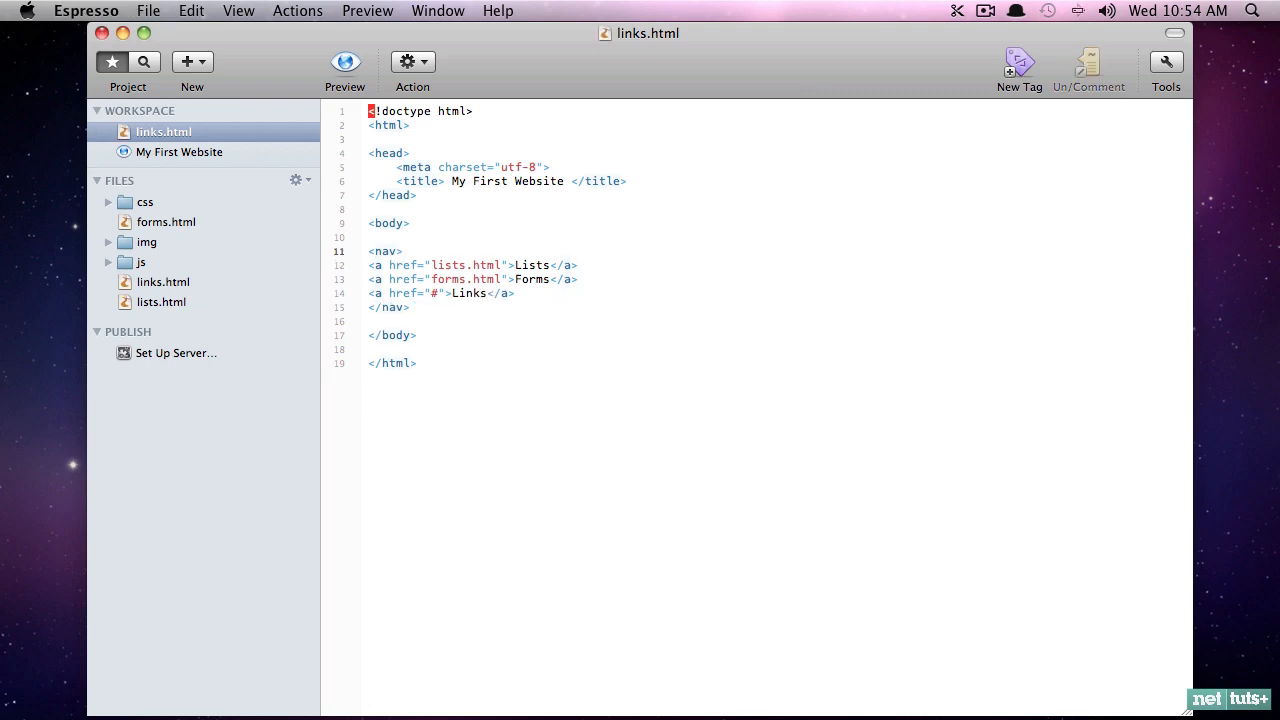
{"action": "left_click", "coordinate": [344, 61]}
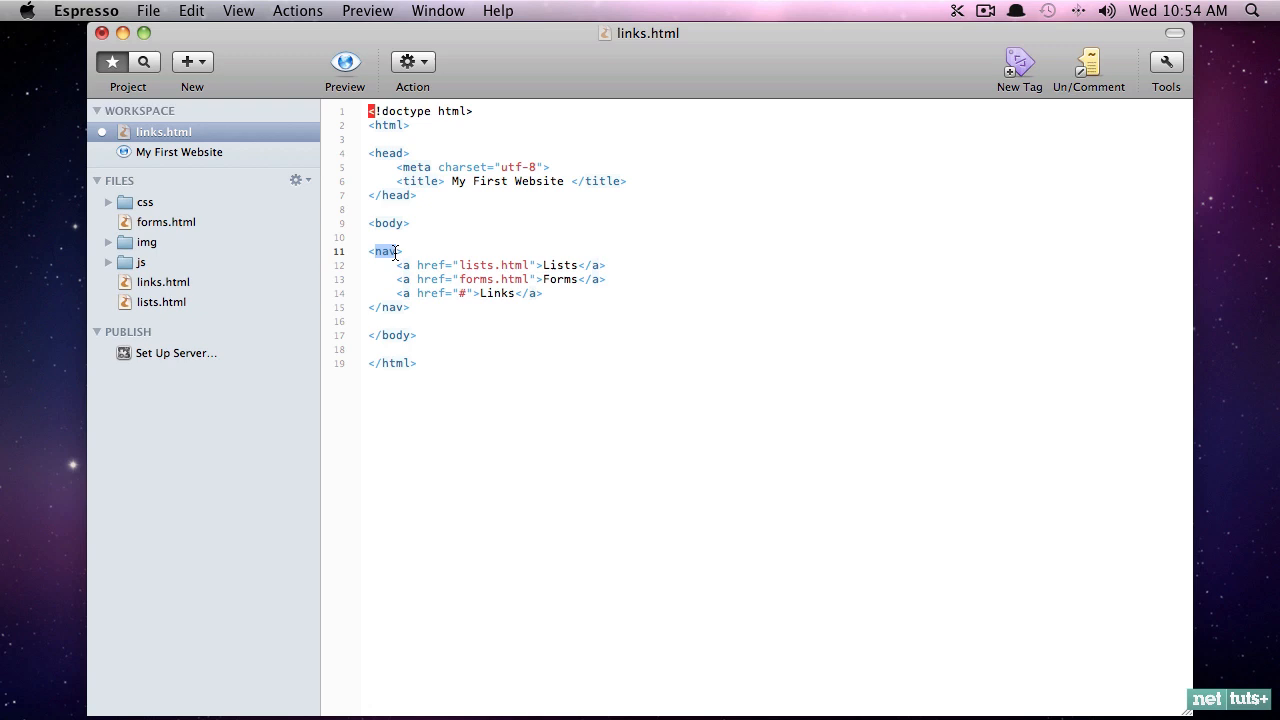
{"action": "left_click_drag", "start_coordinate": [400, 251], "coordinate": [410, 307]}
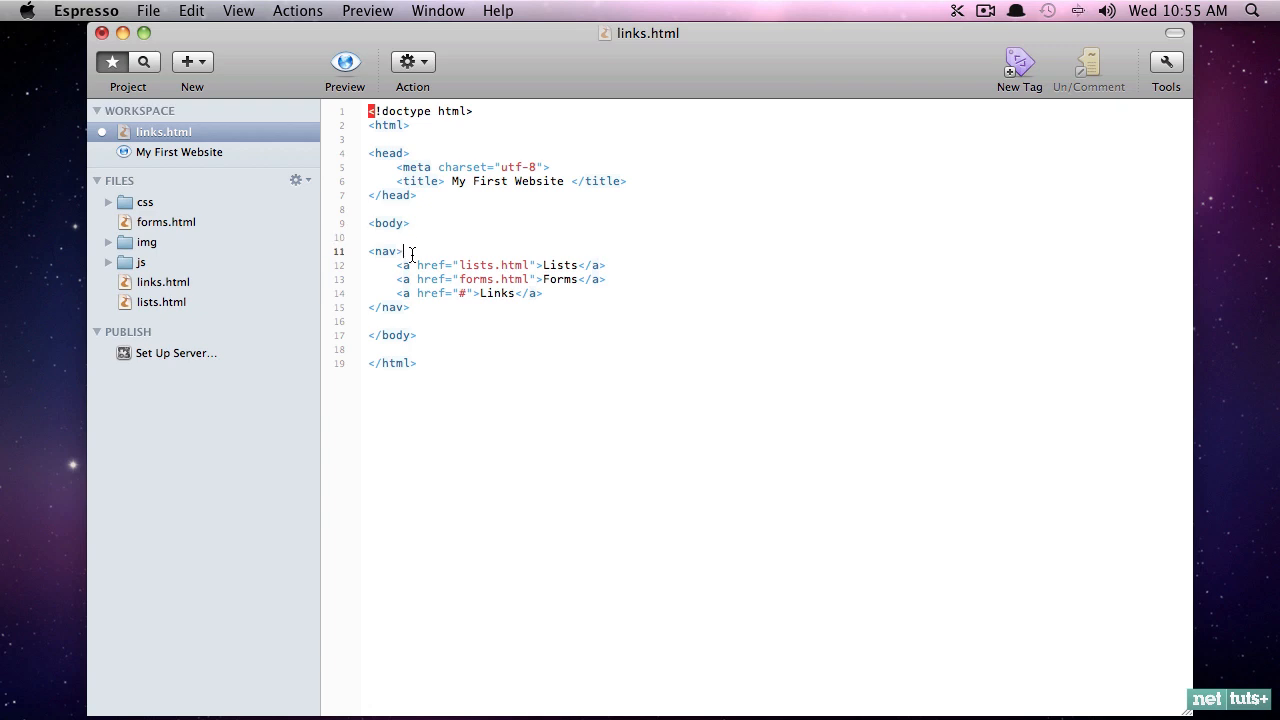
Step: Put each nav link in its own li inside a ul and preview the bulleted list
{"action": "type", "text": "<ul>"}
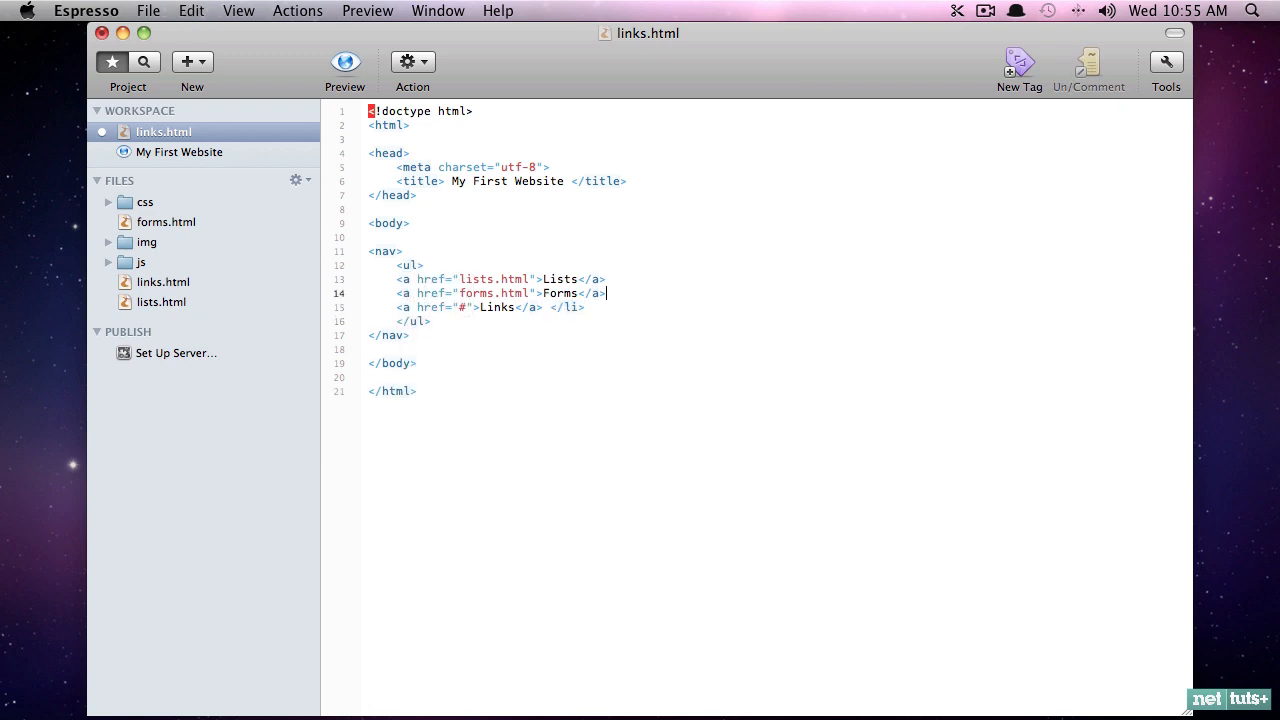
{"action": "type", "text": "</li>"}
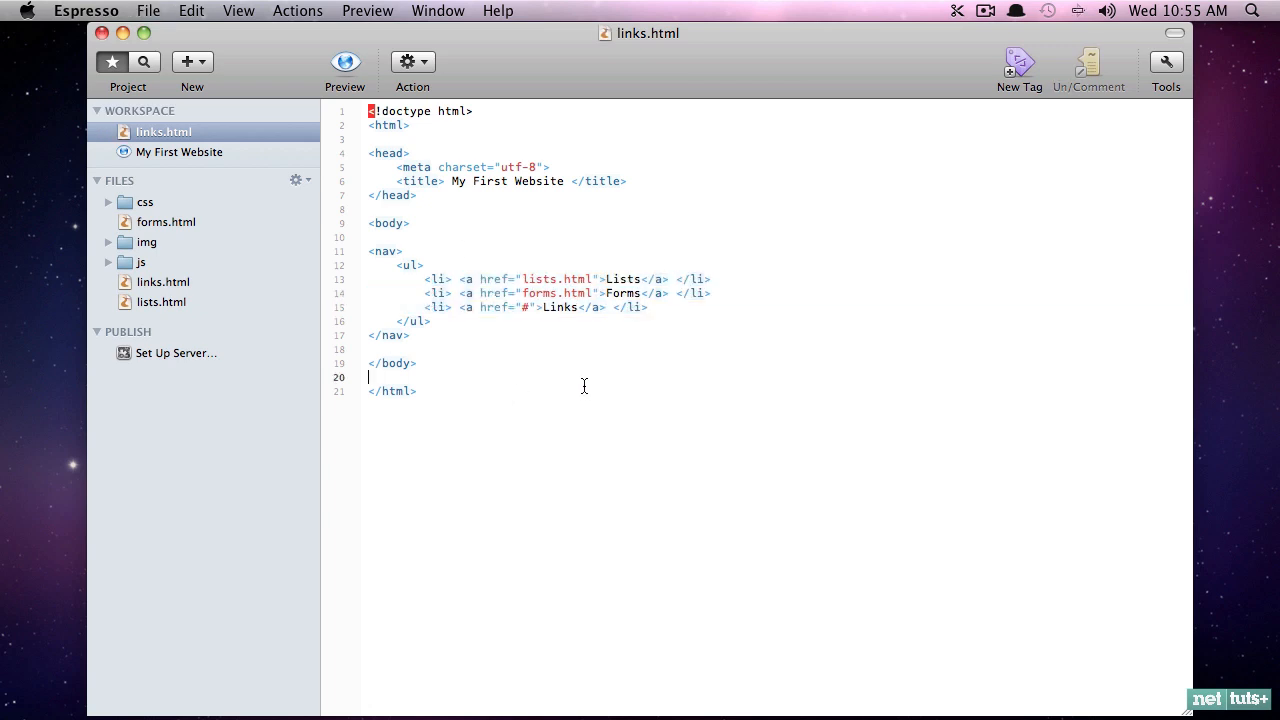
{"action": "mouse_move", "coordinate": [476, 325]}
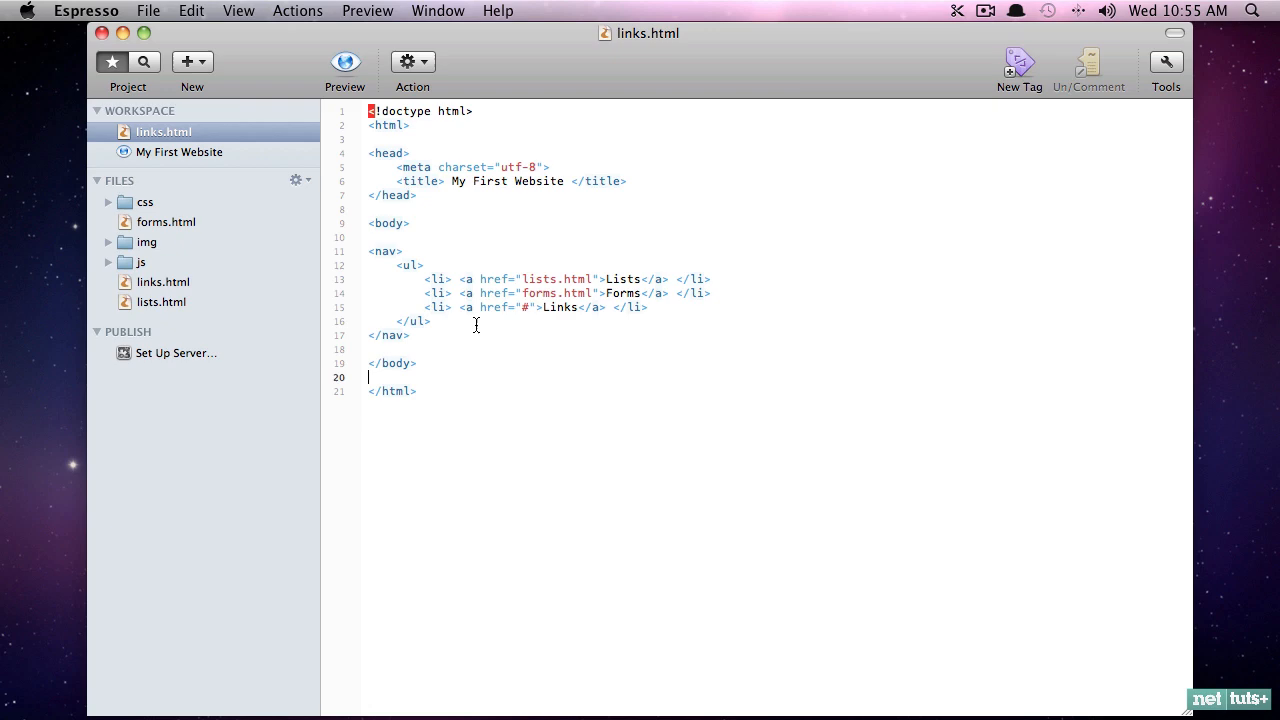
{"action": "left_click", "coordinate": [344, 61]}
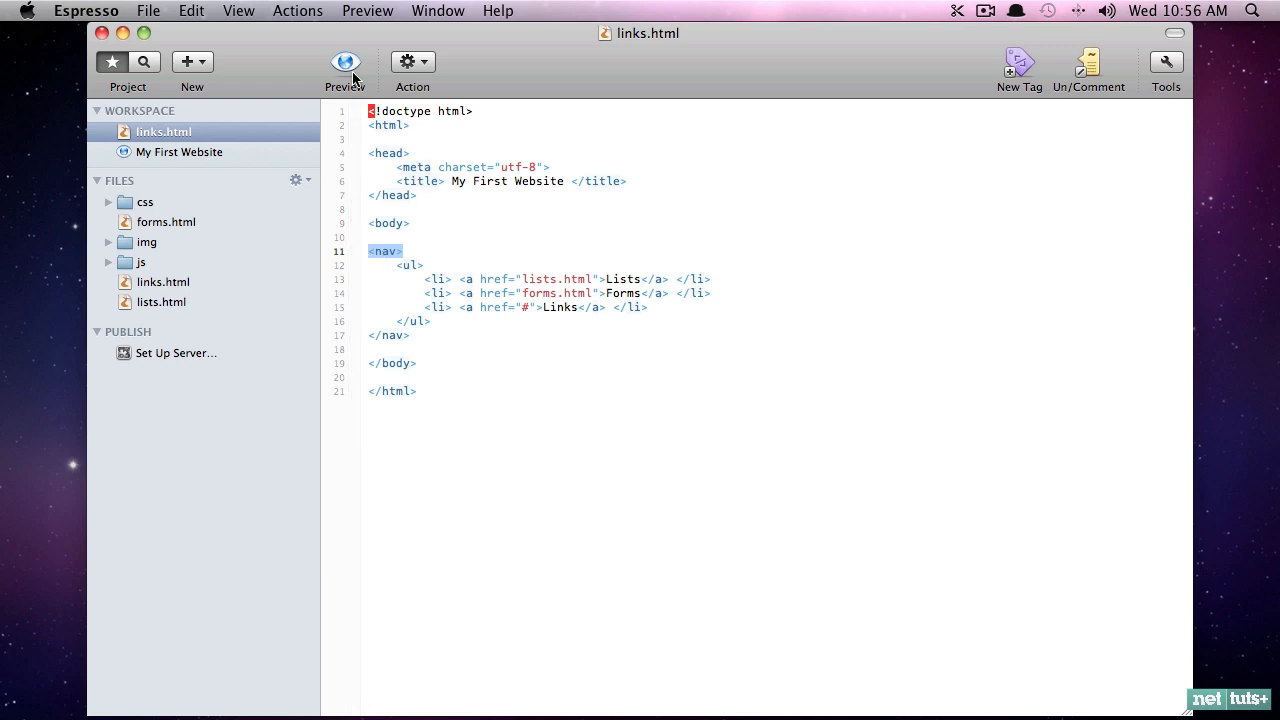
{"action": "left_click", "coordinate": [345, 61]}
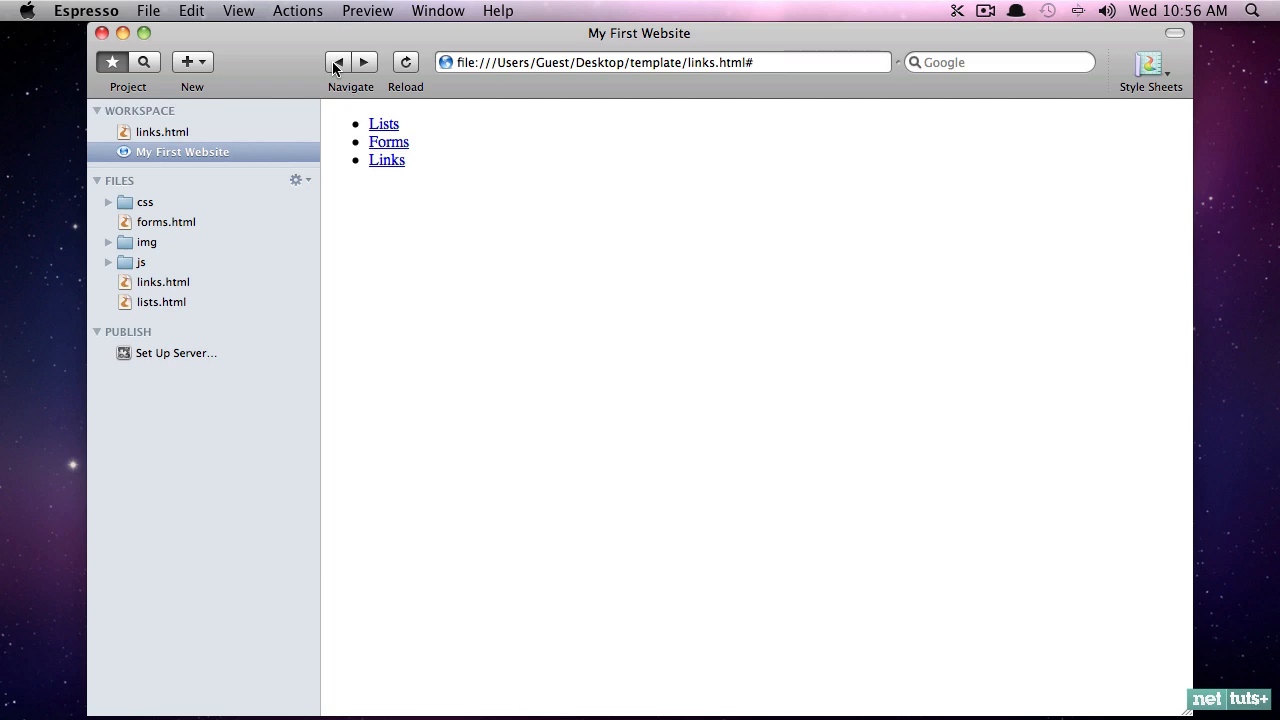
{"action": "mouse_move", "coordinate": [210, 123]}
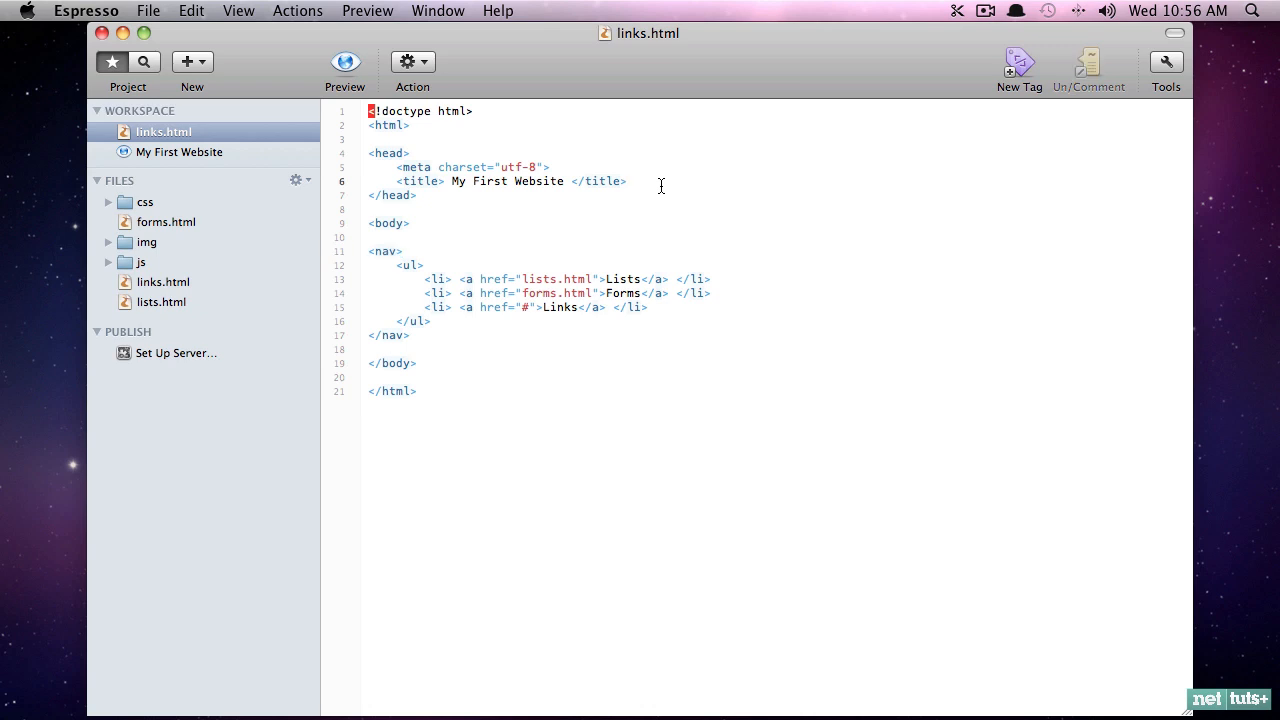
Step: Add <link rel="stylesheet" href="style.css" /> to the head of links.html
{"action": "type", "text": "<link rel"}
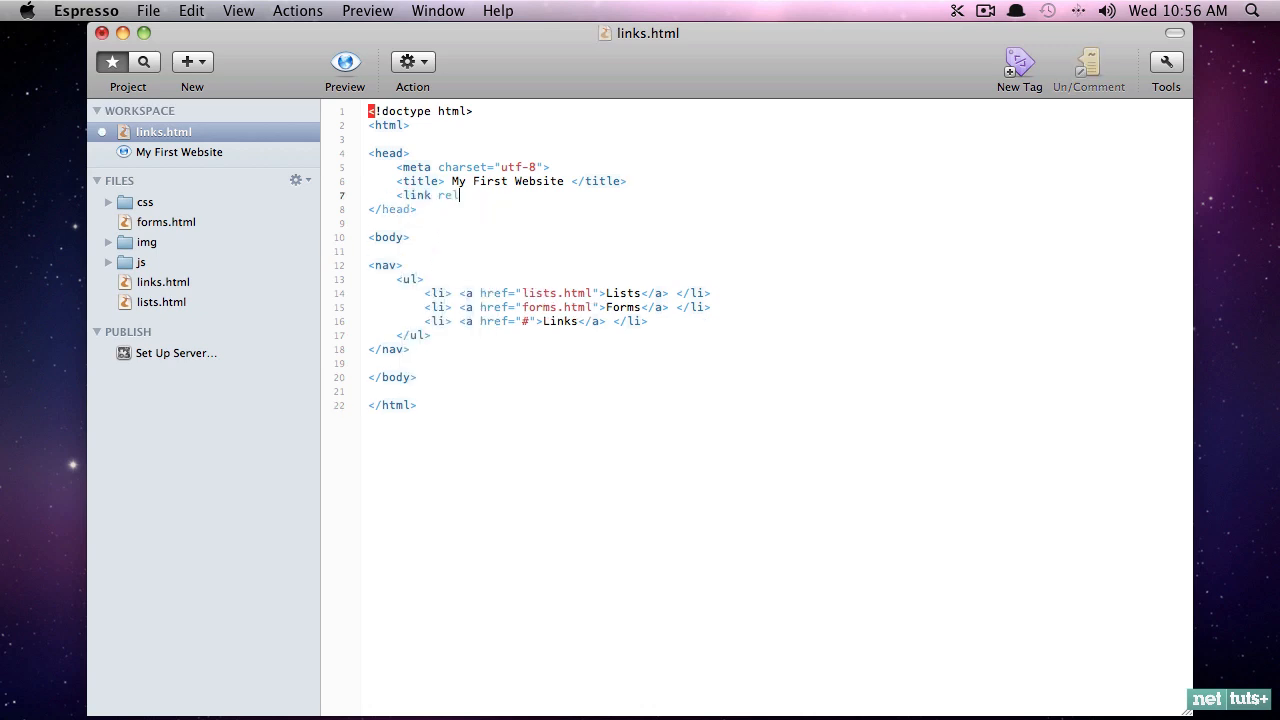
{"action": "type", "text": "=\"stylesheet\" href=\""}
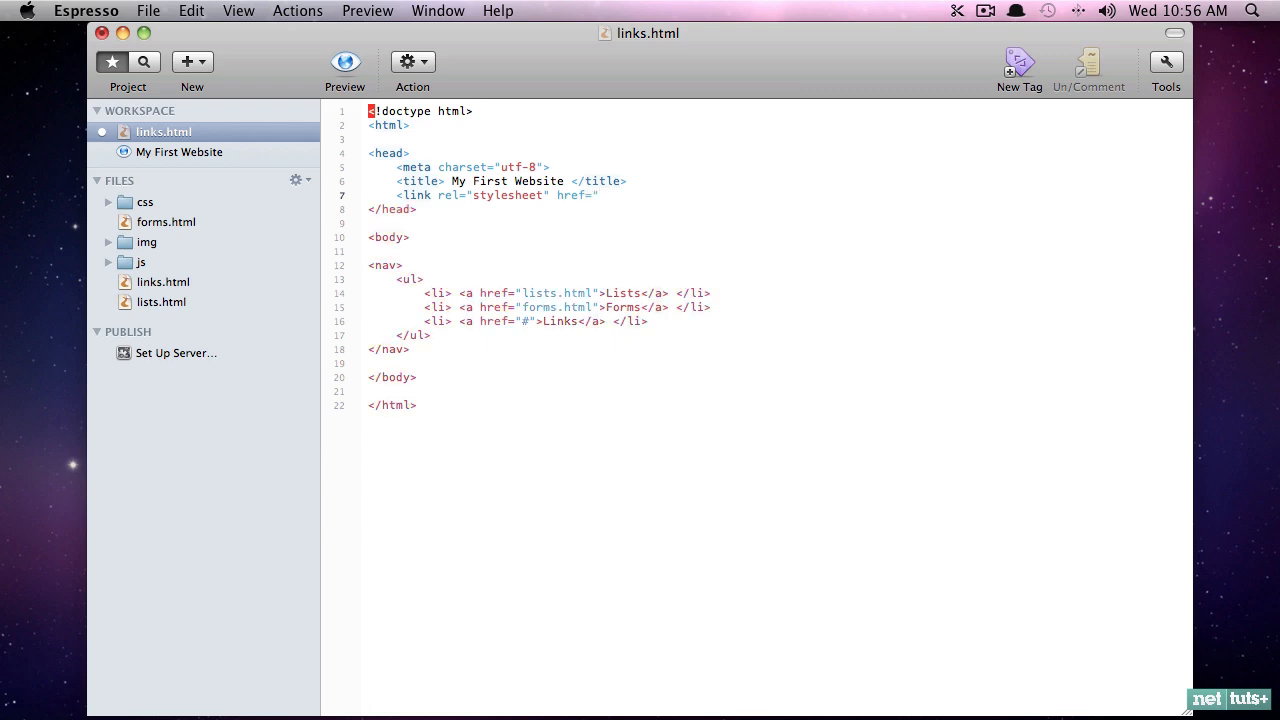
{"action": "type", "text": "style.css\" />"}
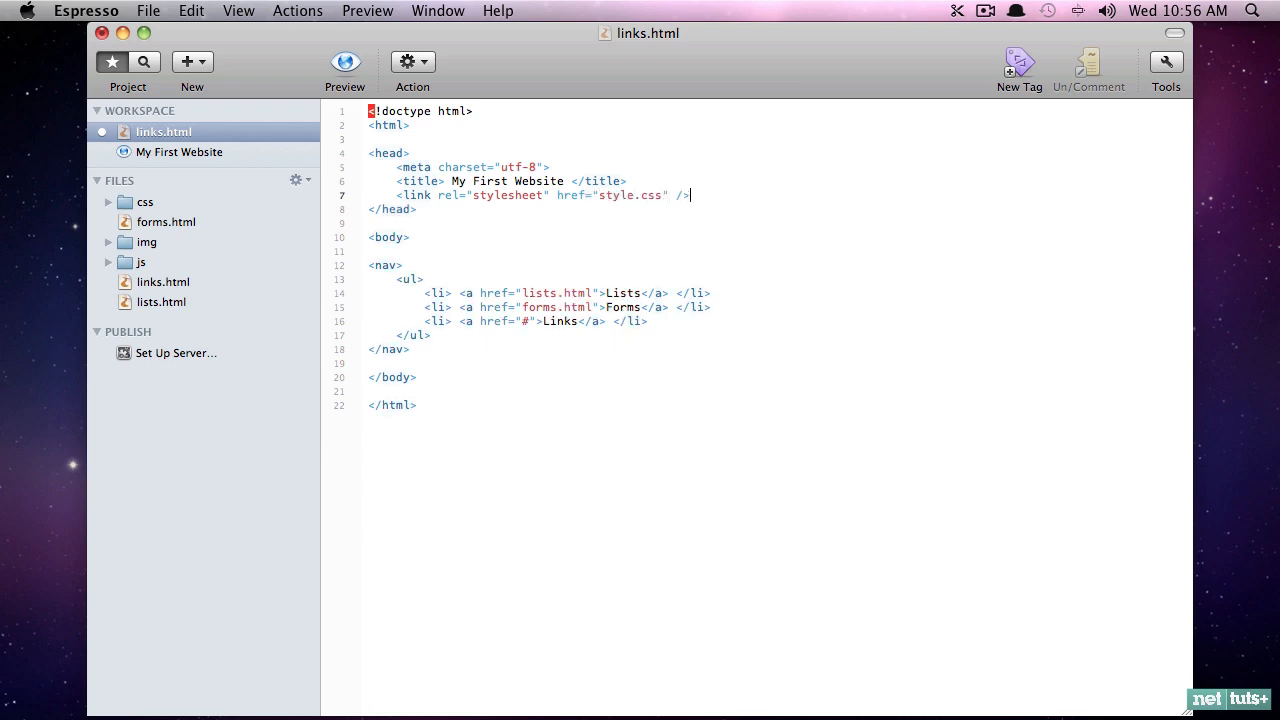
Step: Create an empty style.css file in the project
{"action": "left_click", "coordinate": [299, 180]}
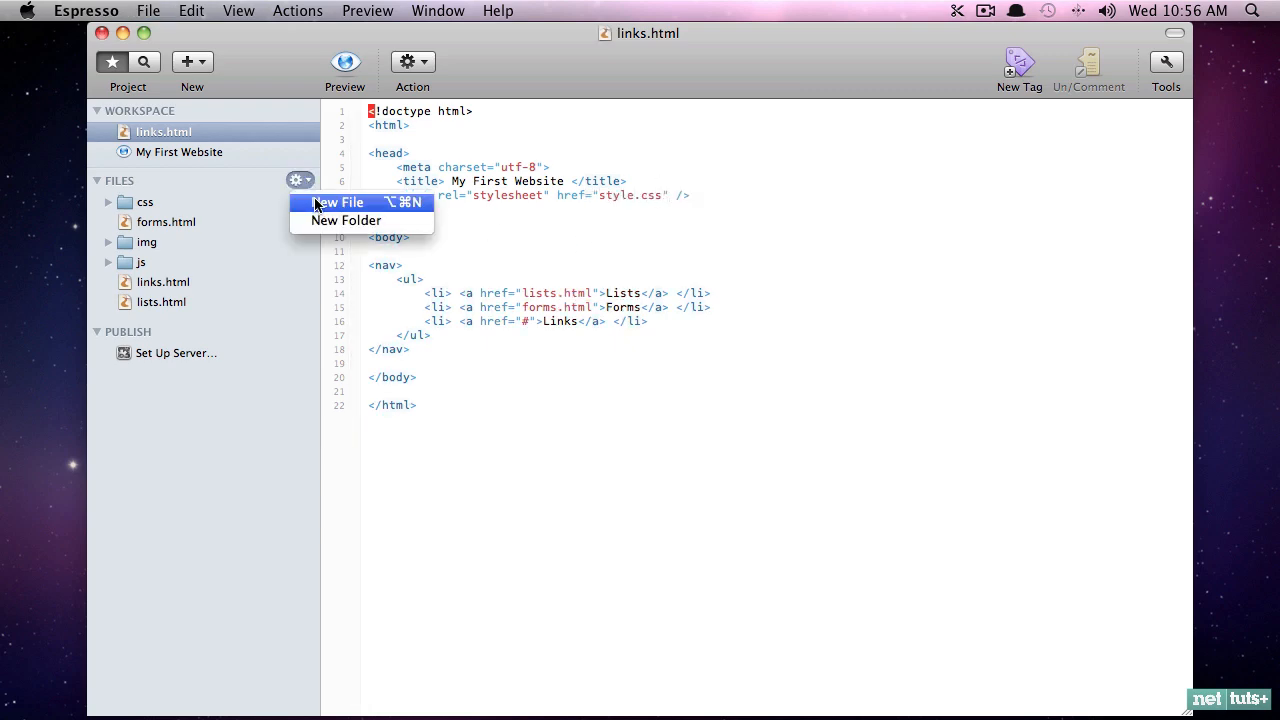
{"action": "left_click", "coordinate": [338, 202]}
{"action": "type", "text": "style.css"}
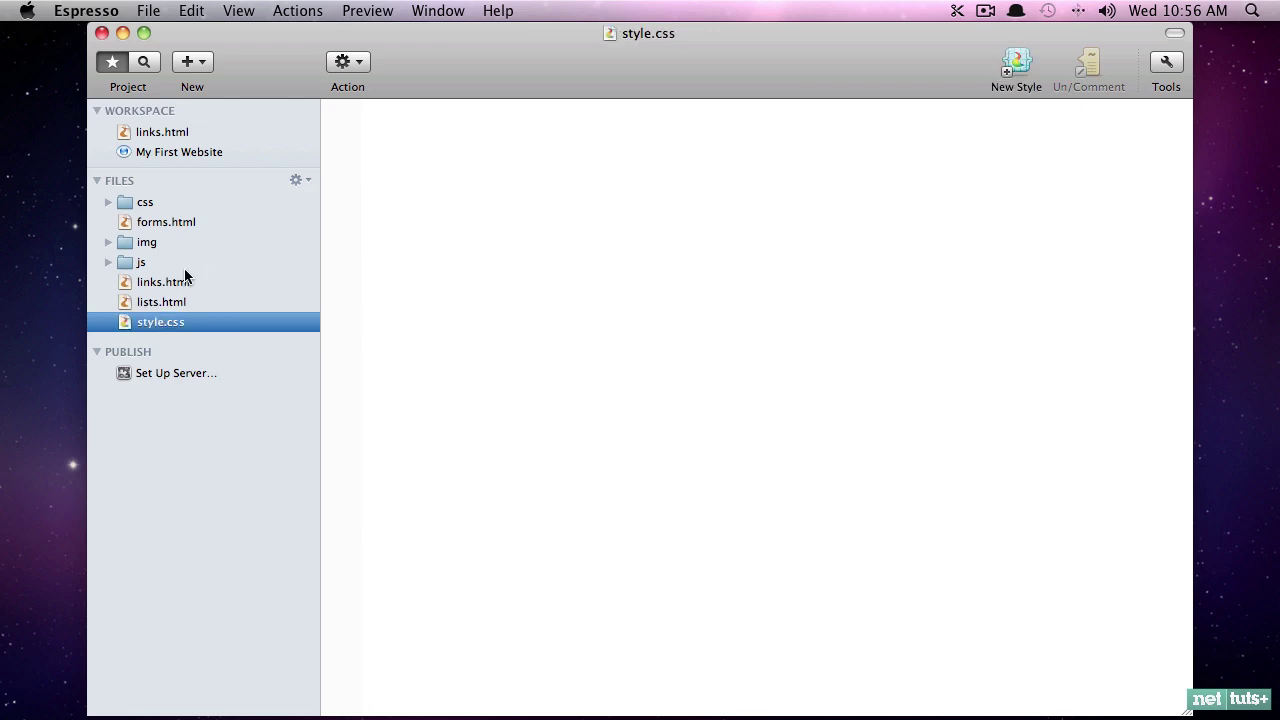
{"action": "left_click", "coordinate": [164, 281]}
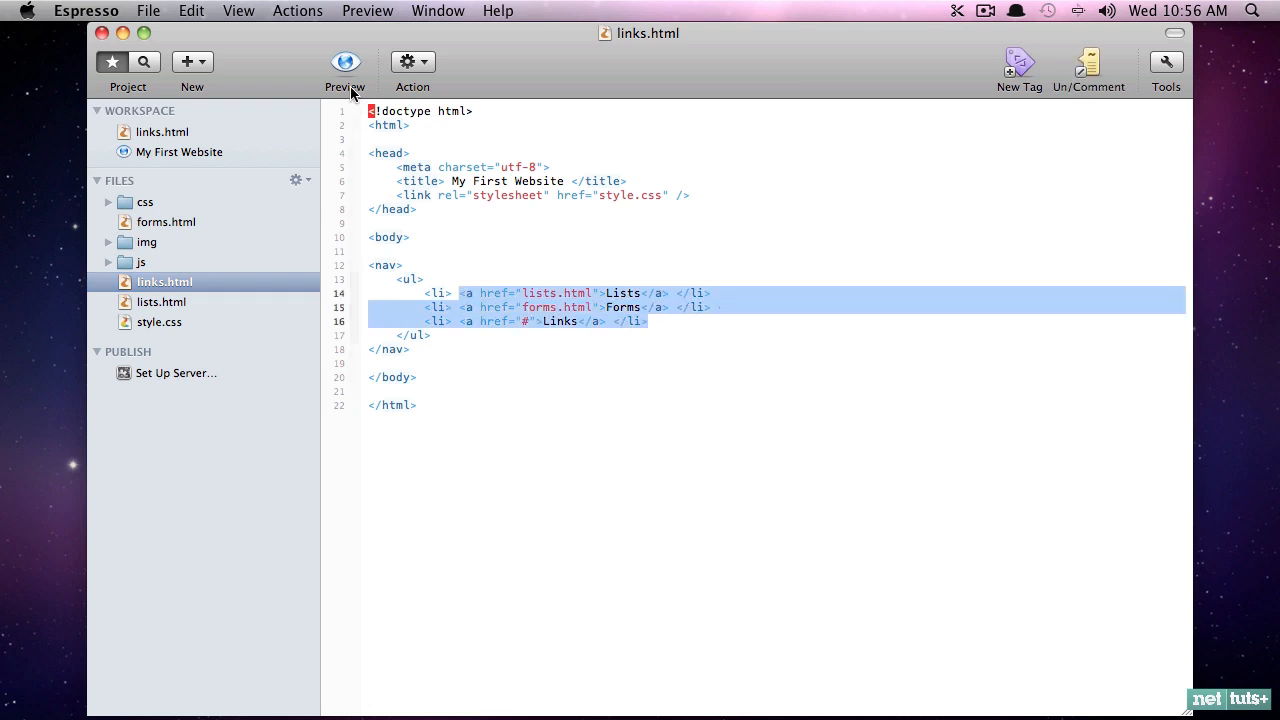
Step: Set li list-style to none in style.css and preview the unbulleted links
{"action": "left_click", "coordinate": [345, 61]}
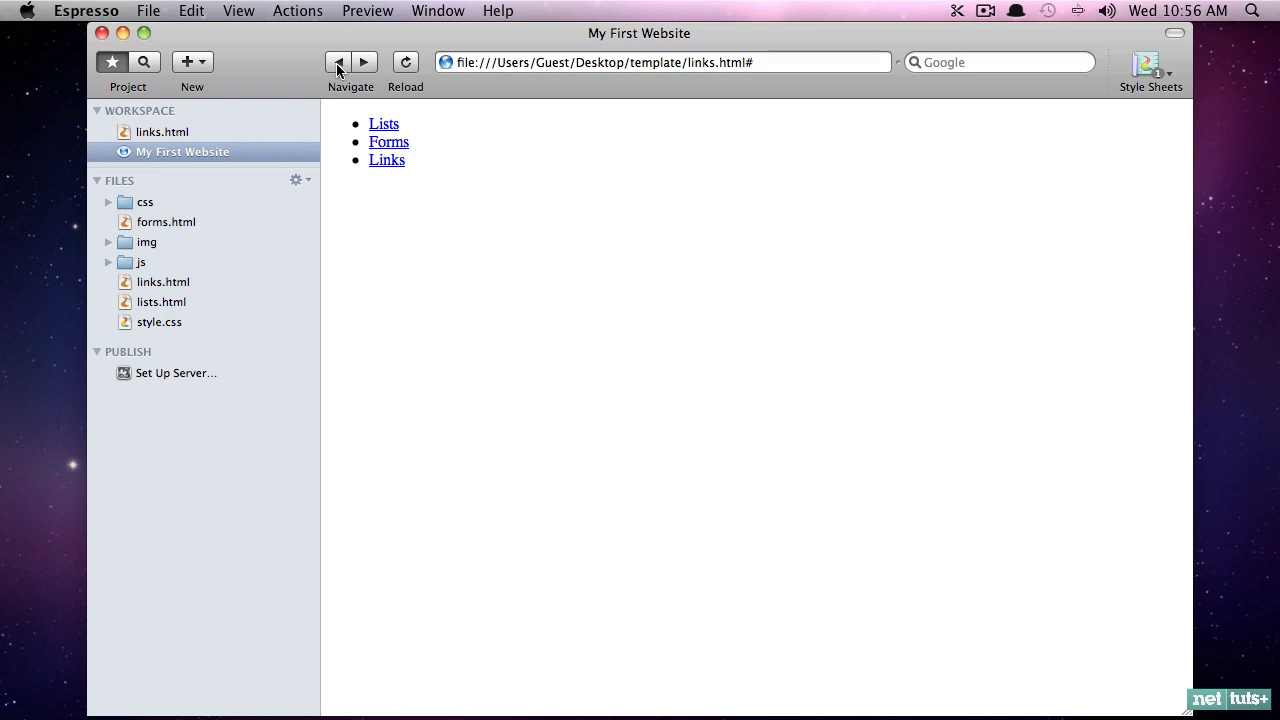
{"action": "mouse_move", "coordinate": [170, 290]}
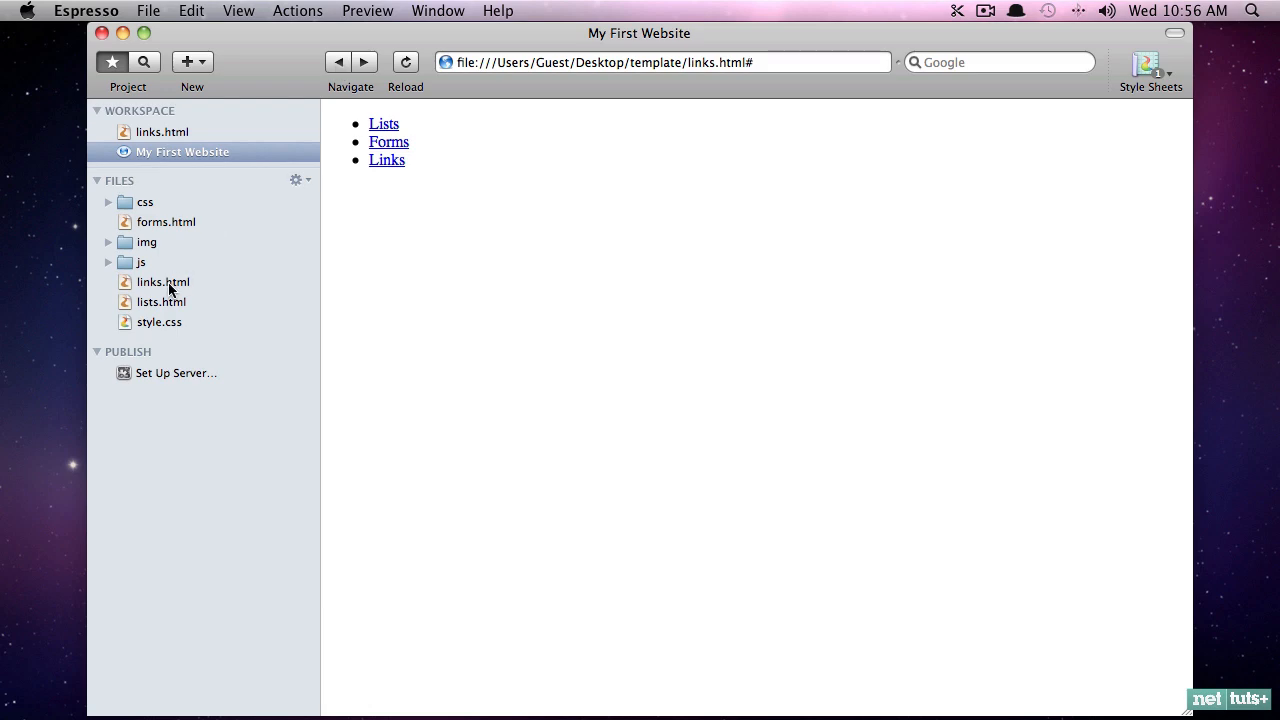
{"action": "double_click", "coordinate": [159, 321]}
{"action": "type", "text": "list-style: ;"}
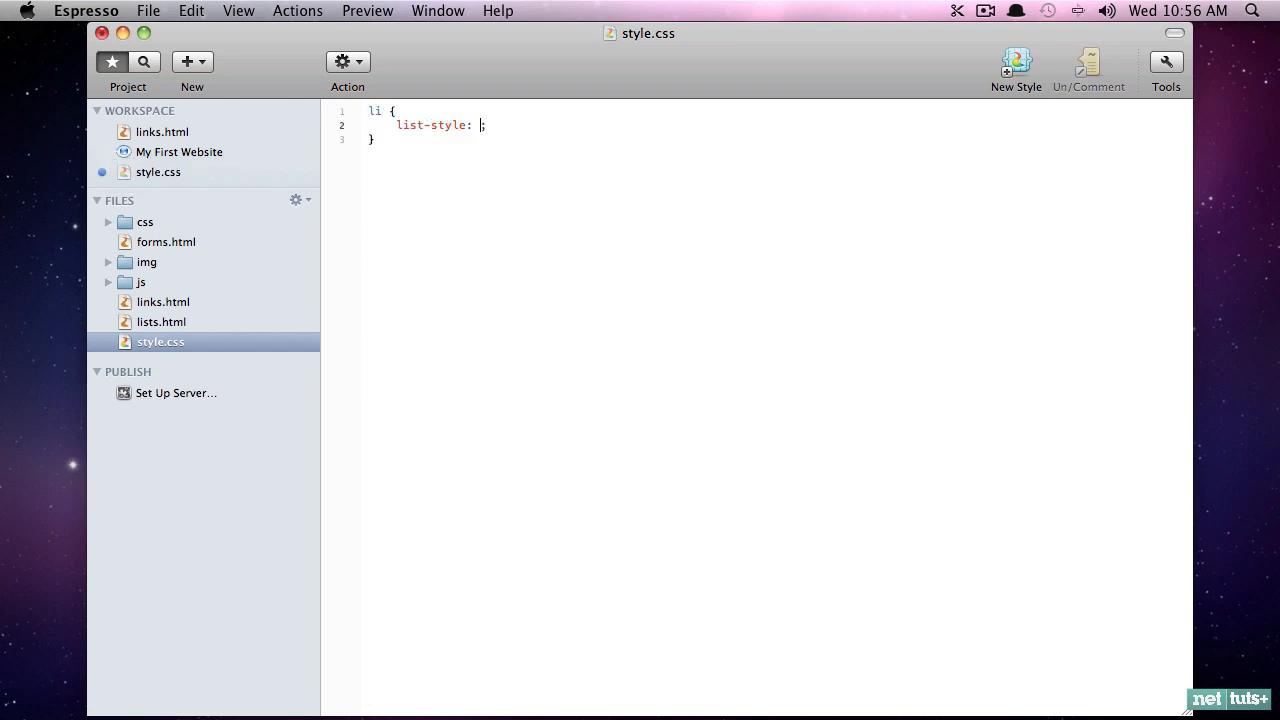
{"action": "left_click", "coordinate": [482, 124]}
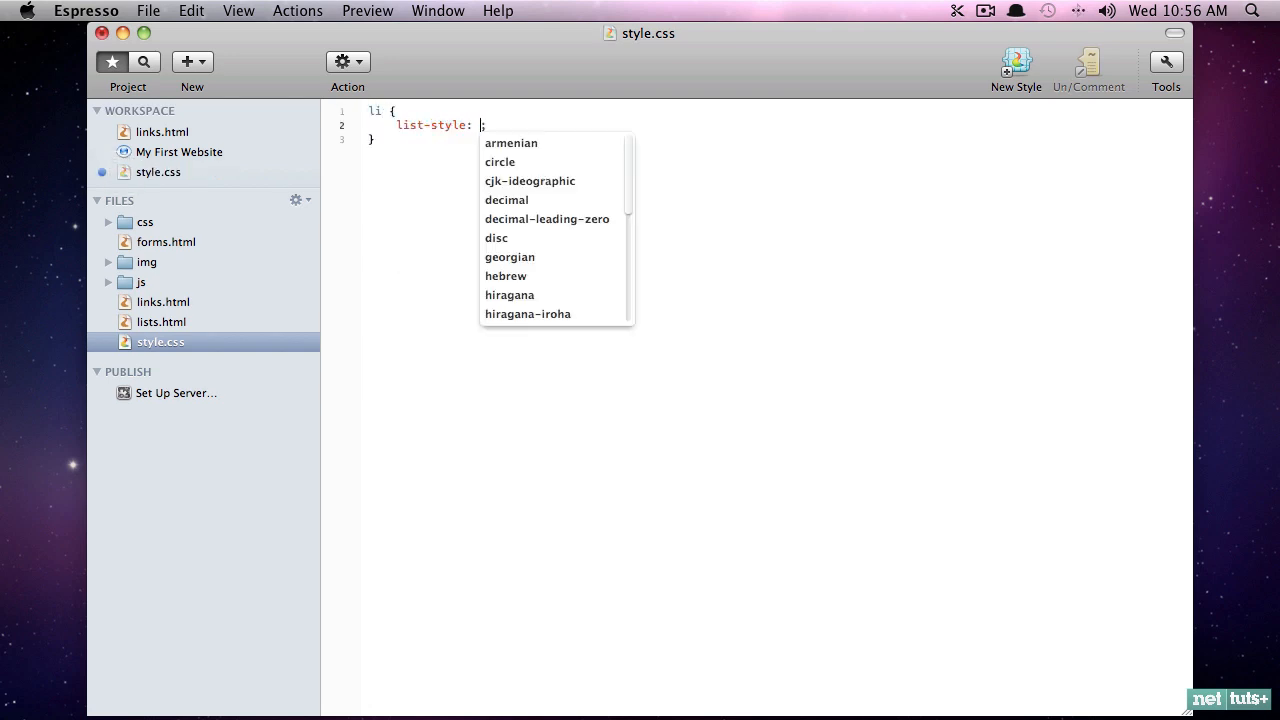
{"action": "type", "text": "none"}
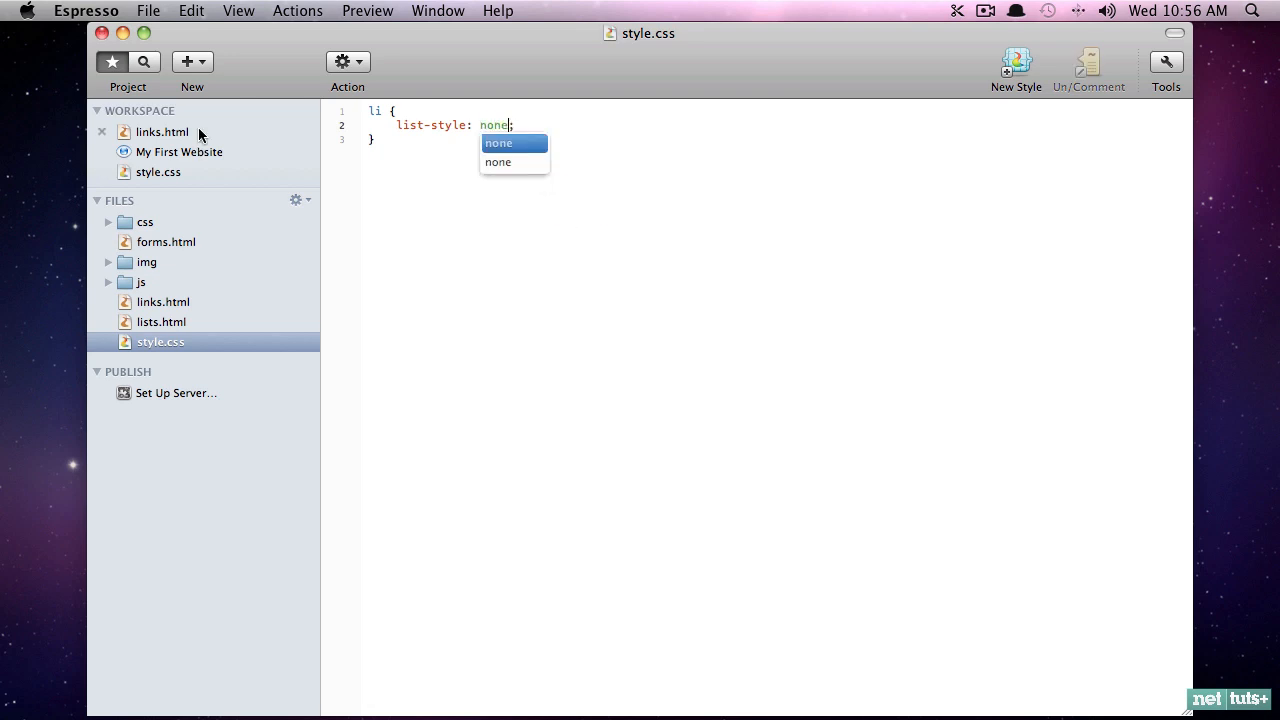
{"action": "left_click", "coordinate": [163, 131]}
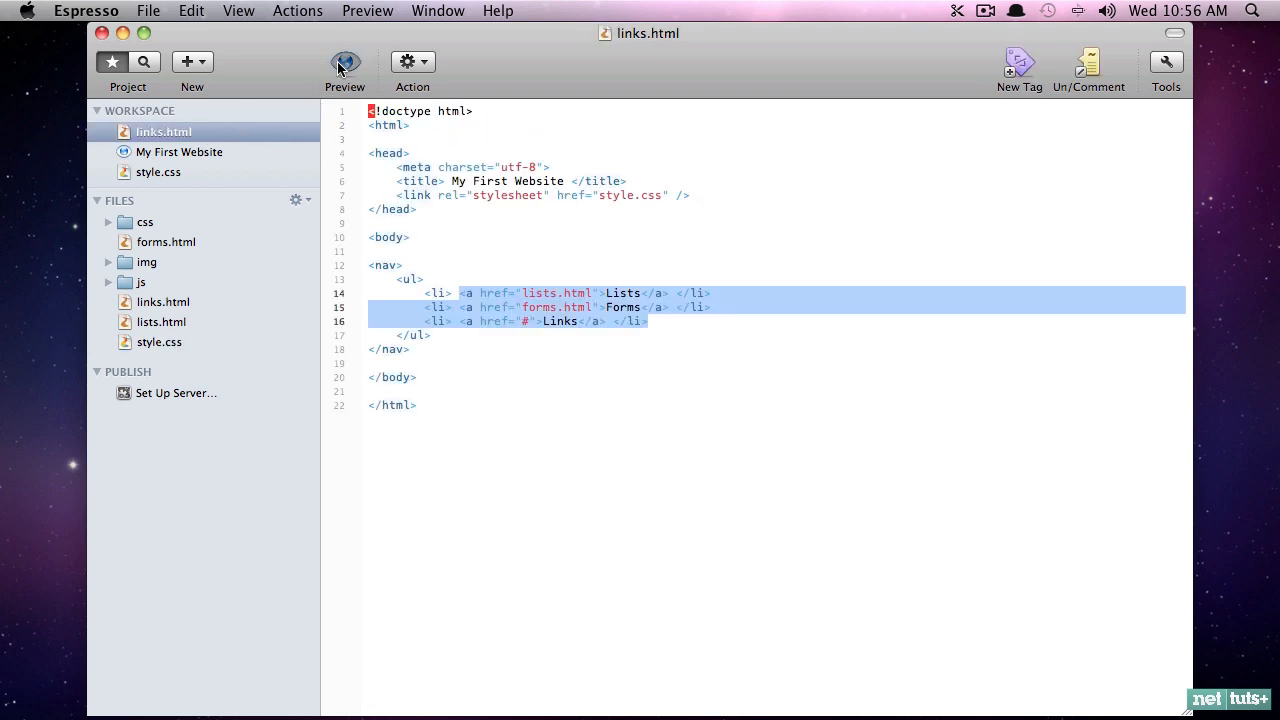
{"action": "left_click", "coordinate": [344, 61]}
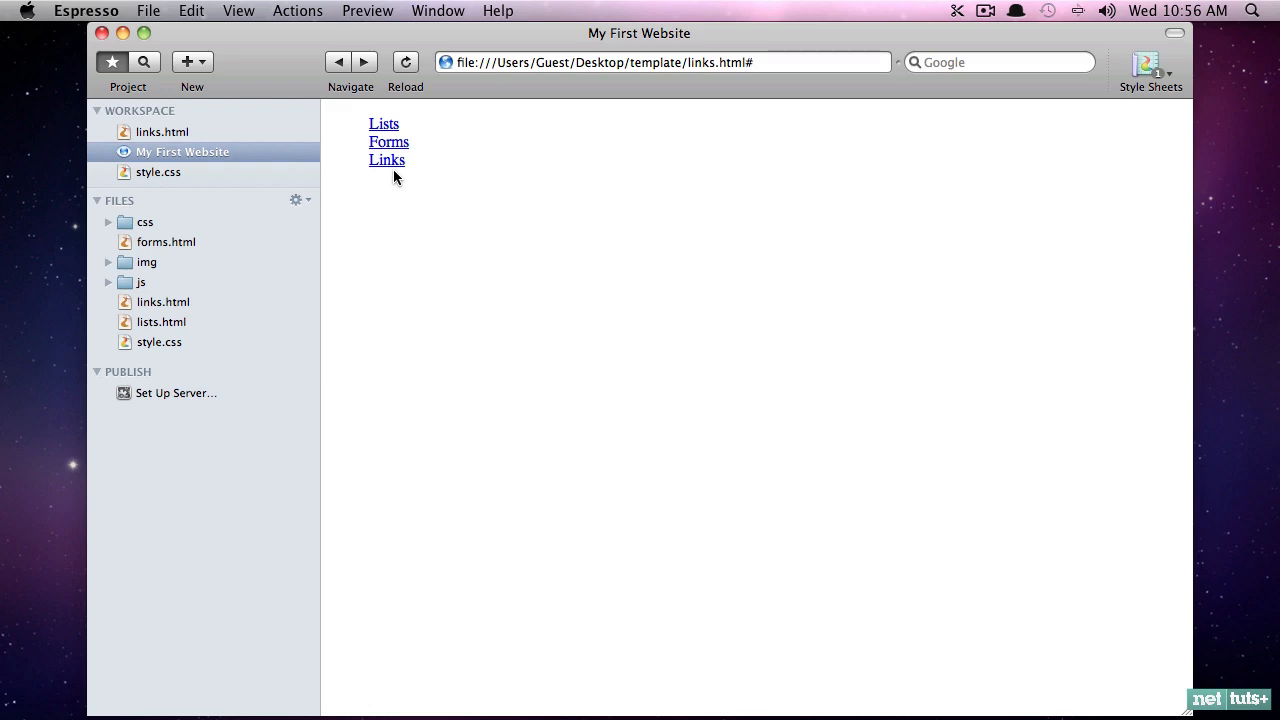
{"action": "mouse_move", "coordinate": [290, 108]}
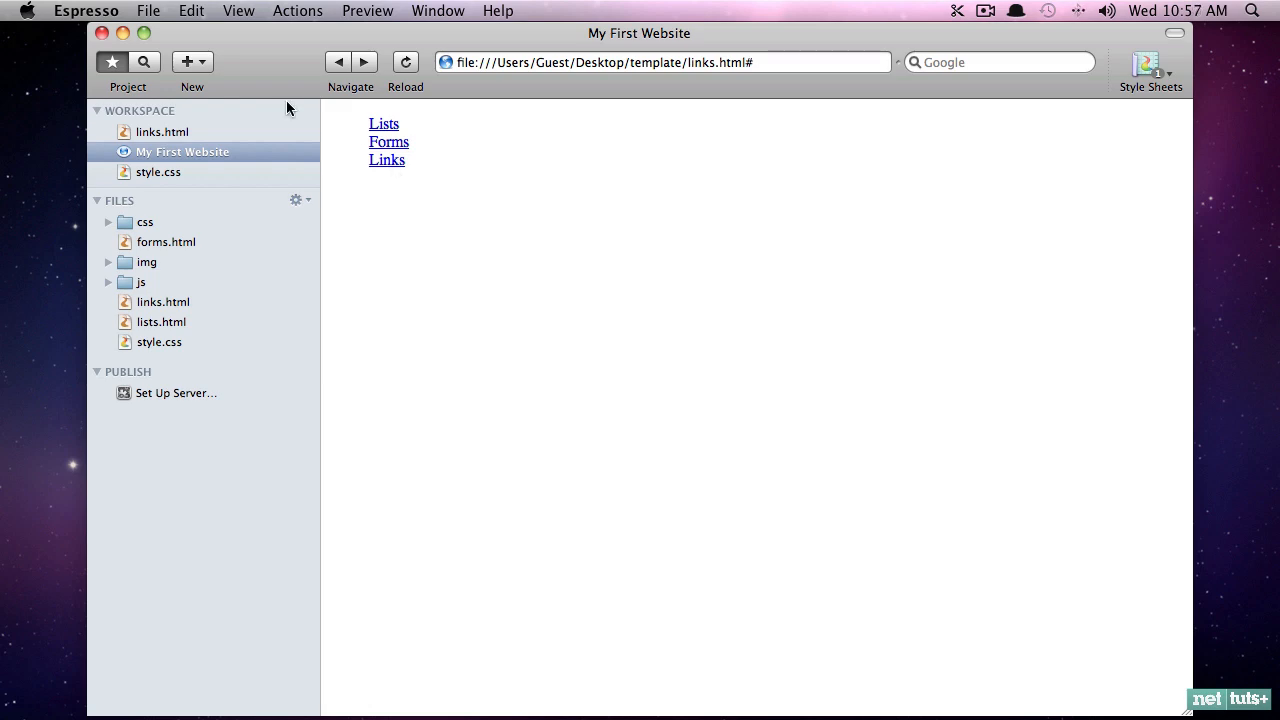
{"action": "mouse_move", "coordinate": [183, 131]}
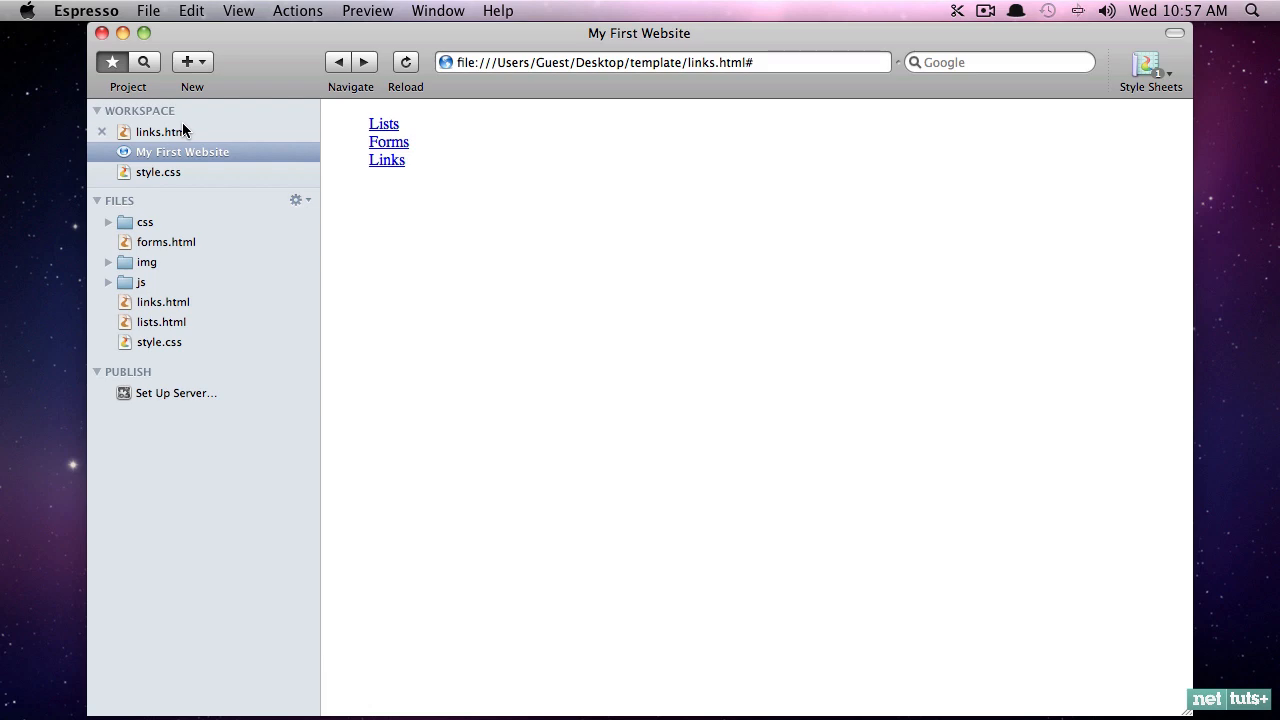
{"action": "mouse_move", "coordinate": [192, 138]}
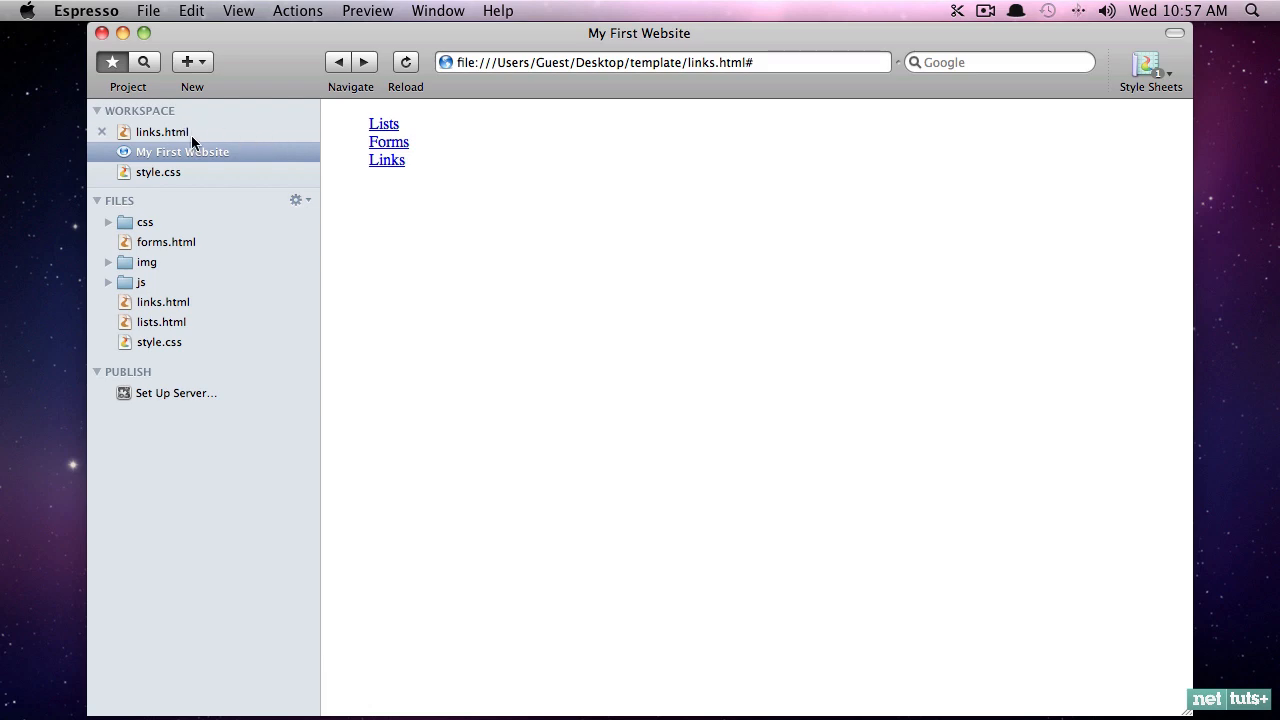
Step: Add display: inline to the li rule in style.css and check the one-line menu preview
{"action": "left_click", "coordinate": [158, 171]}
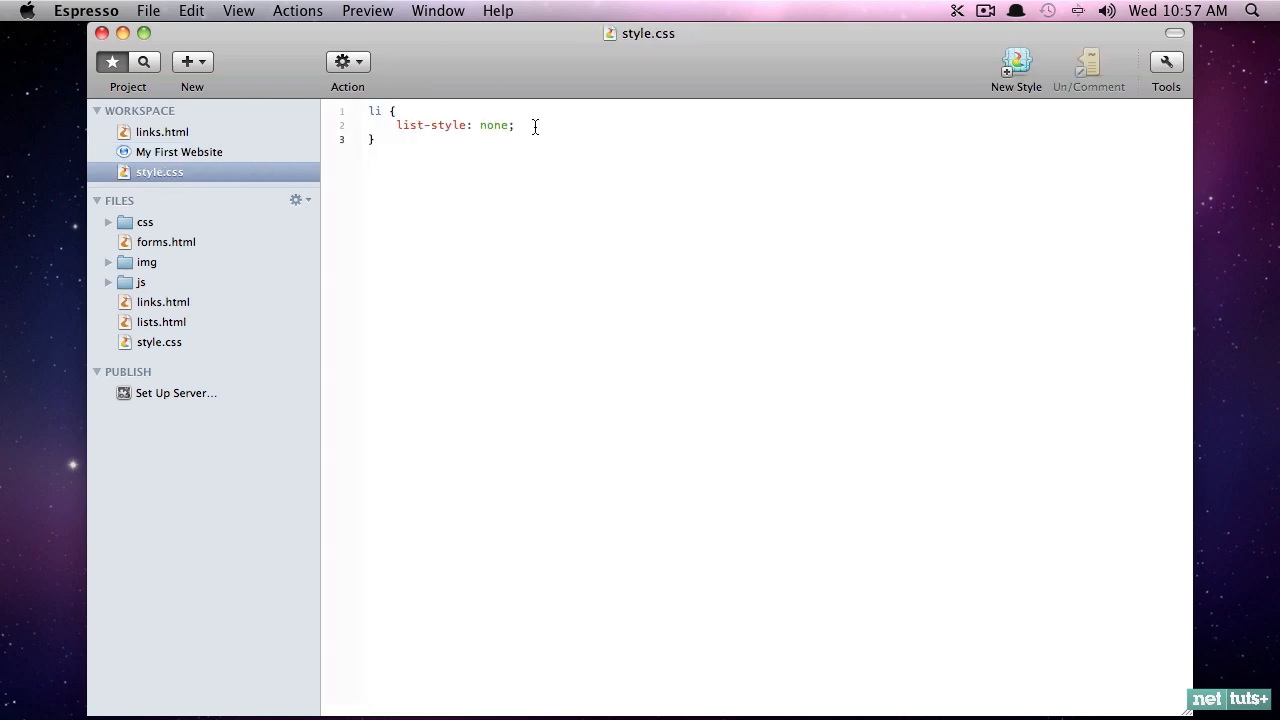
{"action": "type", "text": "display: ;"}
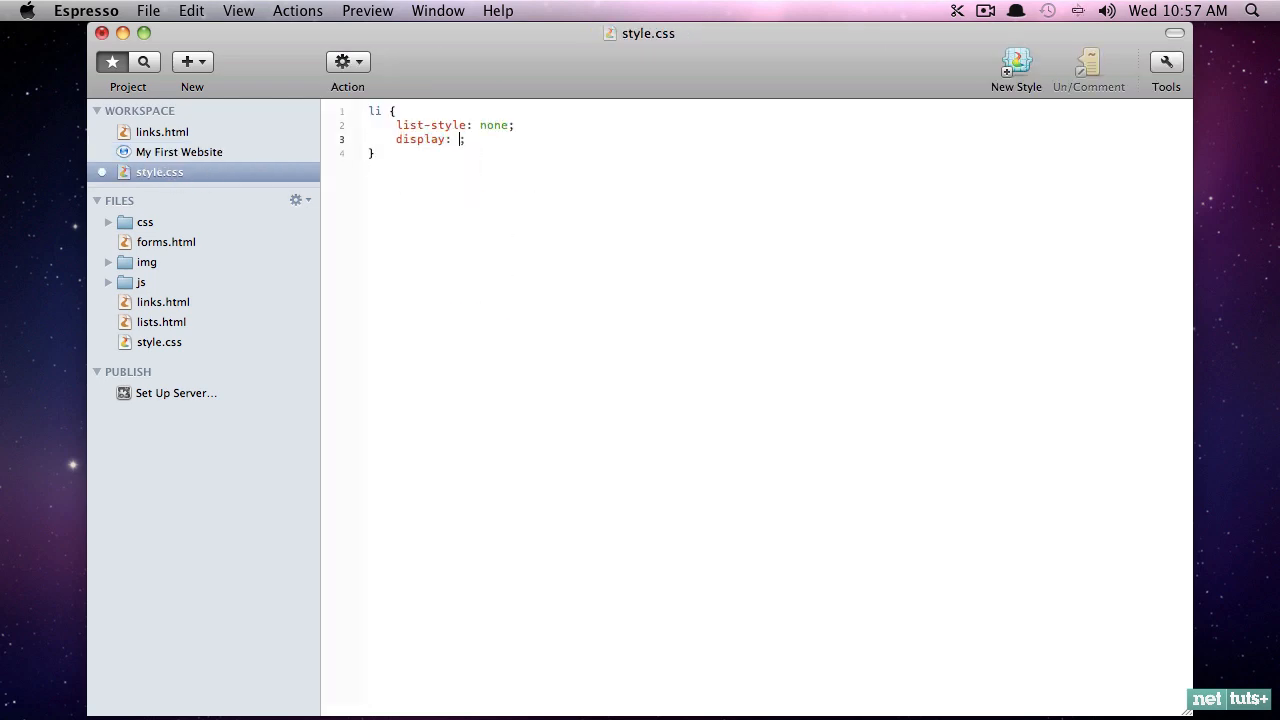
{"action": "type", "text": "inline"}
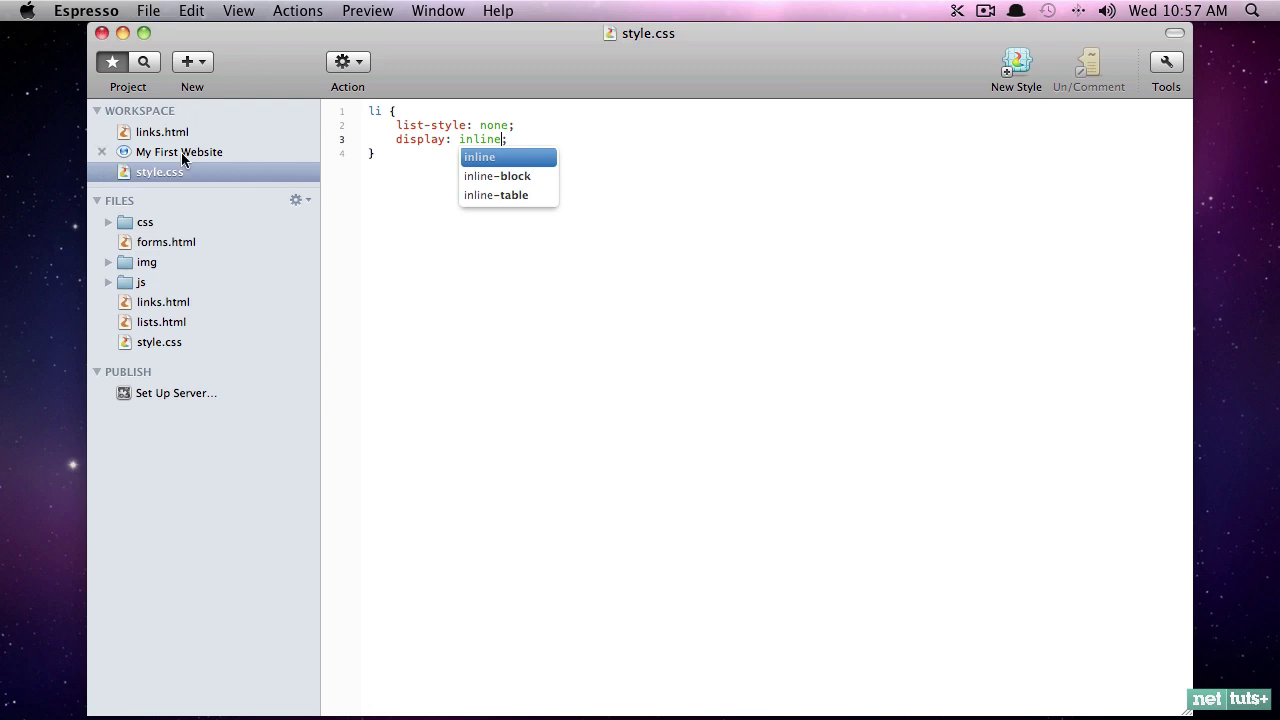
{"action": "left_click", "coordinate": [183, 151]}
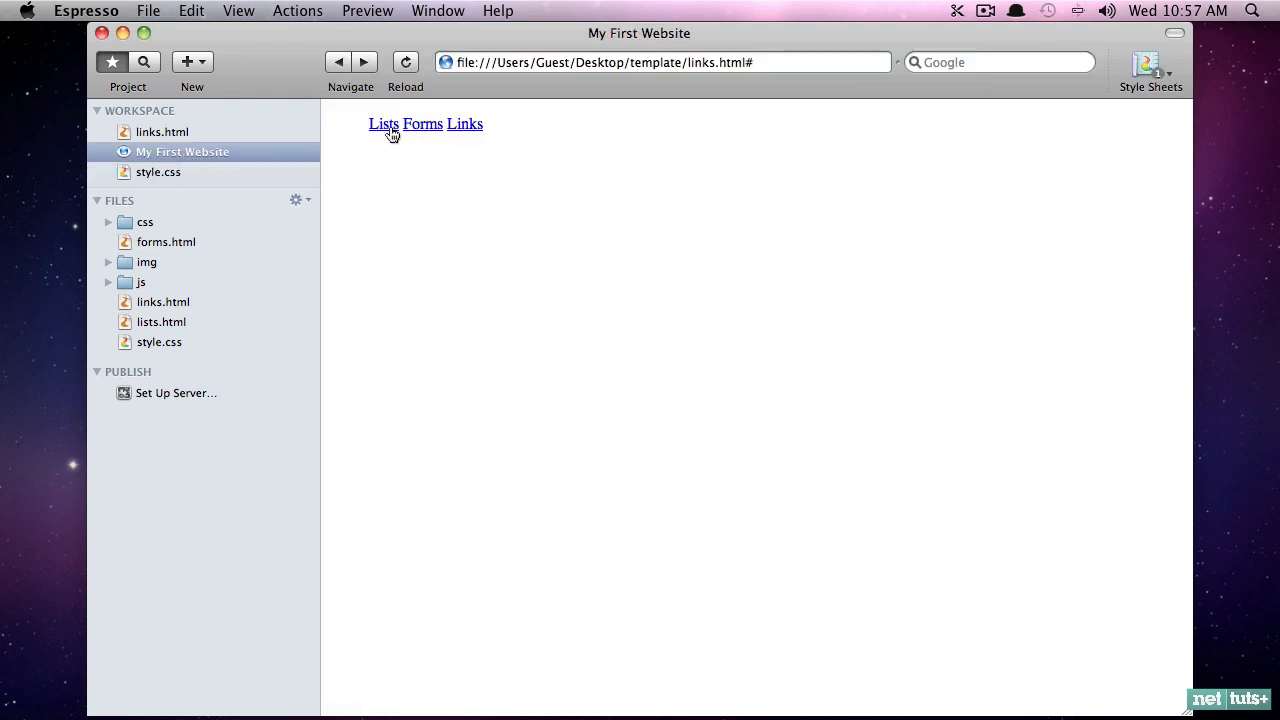
{"action": "left_click", "coordinate": [158, 171]}
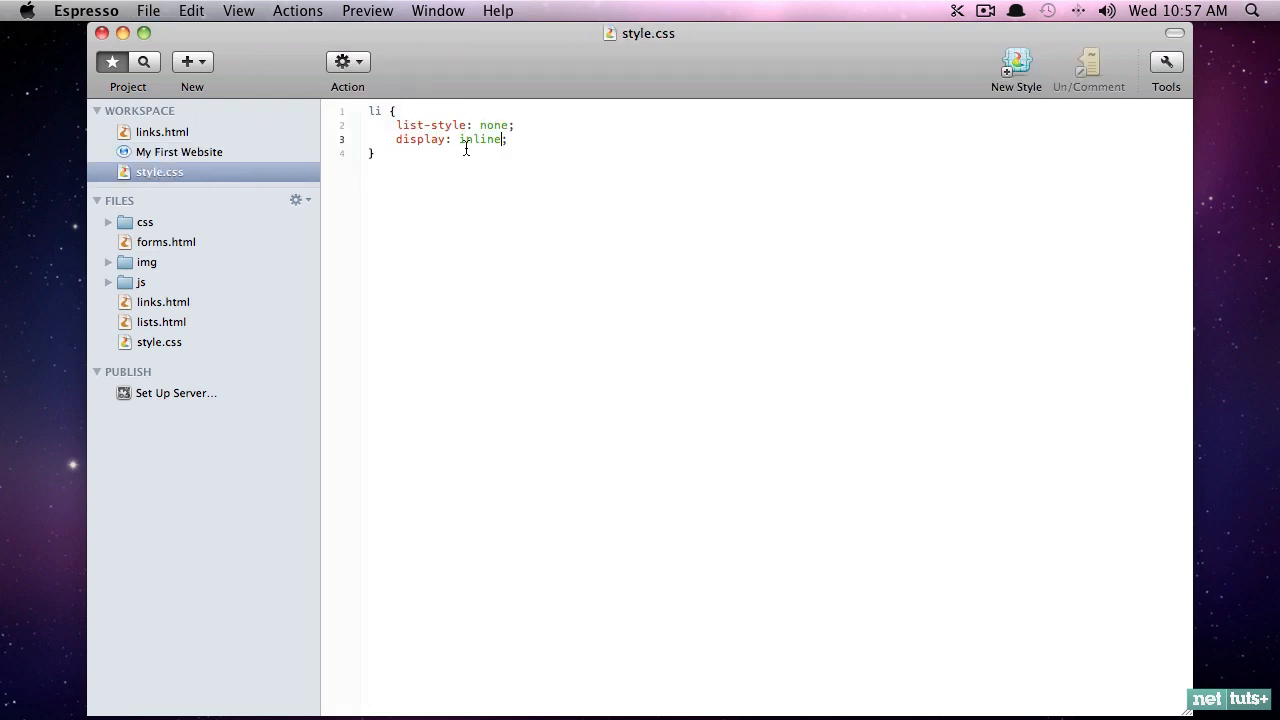
{"action": "left_click", "coordinate": [182, 151]}
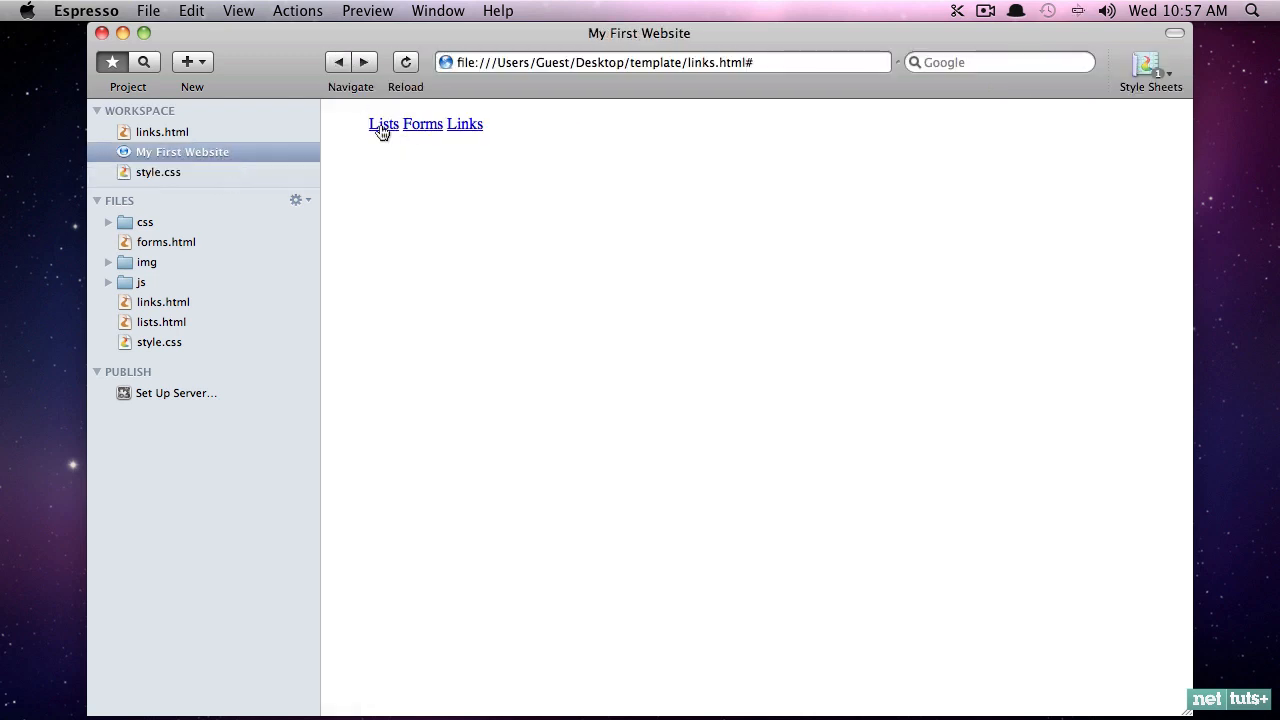
{"action": "mouse_move", "coordinate": [335, 155]}
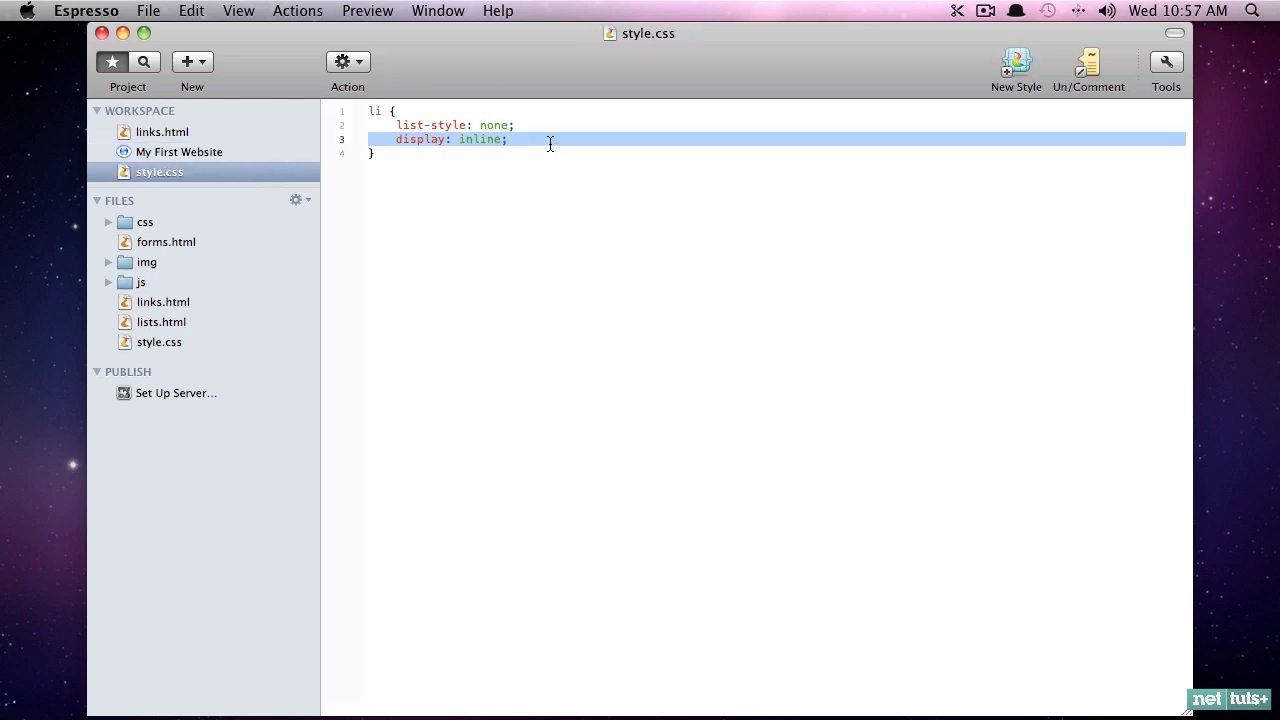
Step: Give the li rule padding-right: 10px and preview the spaced-out Lists, Forms, Links menu
{"action": "type", "text": "padding-right: 10px;"}
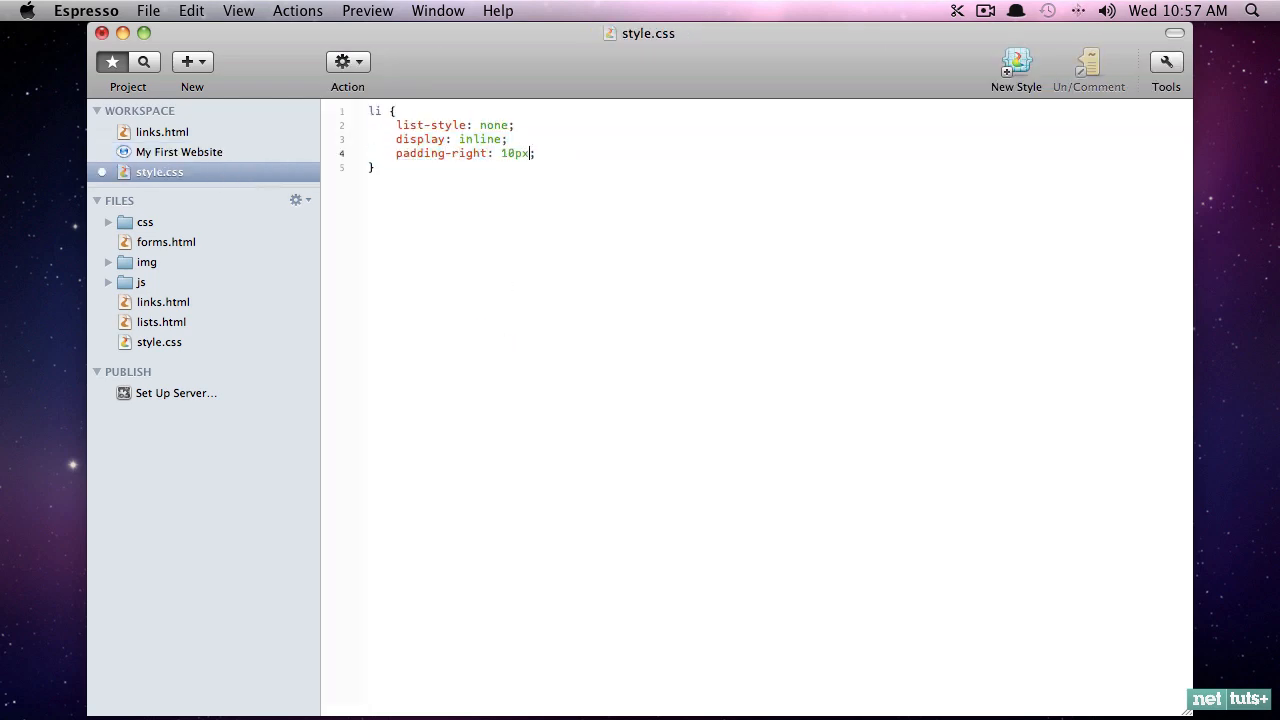
{"action": "left_click", "coordinate": [182, 151]}
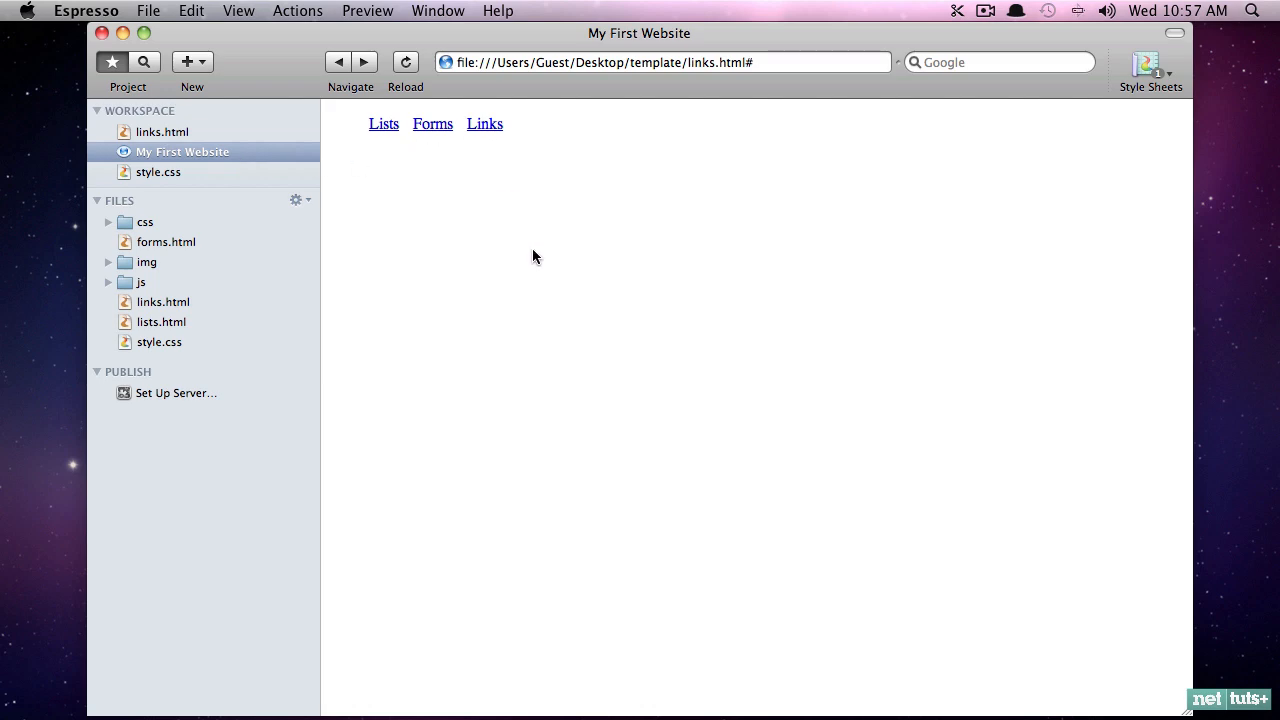
{"action": "mouse_move", "coordinate": [356, 154]}
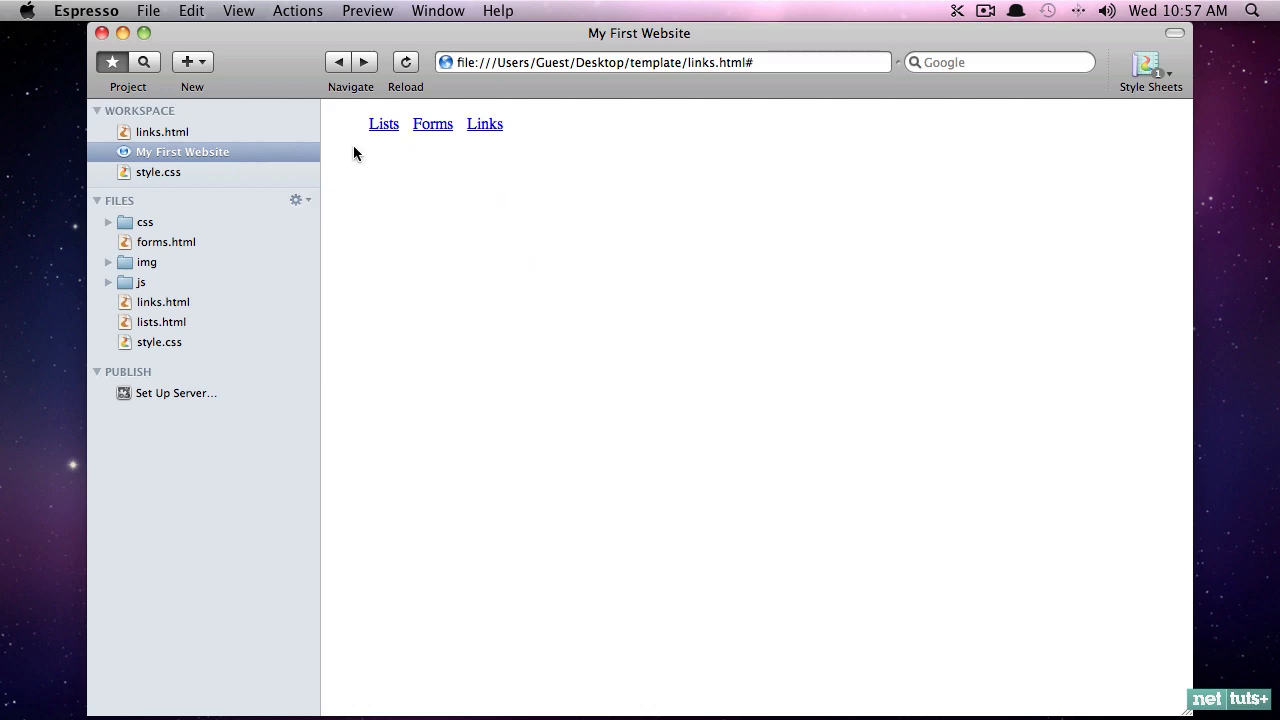
{"action": "mouse_move", "coordinate": [172, 347]}
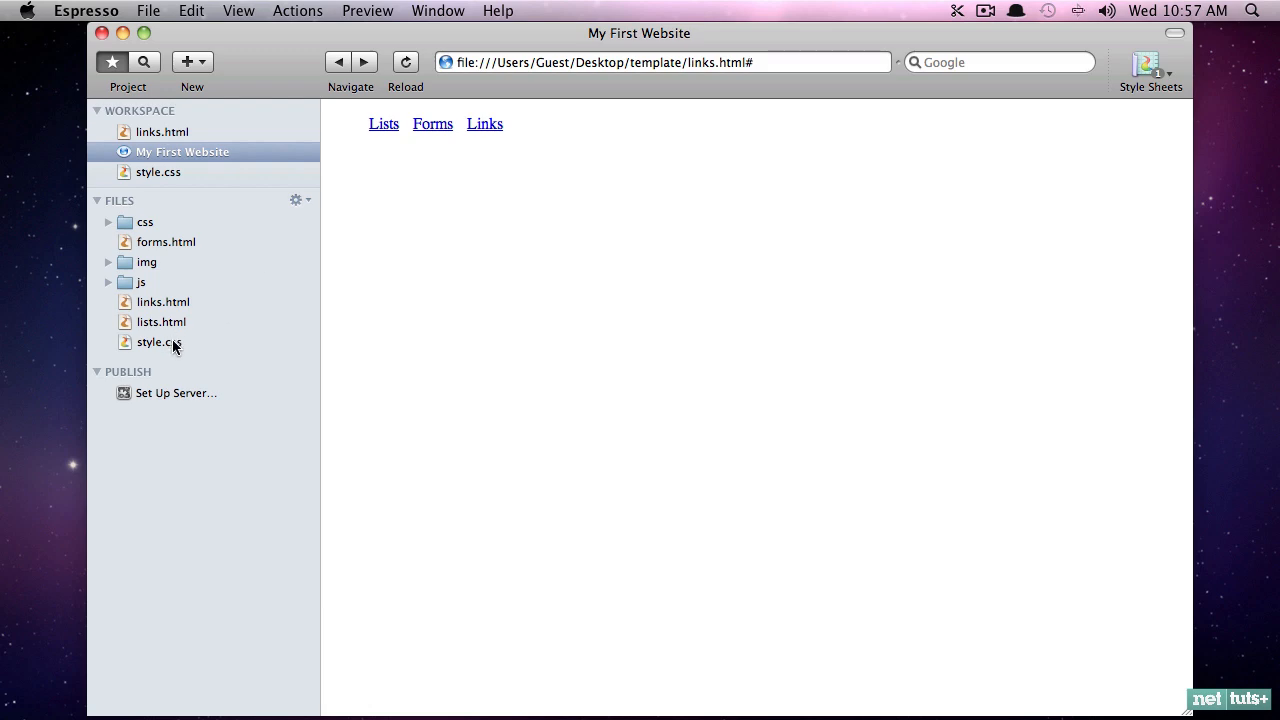
Step: Add an h3 'Browse the Website' inside nav in links.html and preview it
{"action": "double_click", "coordinate": [163, 301]}
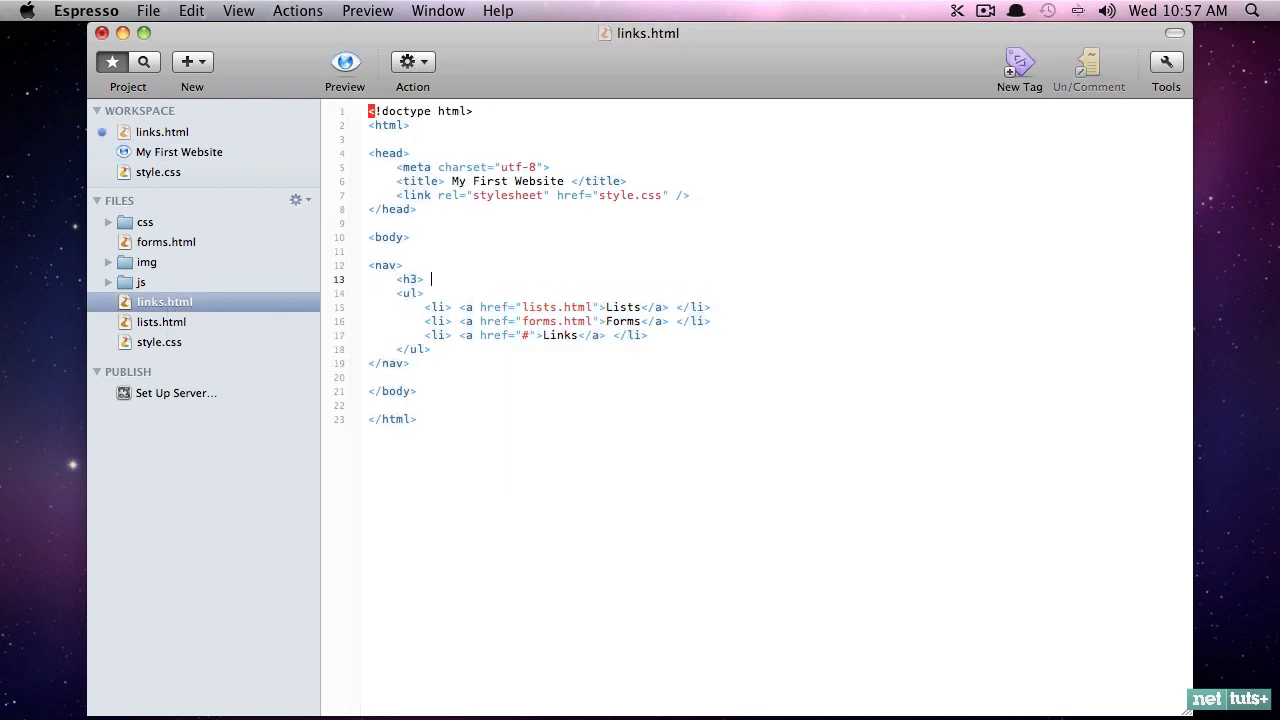
{"action": "type", "text": "Browse the w"}
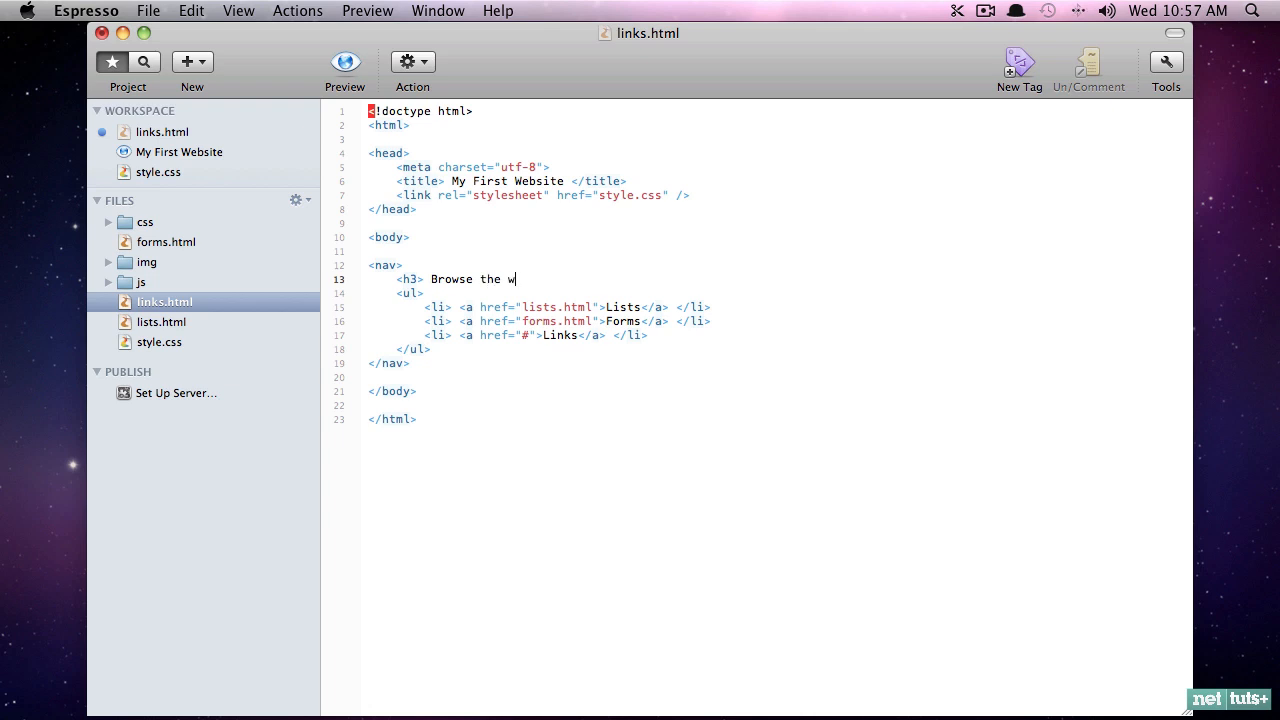
{"action": "left_click", "coordinate": [344, 61]}
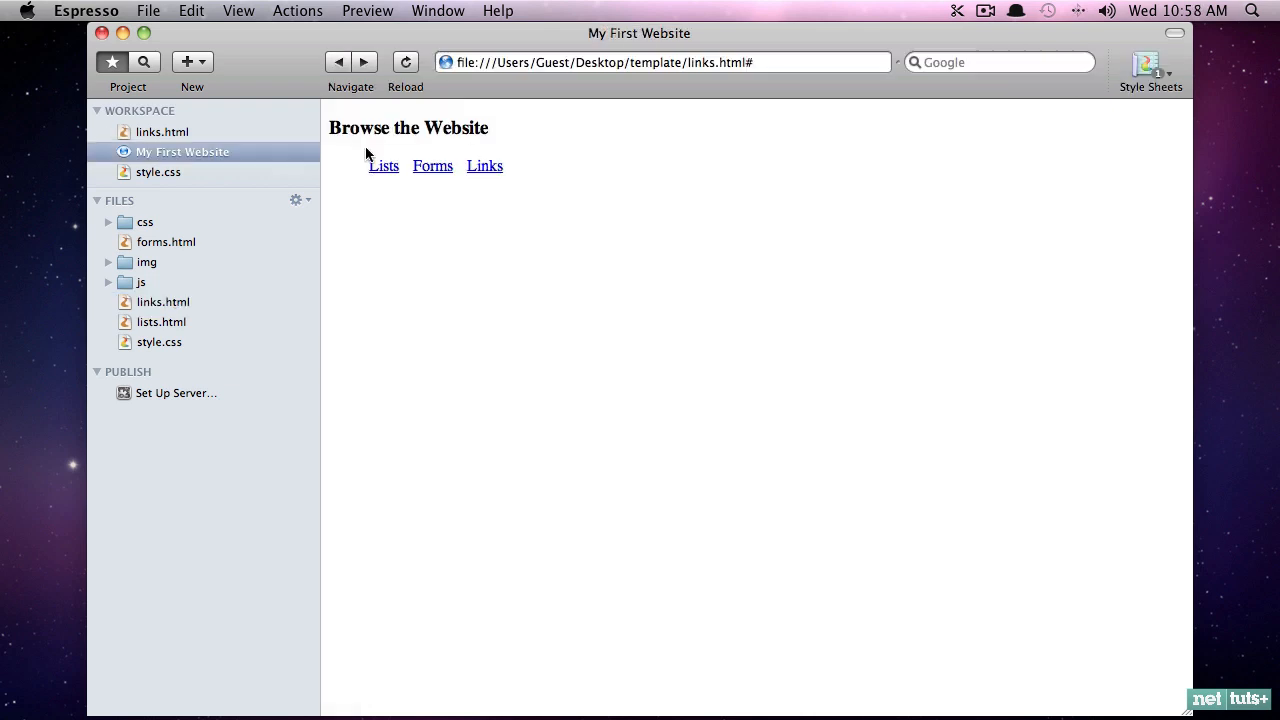
{"action": "mouse_move", "coordinate": [358, 197]}
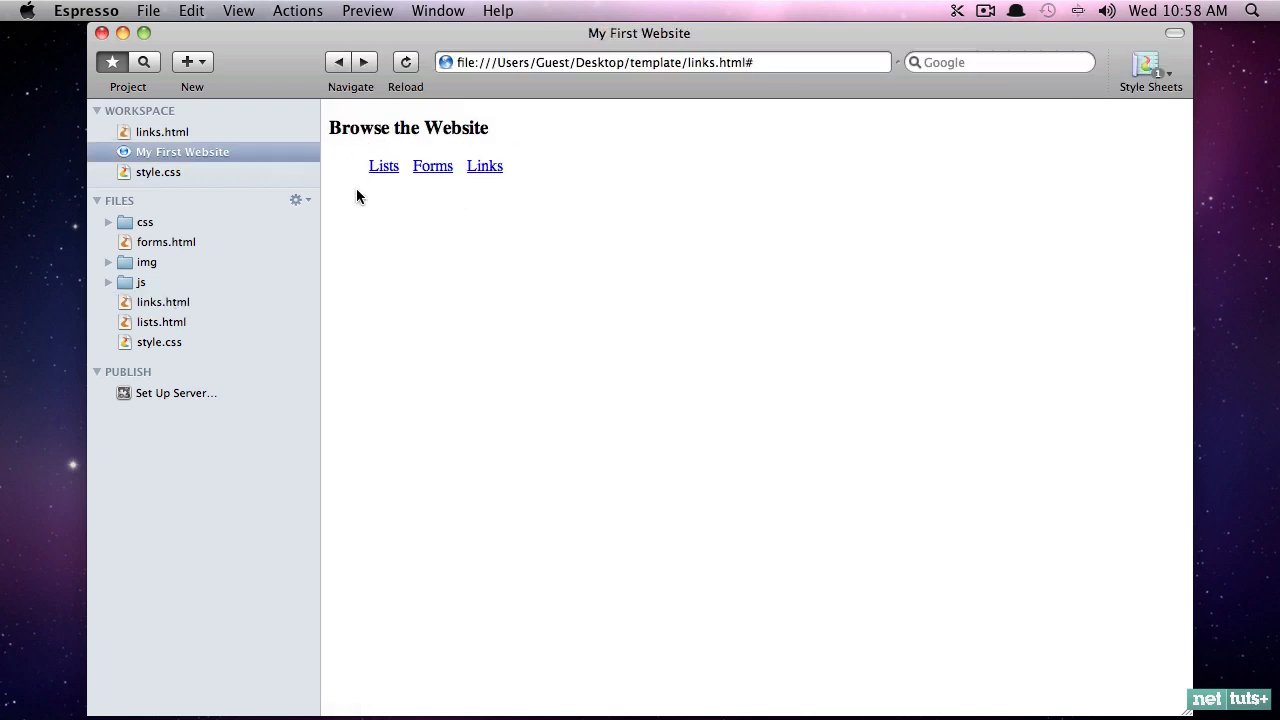
{"action": "mouse_move", "coordinate": [332, 175]}
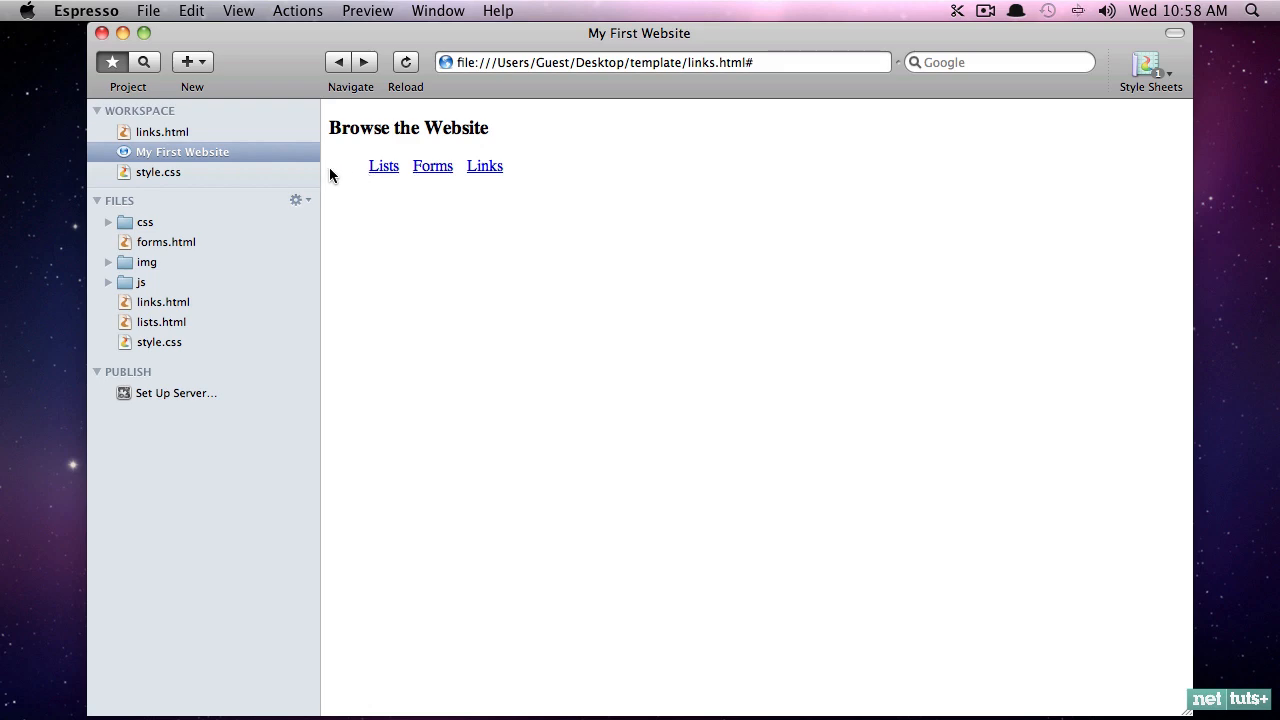
{"action": "mouse_move", "coordinate": [363, 173]}
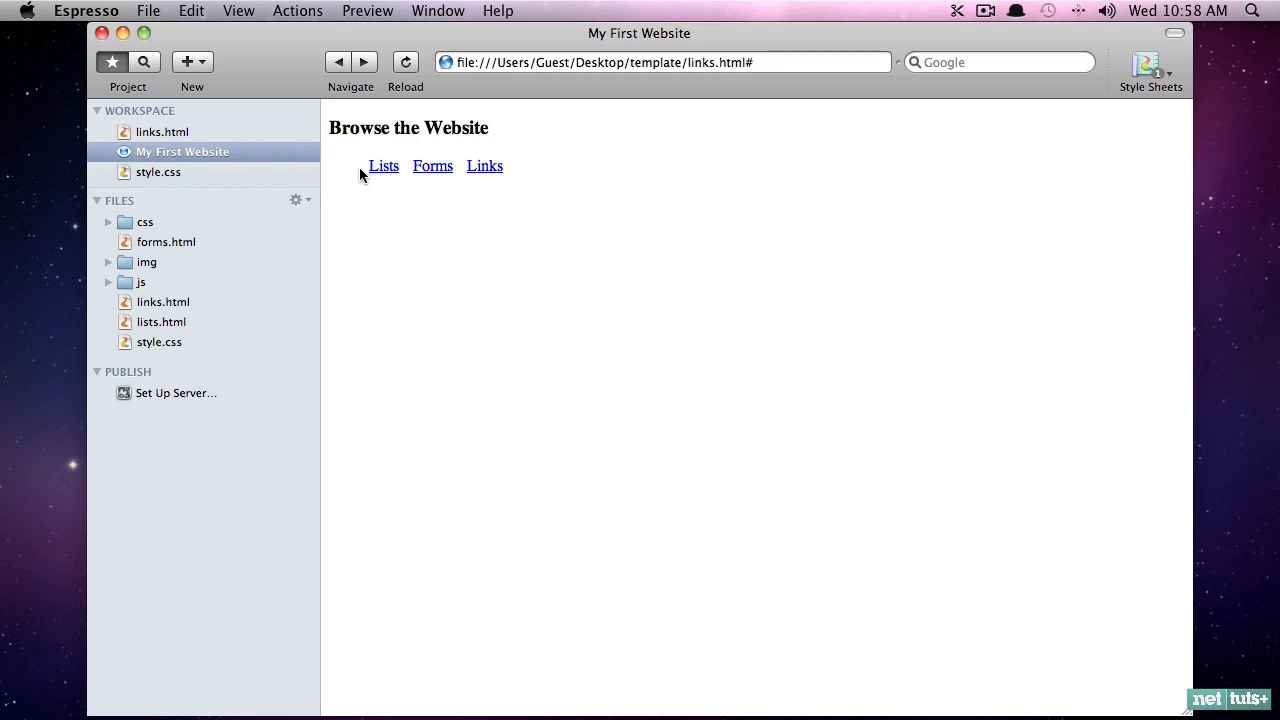
{"action": "mouse_move", "coordinate": [330, 230]}
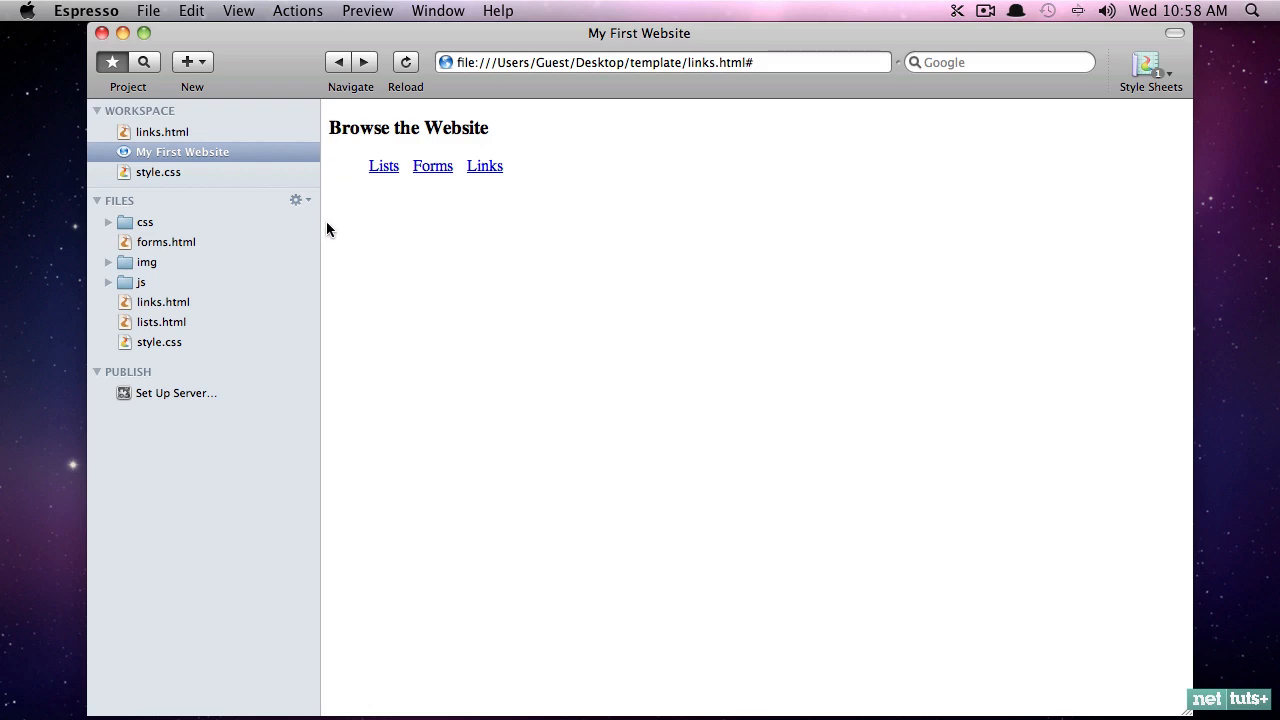
Step: Add a ul rule with padding-left: 0 in style.css and preview the flush-left menu
{"action": "left_click", "coordinate": [159, 172]}
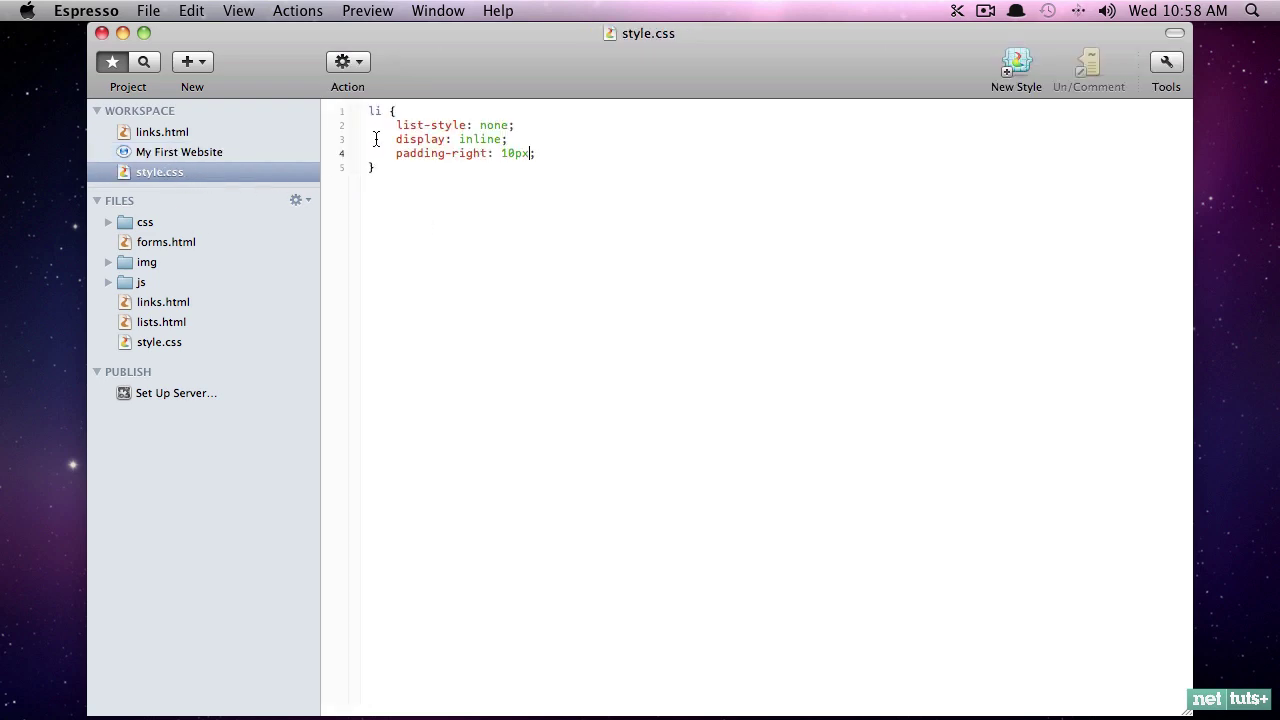
{"action": "type", "text": "padding-left: 0;"}
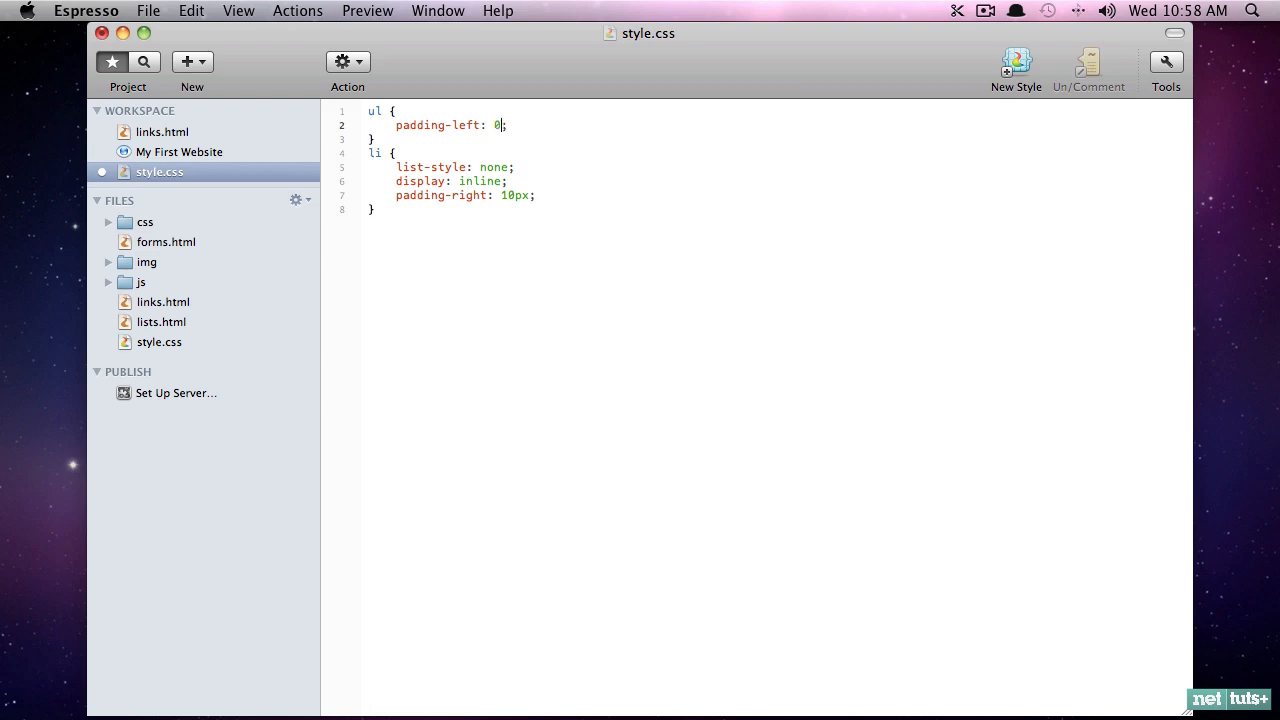
{"action": "left_click", "coordinate": [182, 151]}
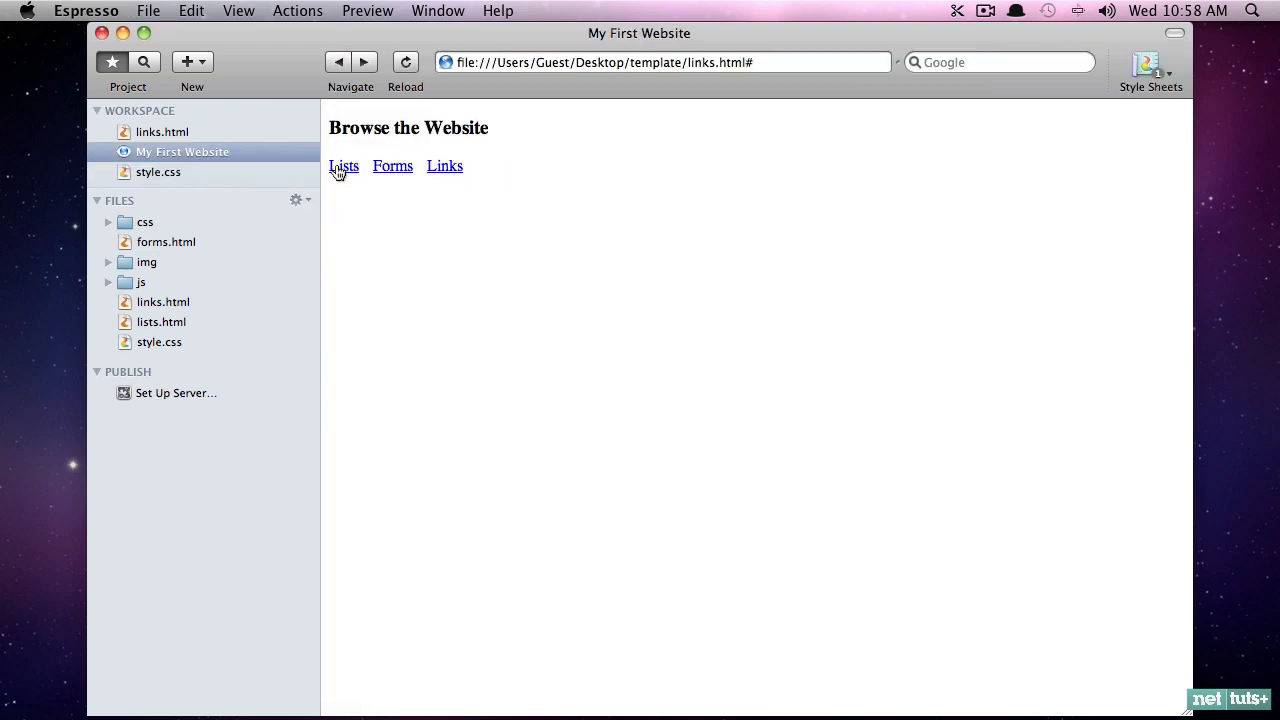